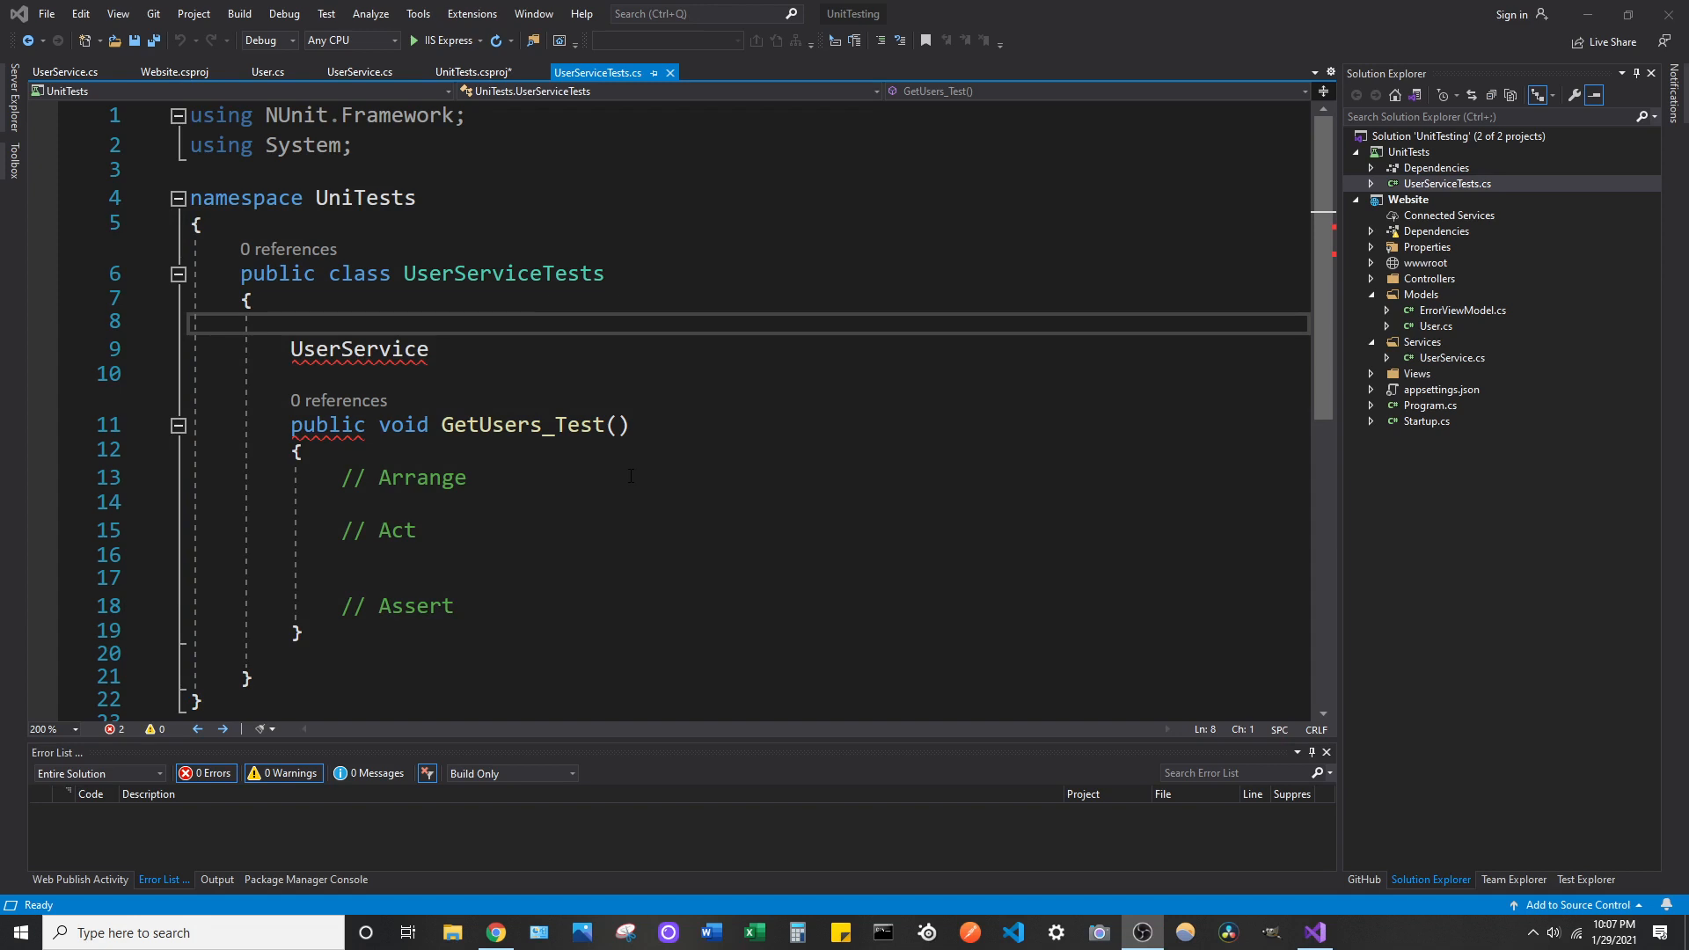
mouse_move(358, 348)
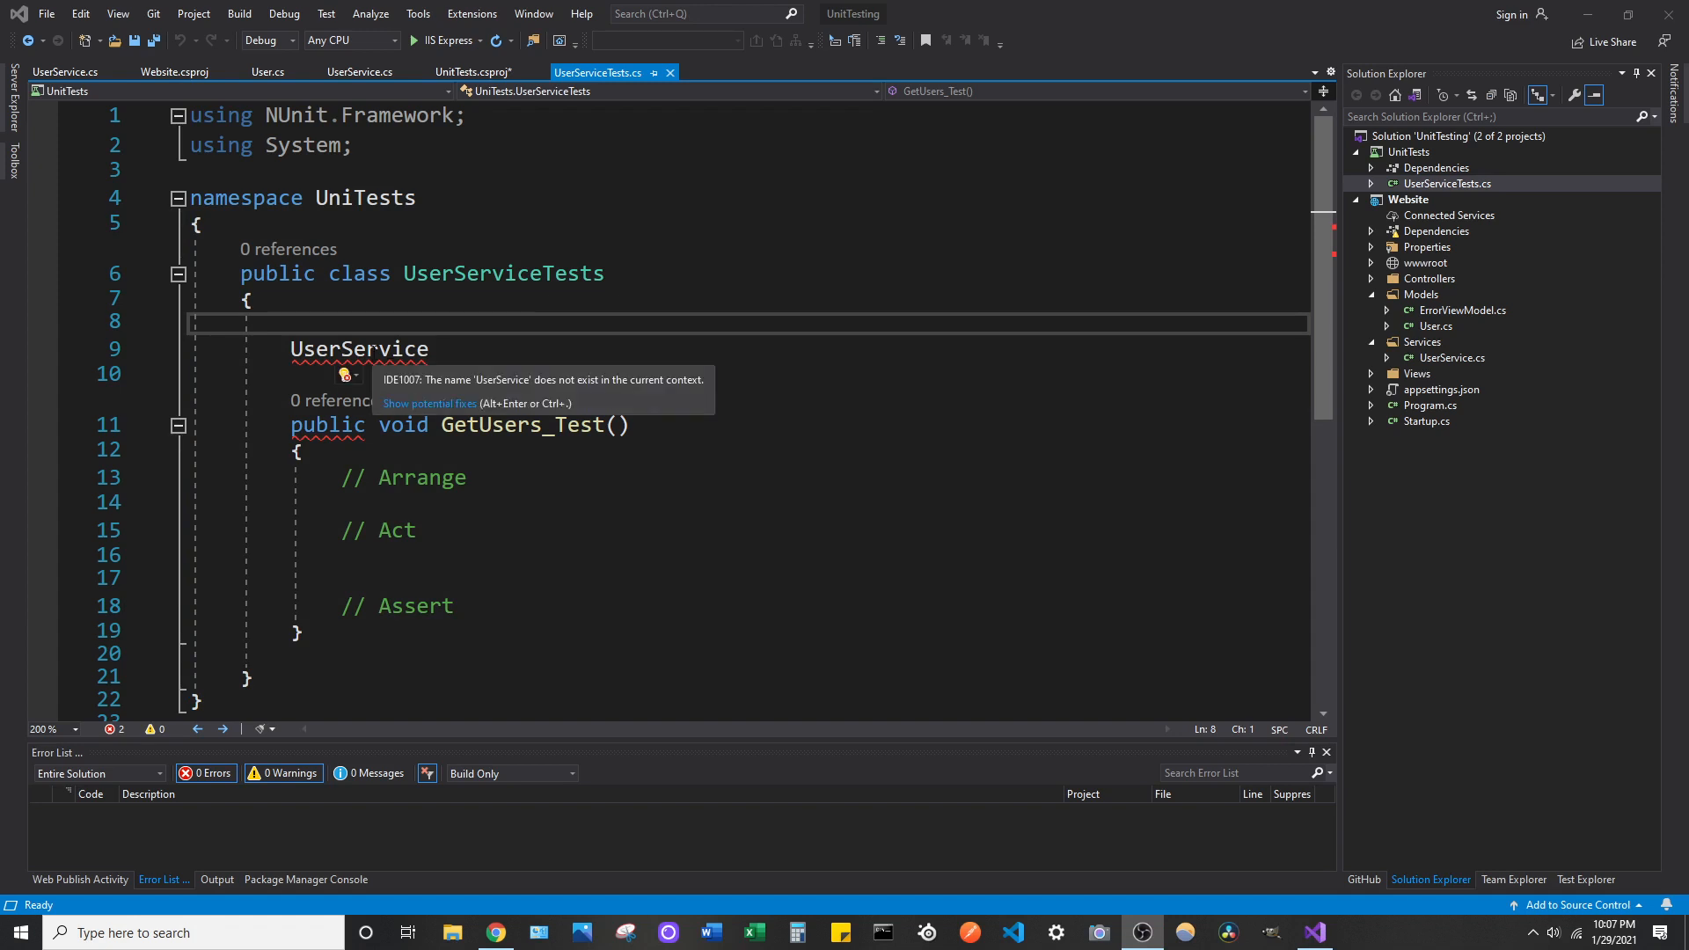
- Show the Quick Actions fixes for the unresolved UserService name
left_click(345, 375)
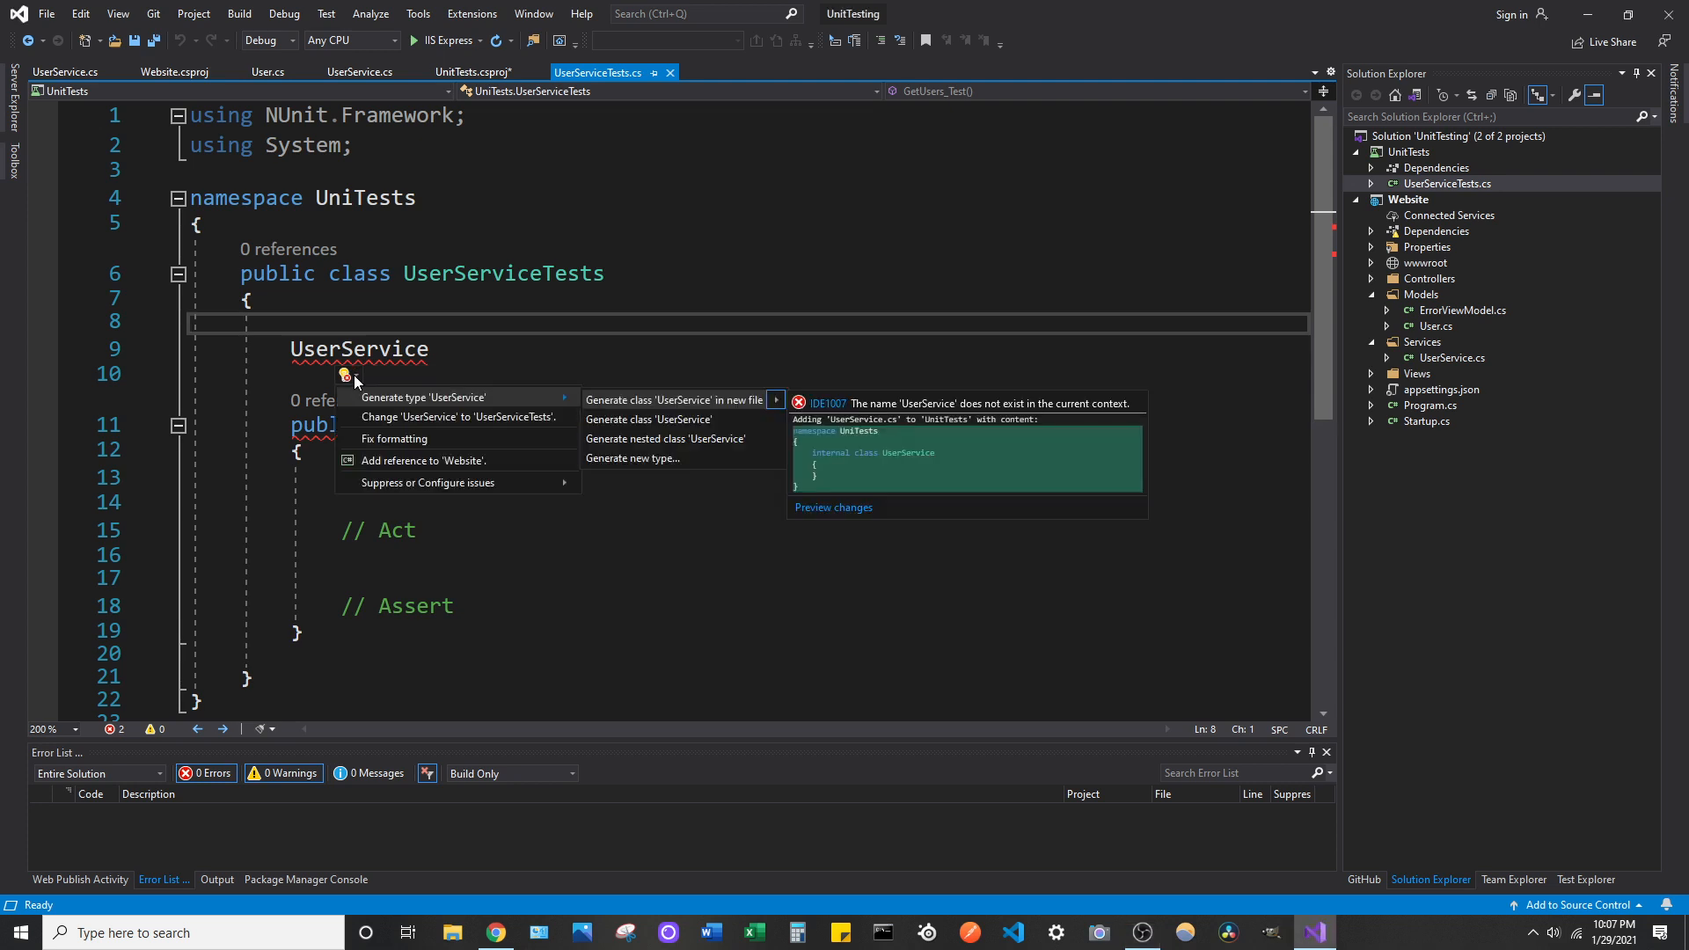
mouse_move(450, 465)
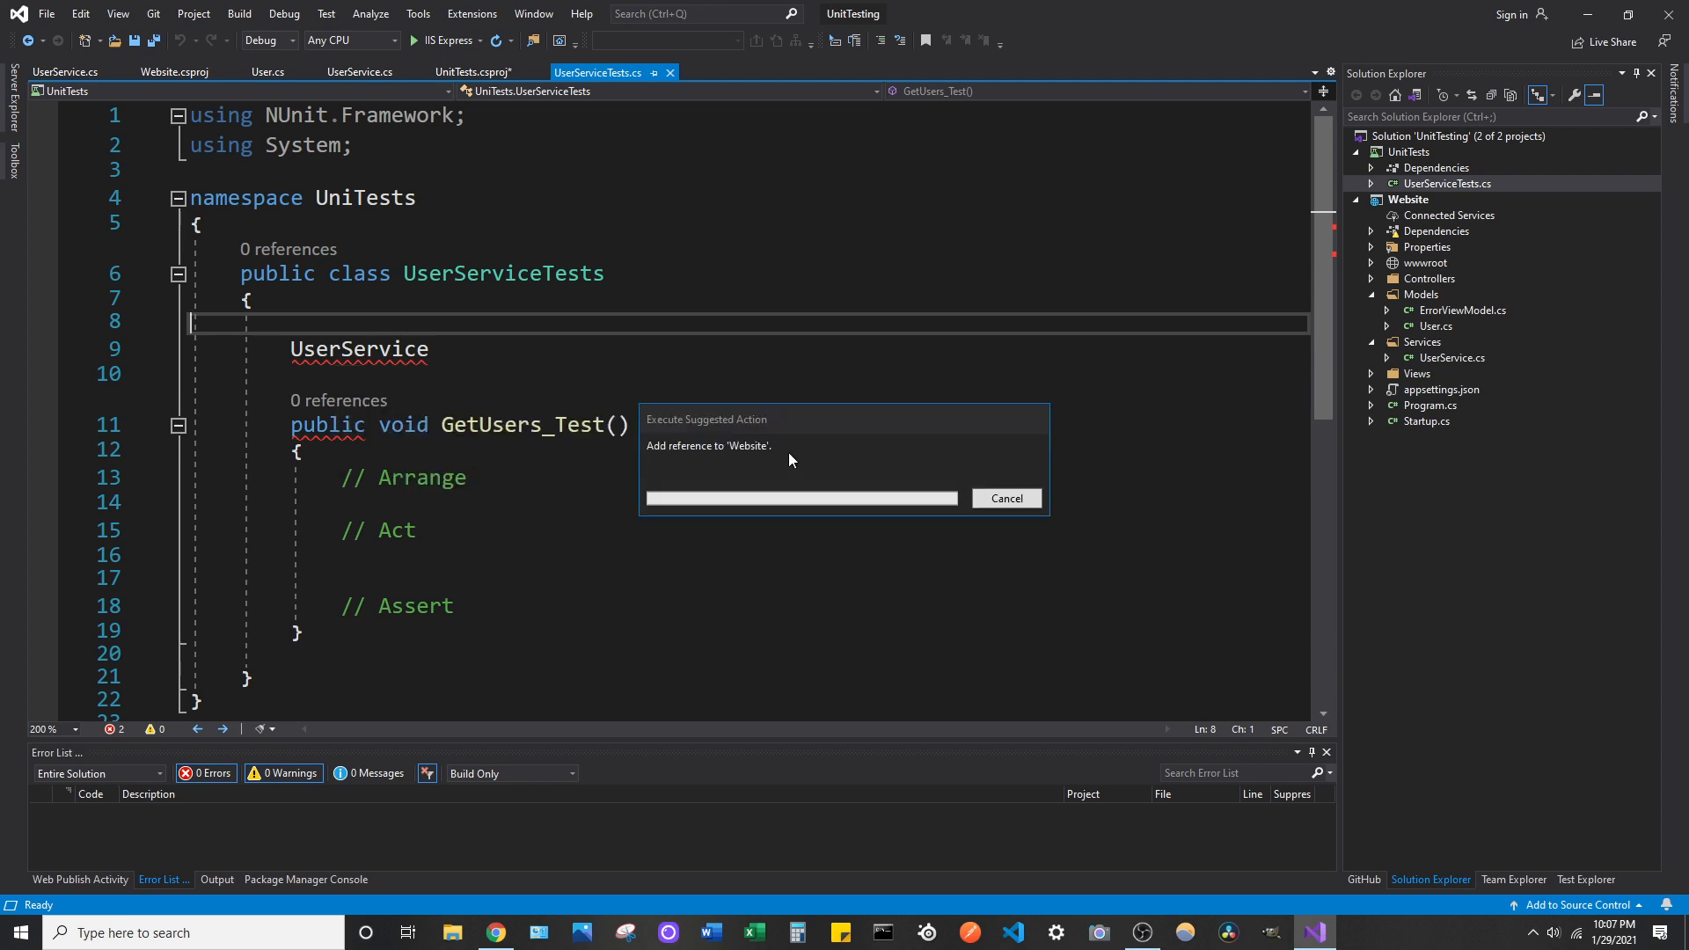
mouse_move(741, 416)
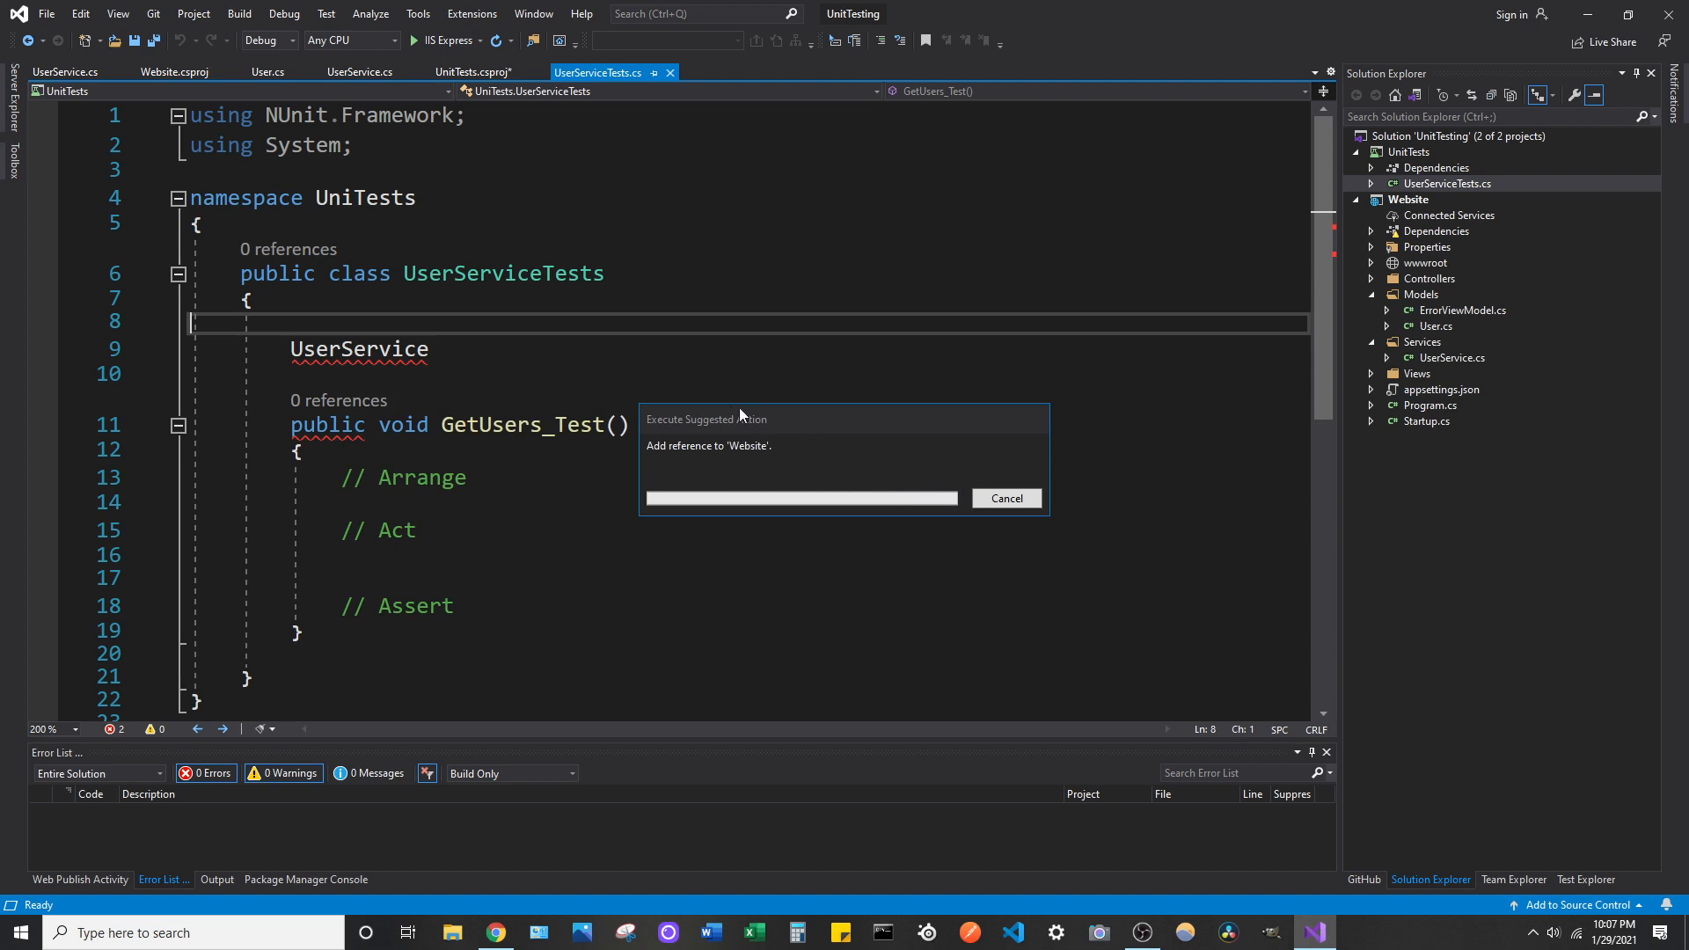
mouse_move(850, 375)
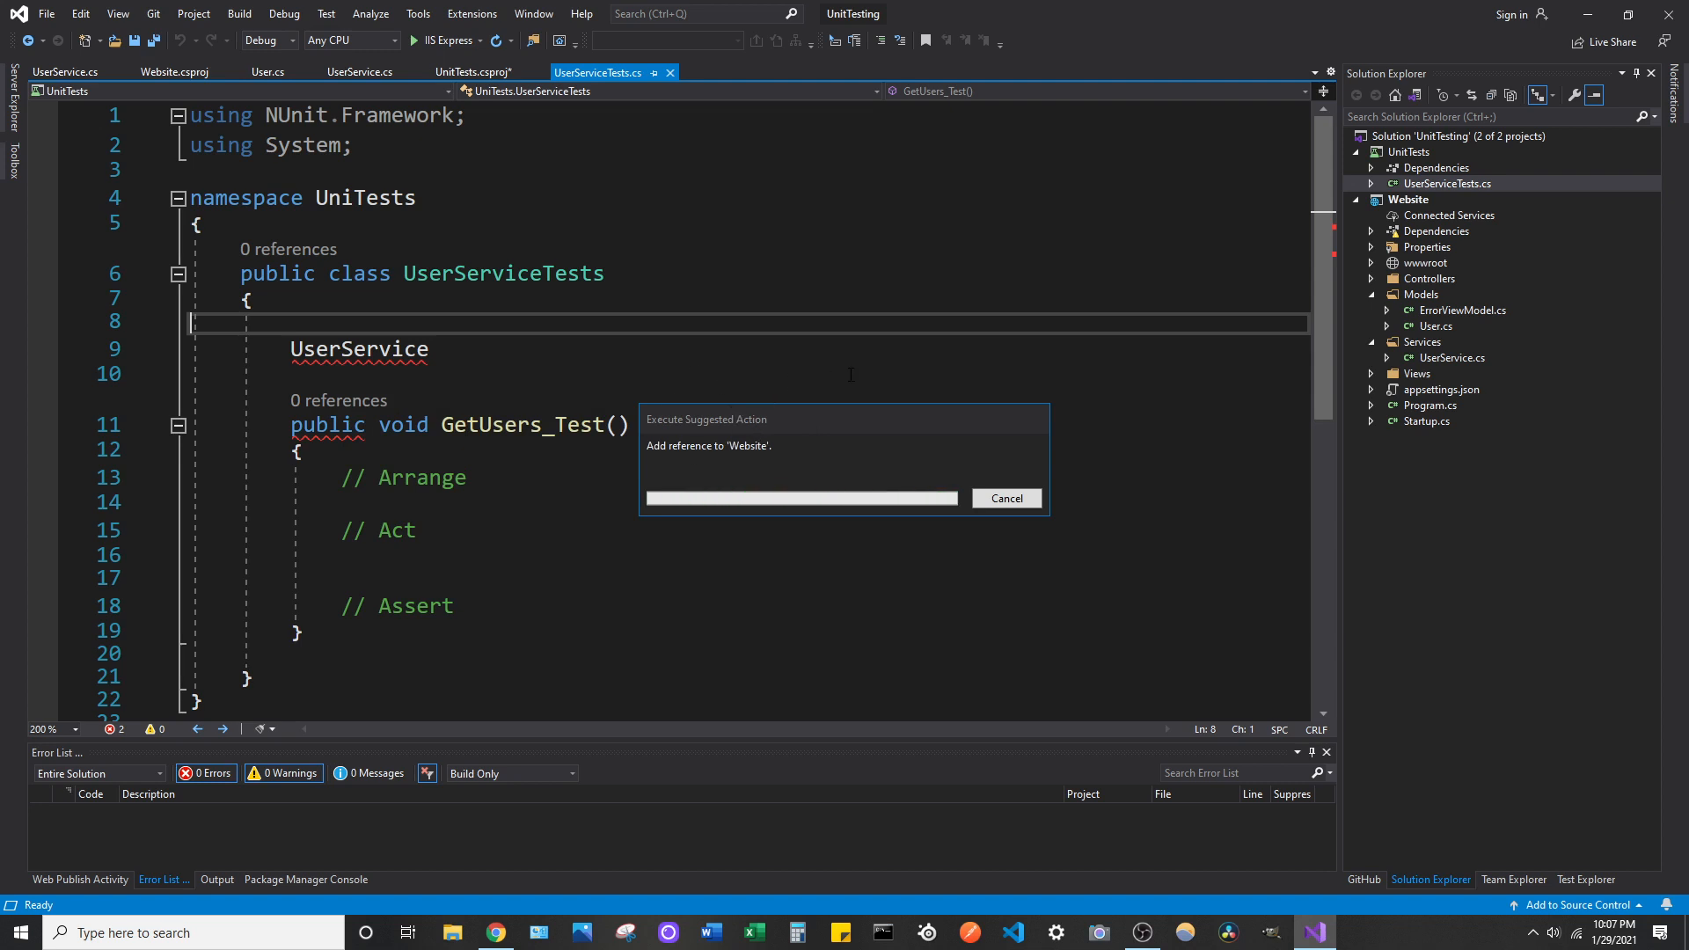
mouse_move(848, 479)
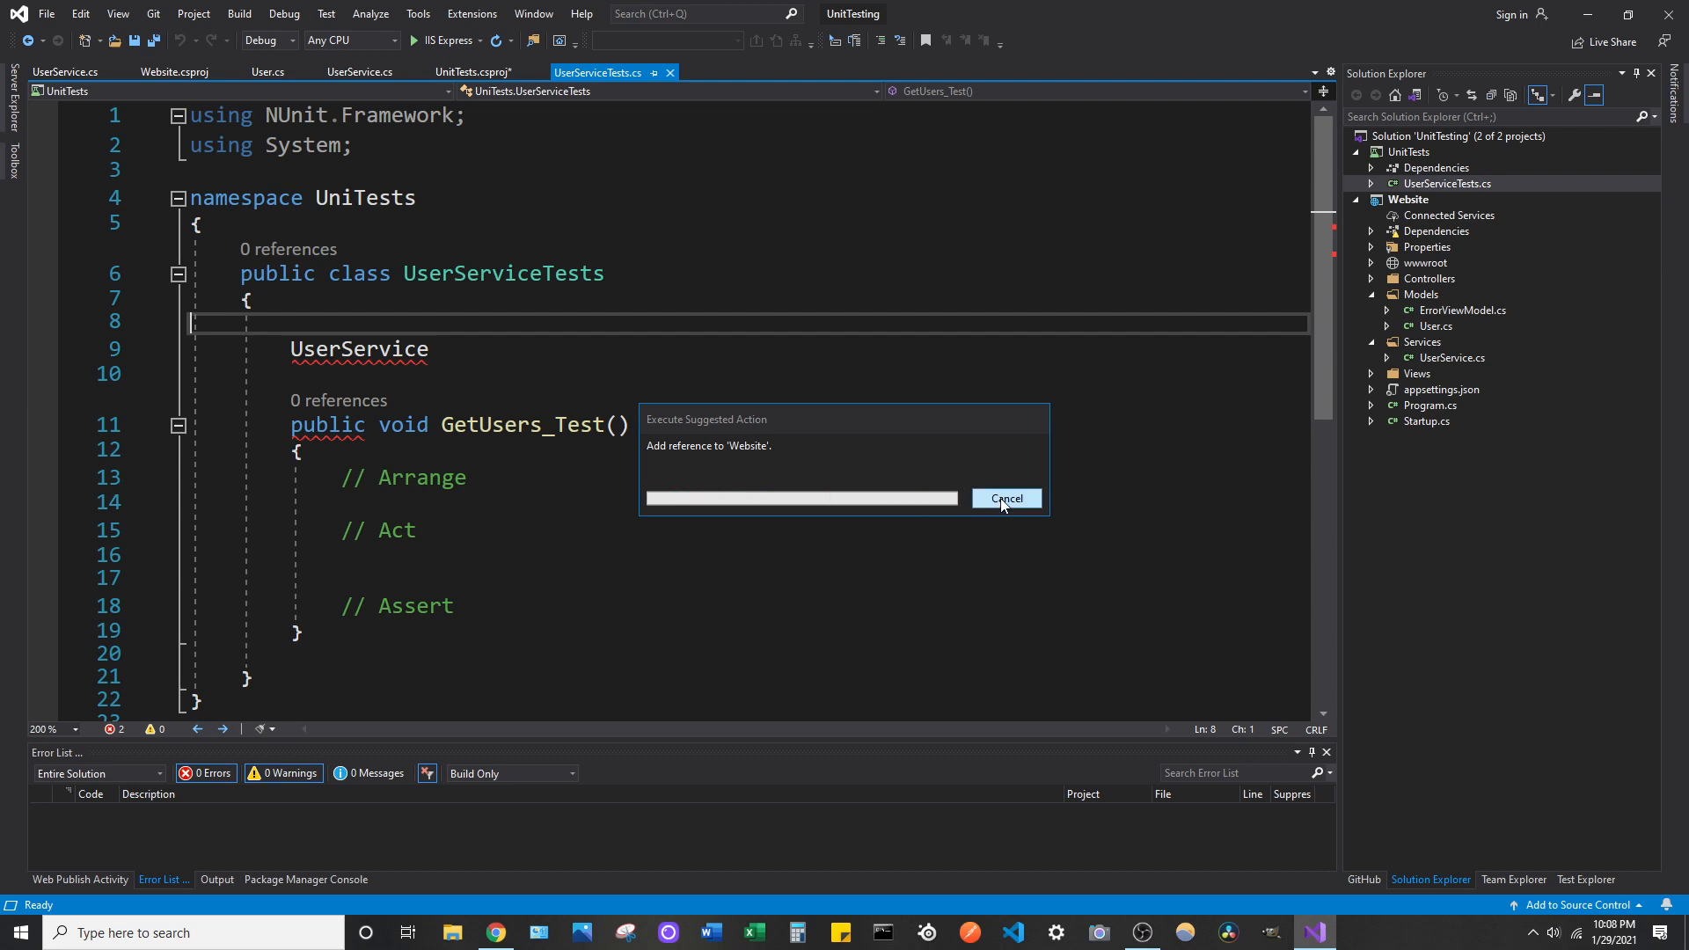
- Cancel the stalled reference dialog and bring up the UnitTests project's Add menu
left_click(1005, 498)
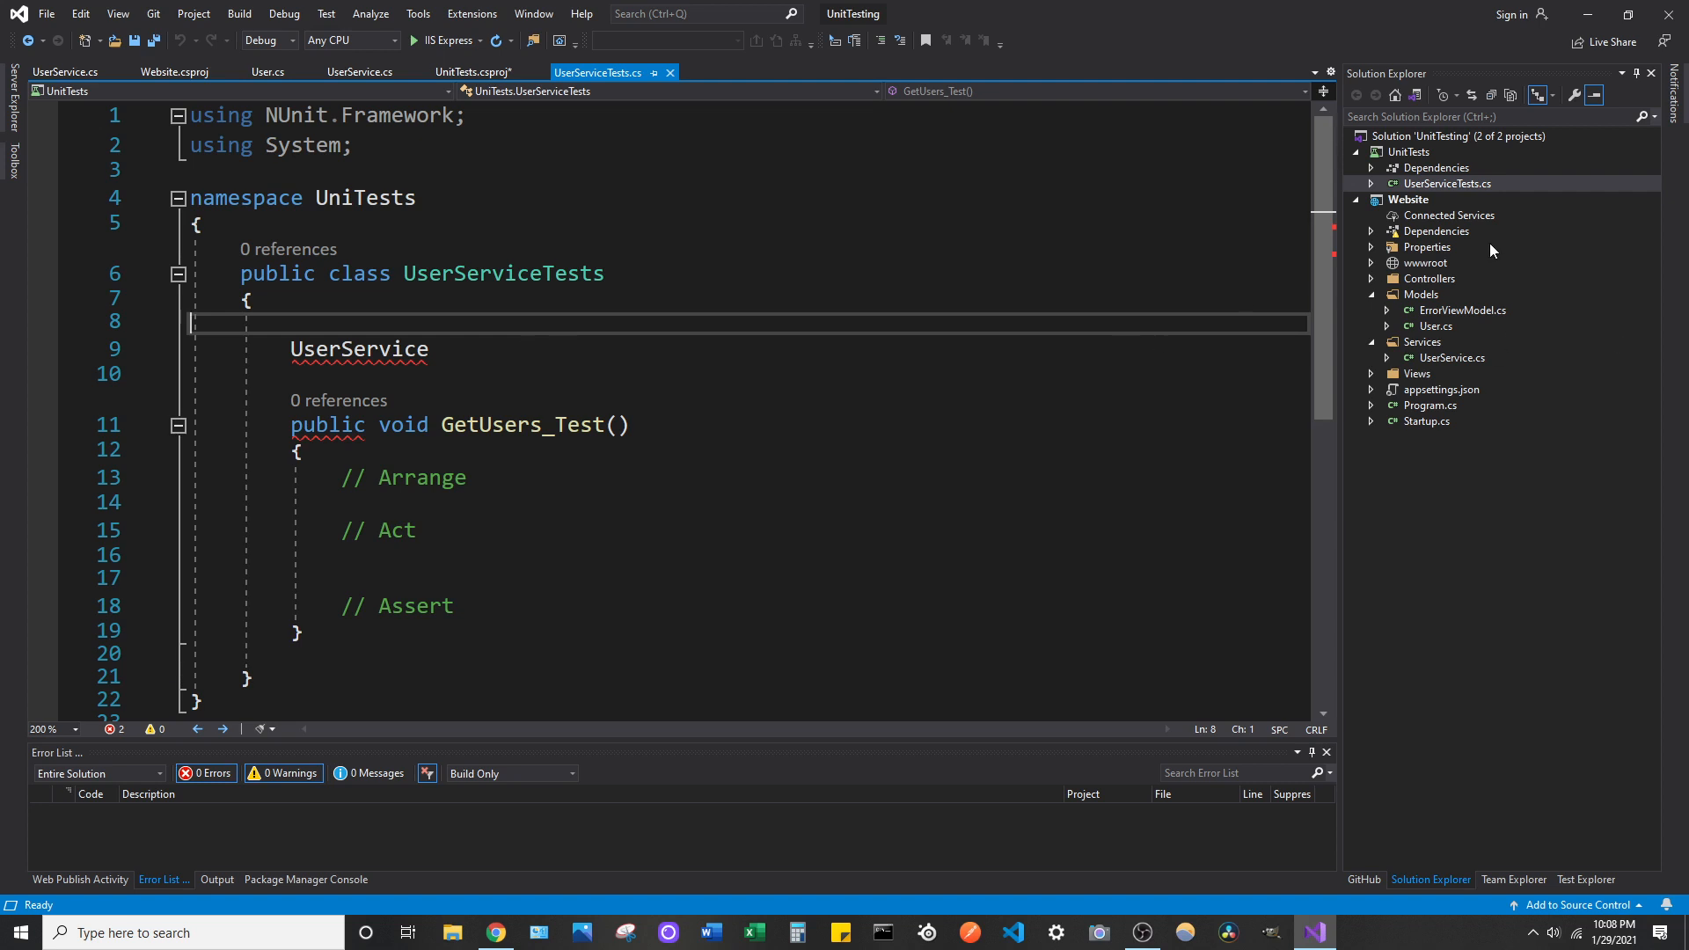
mouse_move(1427, 156)
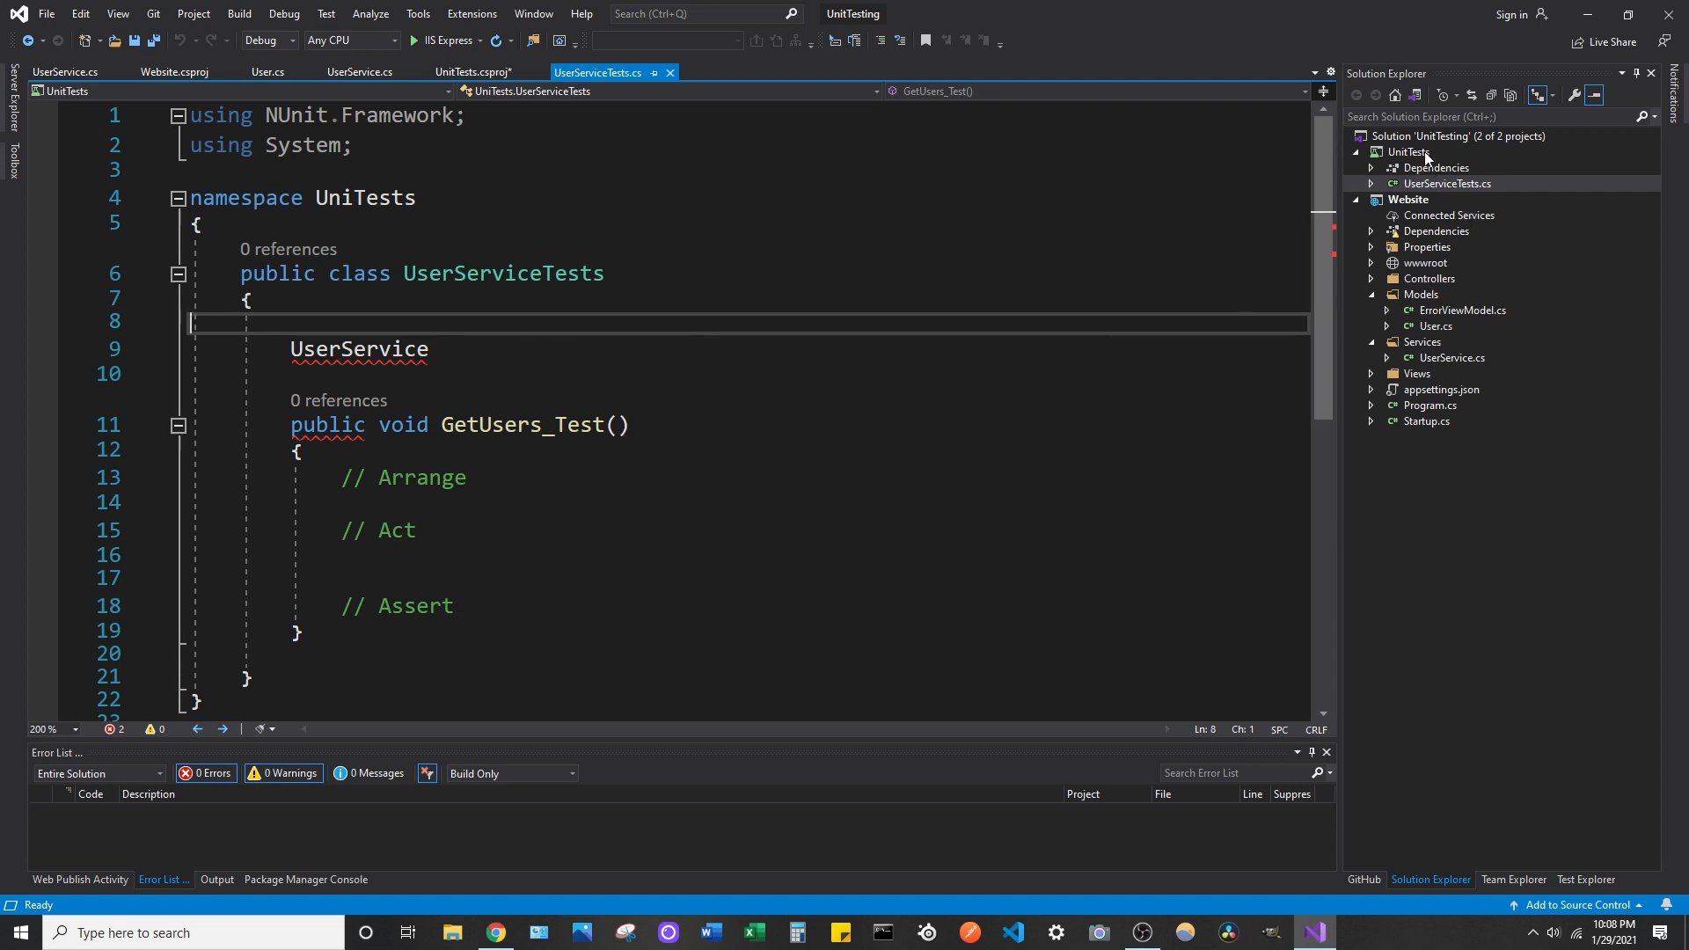
mouse_move(1413, 148)
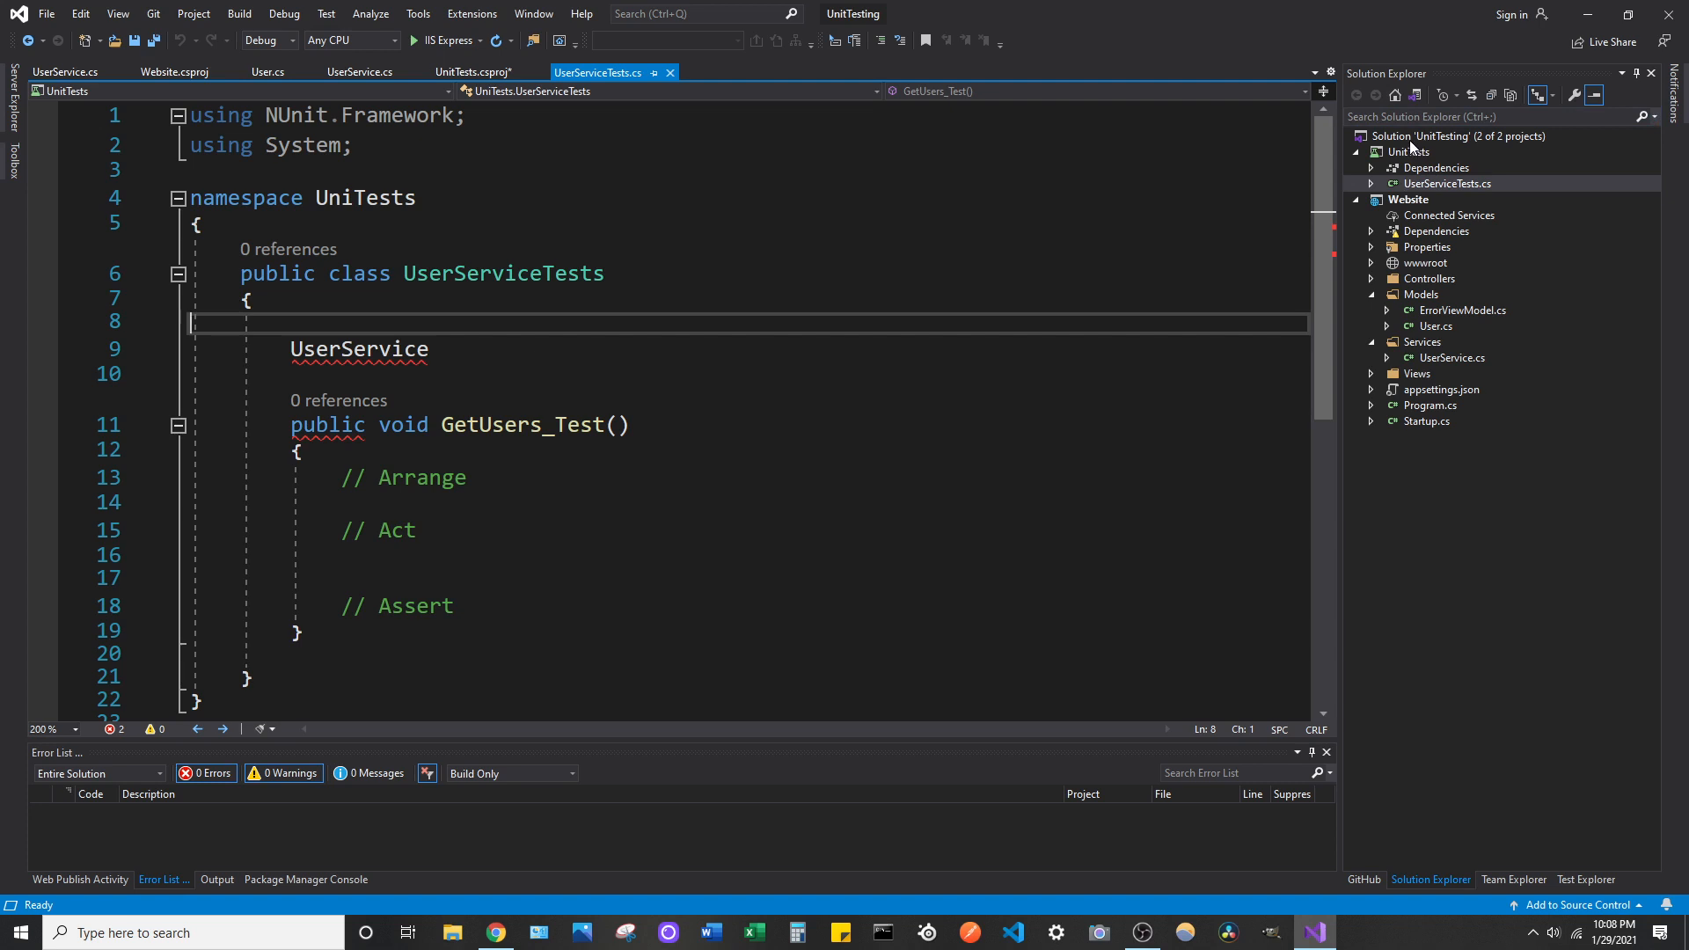
mouse_move(1420, 161)
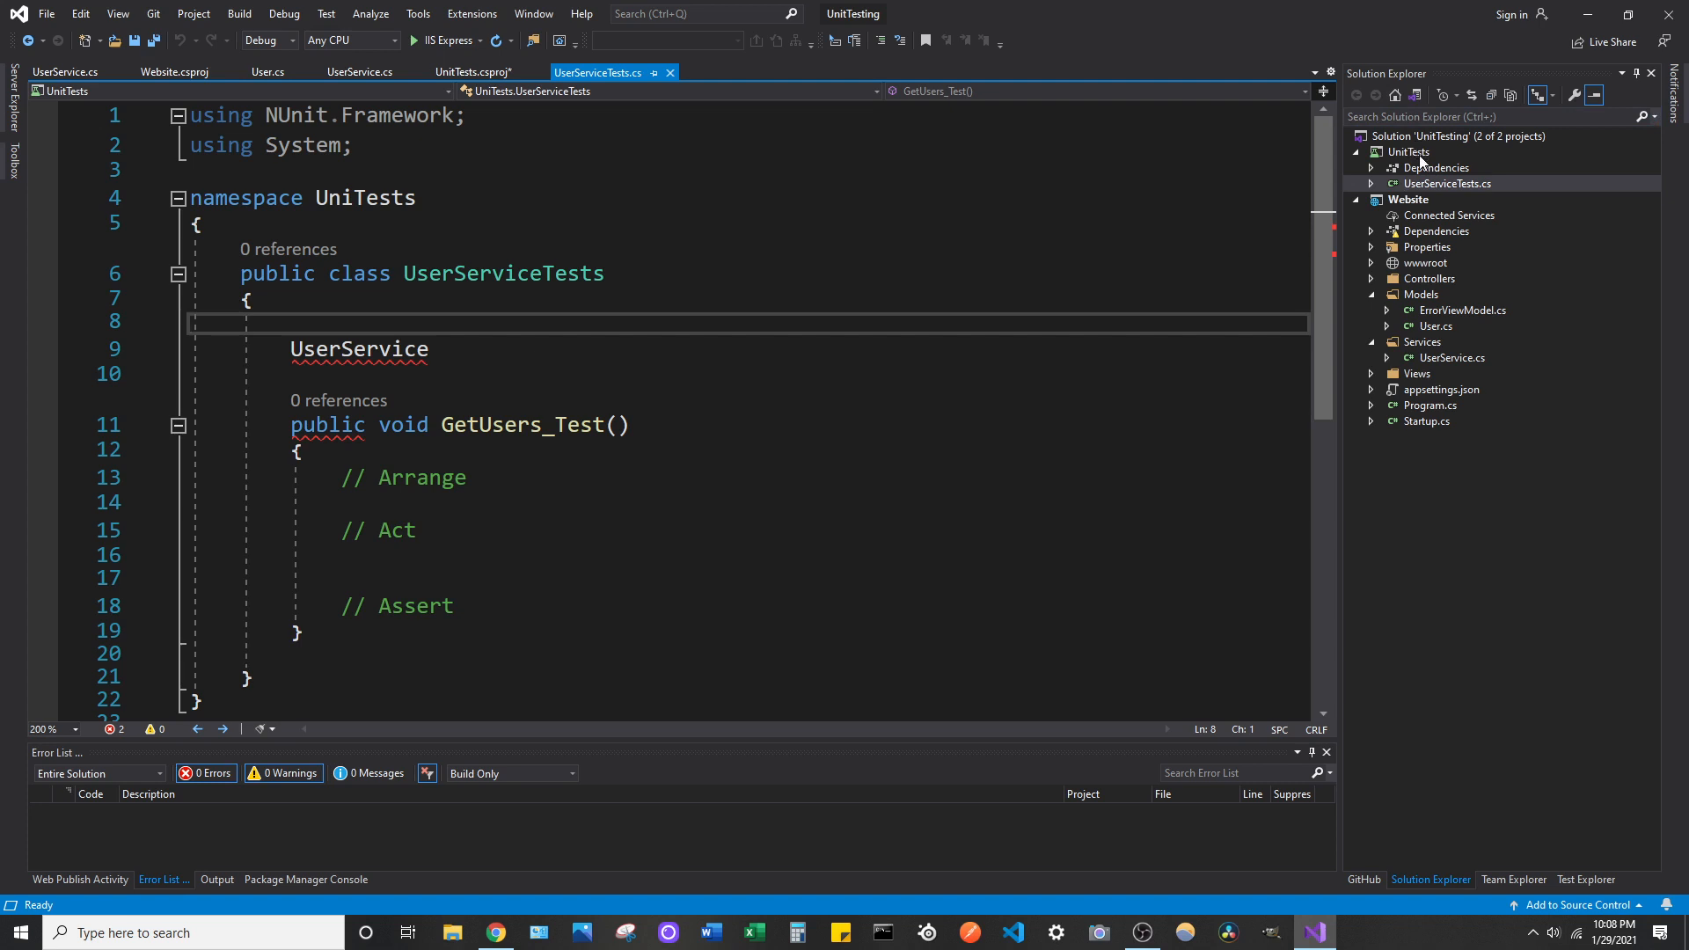
mouse_move(1416, 162)
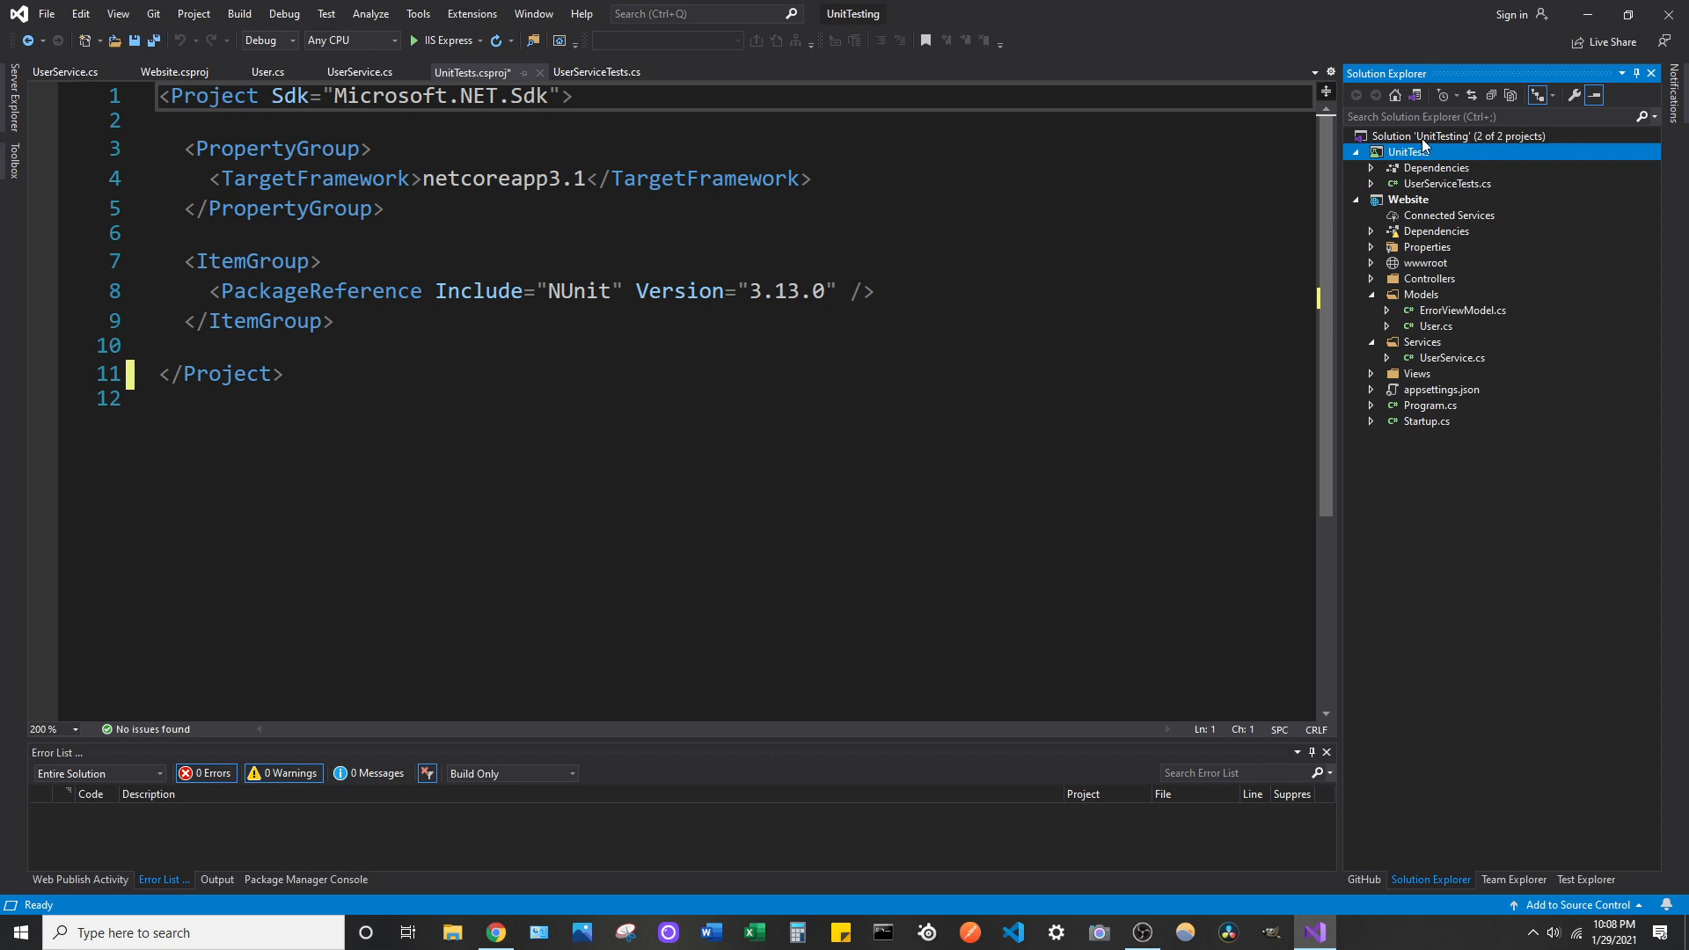
double_click(1406, 152)
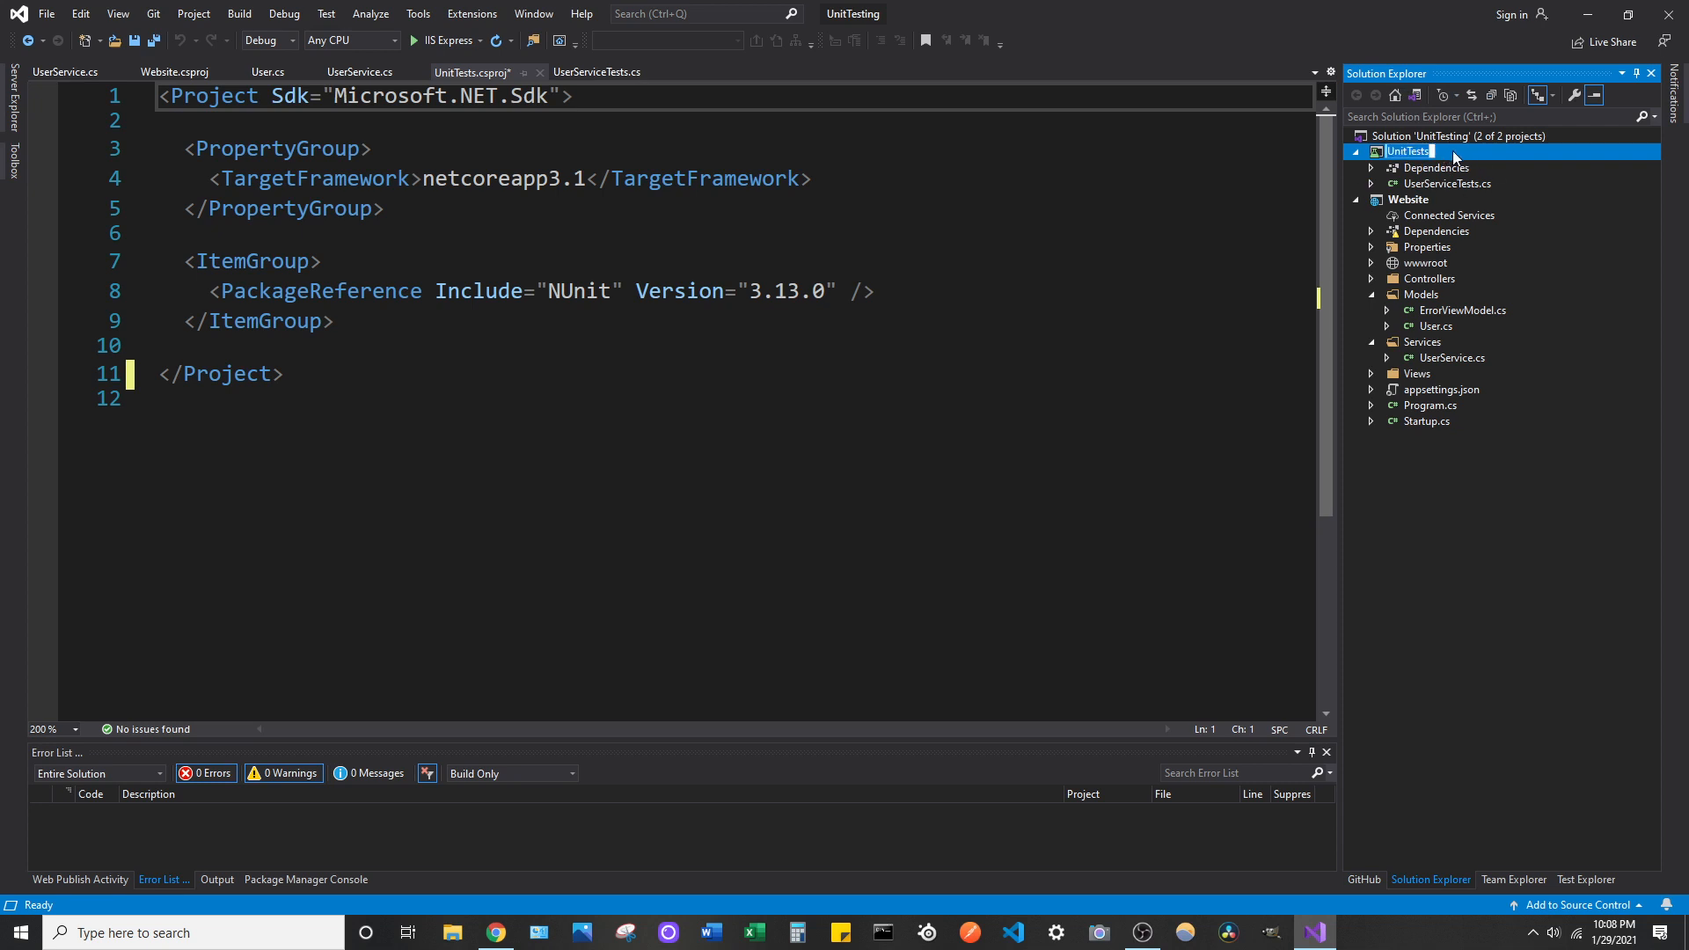
right_click(1408, 151)
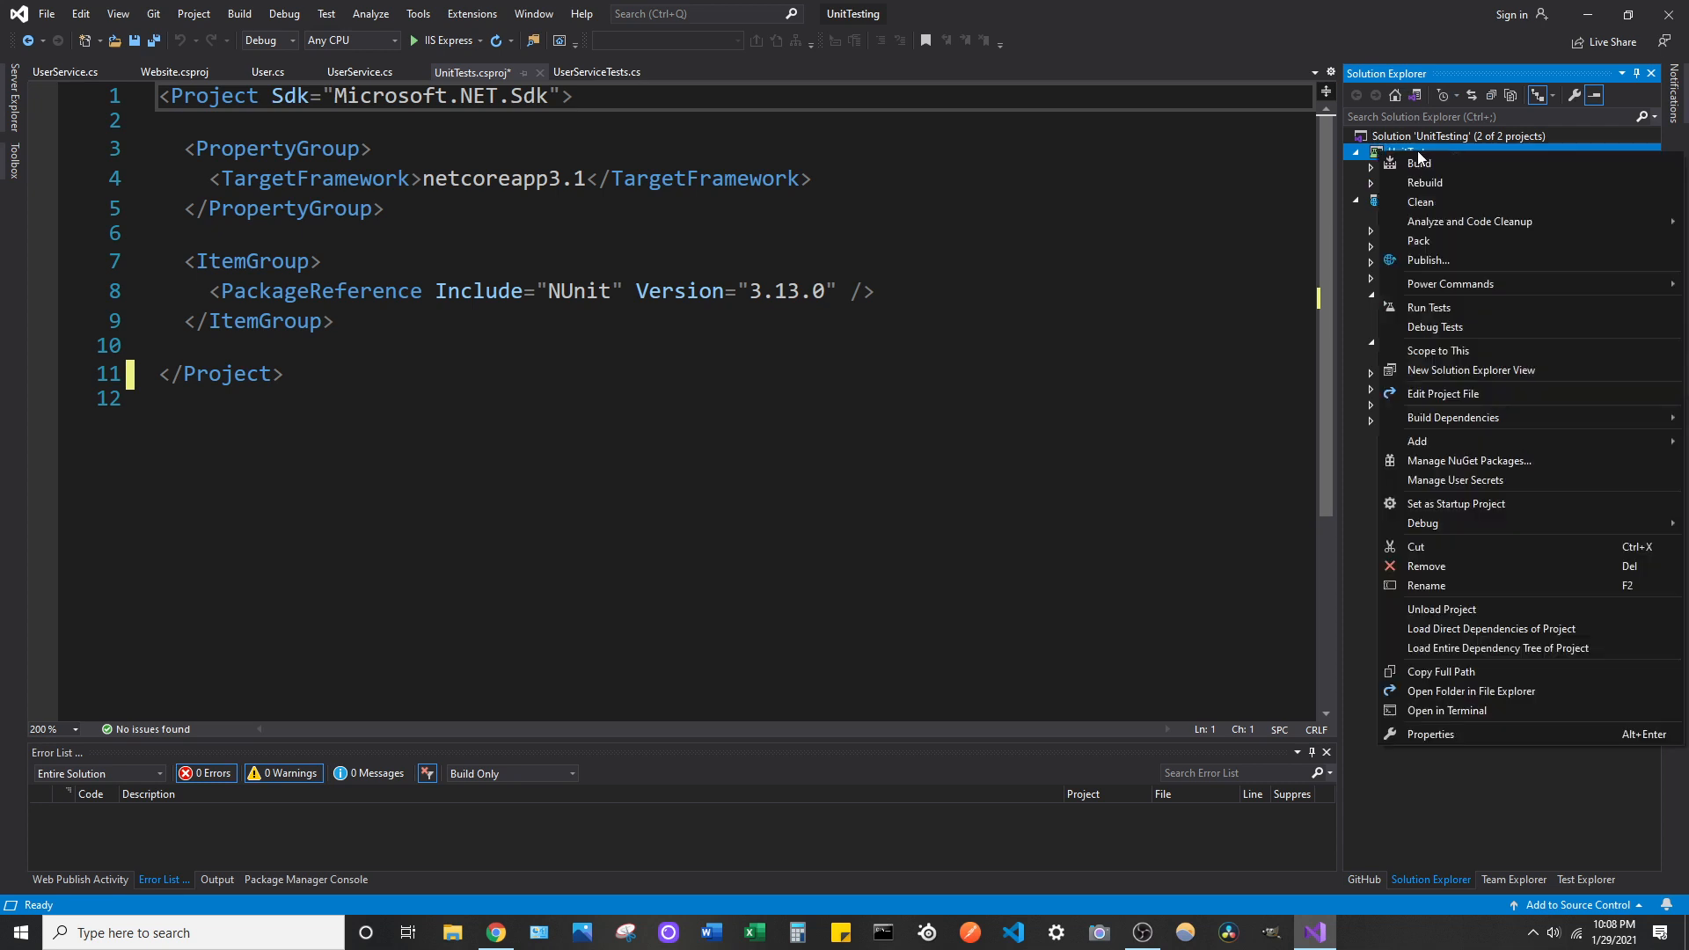
mouse_move(1508, 313)
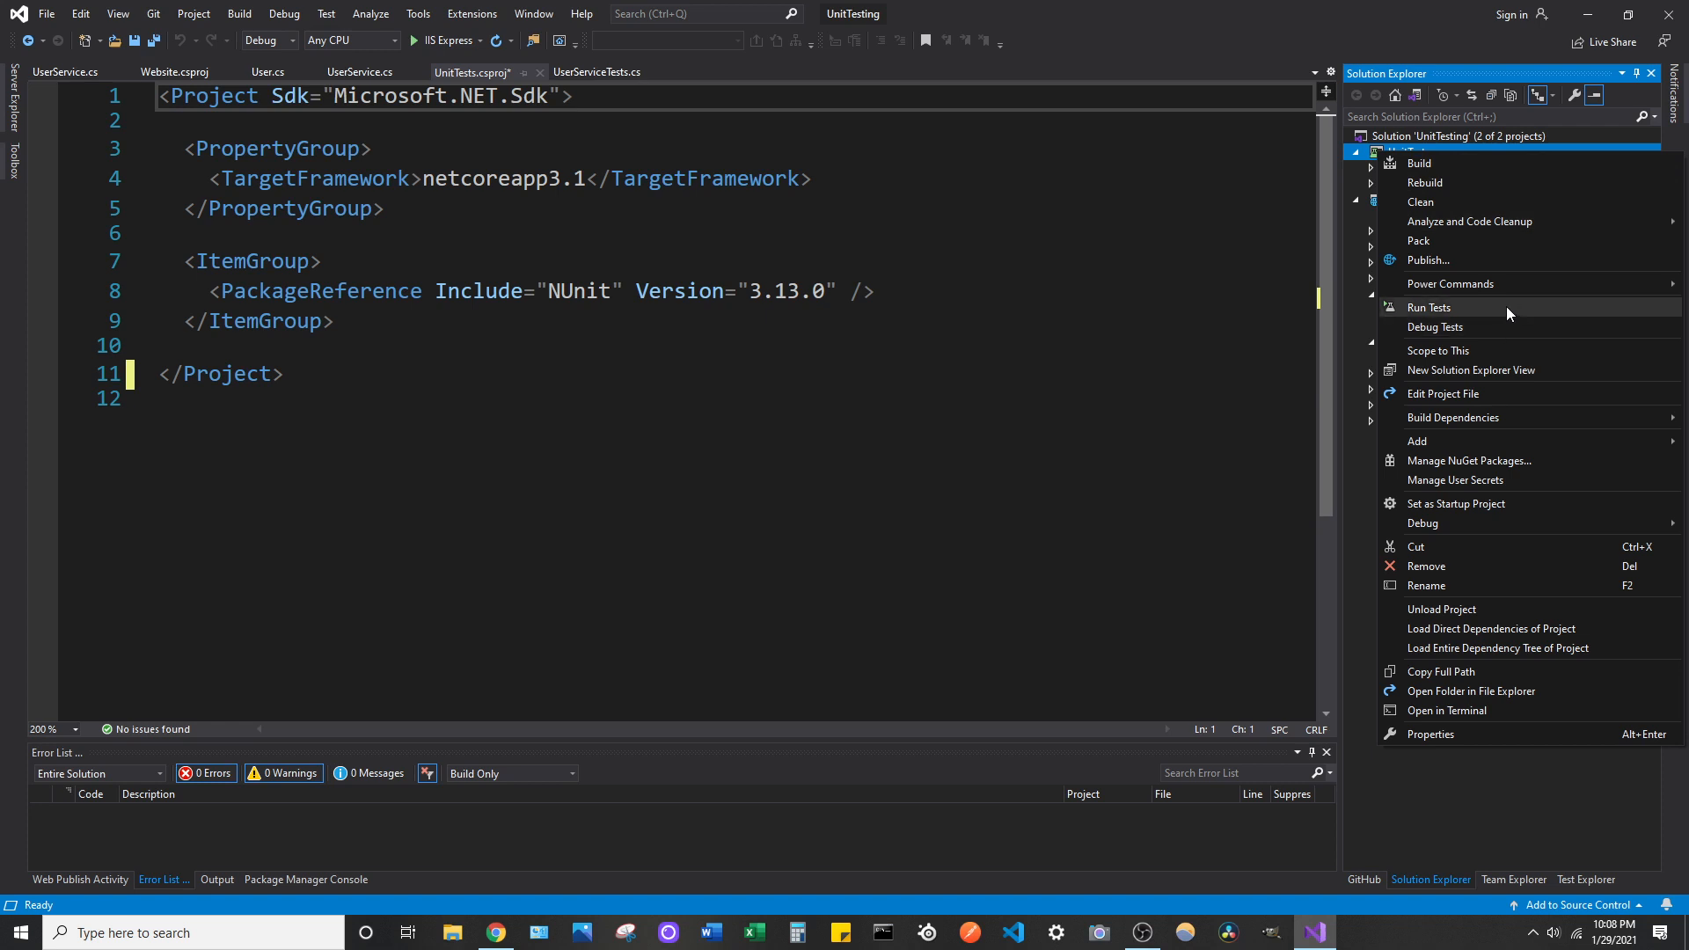
mouse_move(1439, 440)
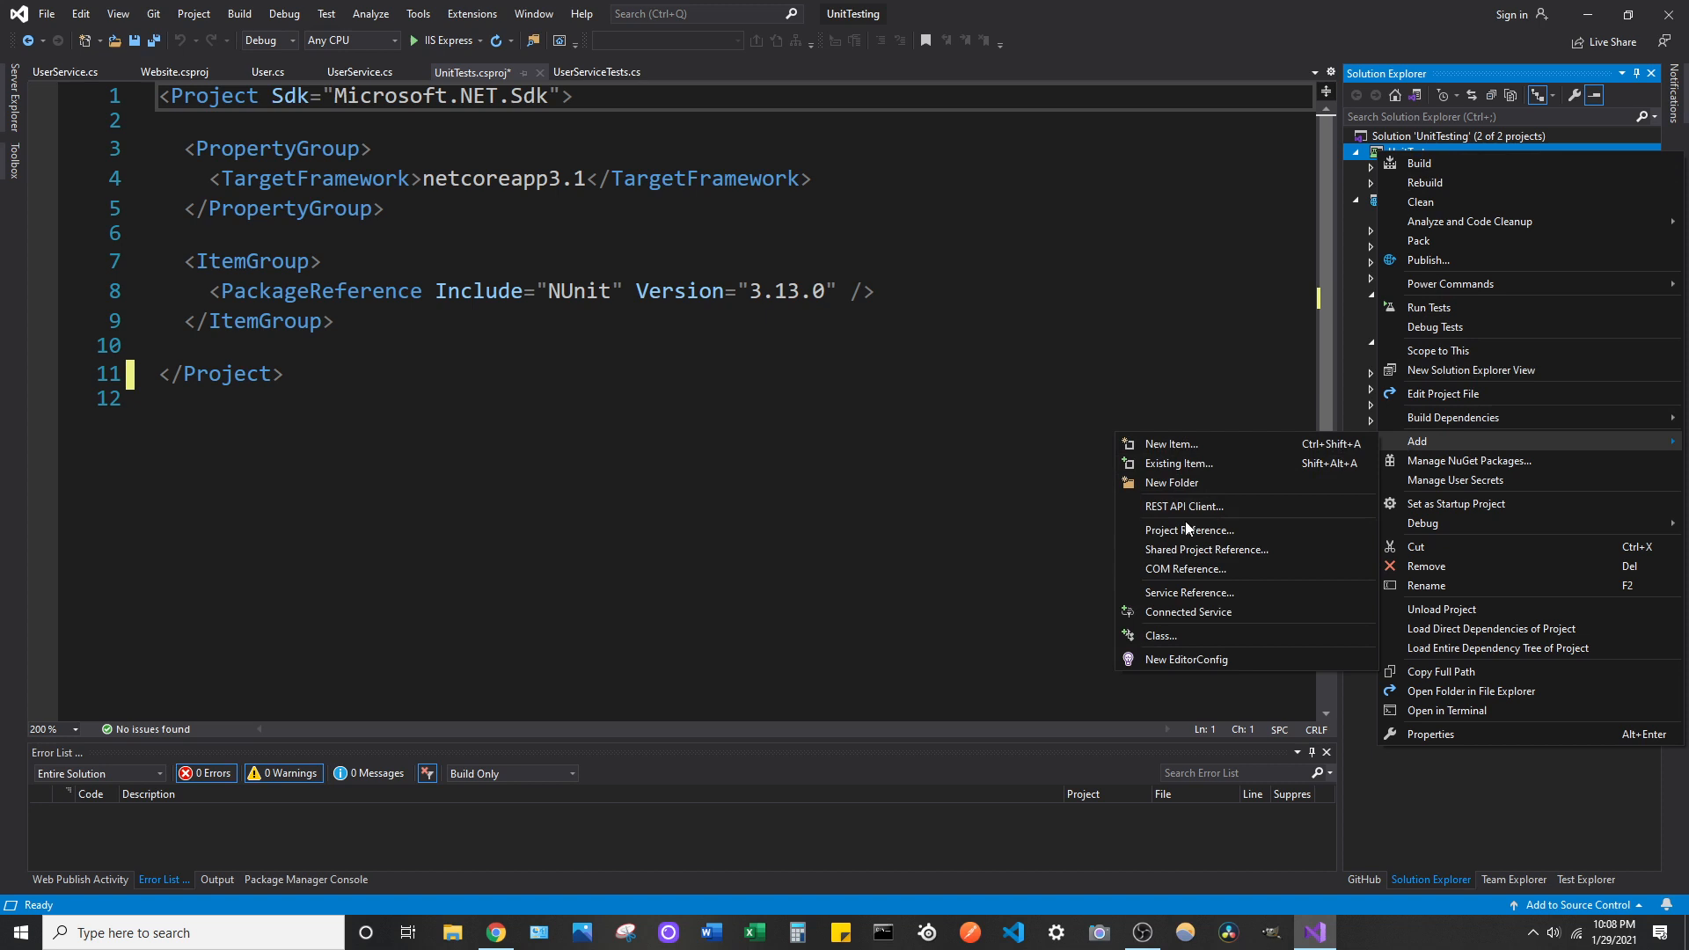
mouse_move(1190, 529)
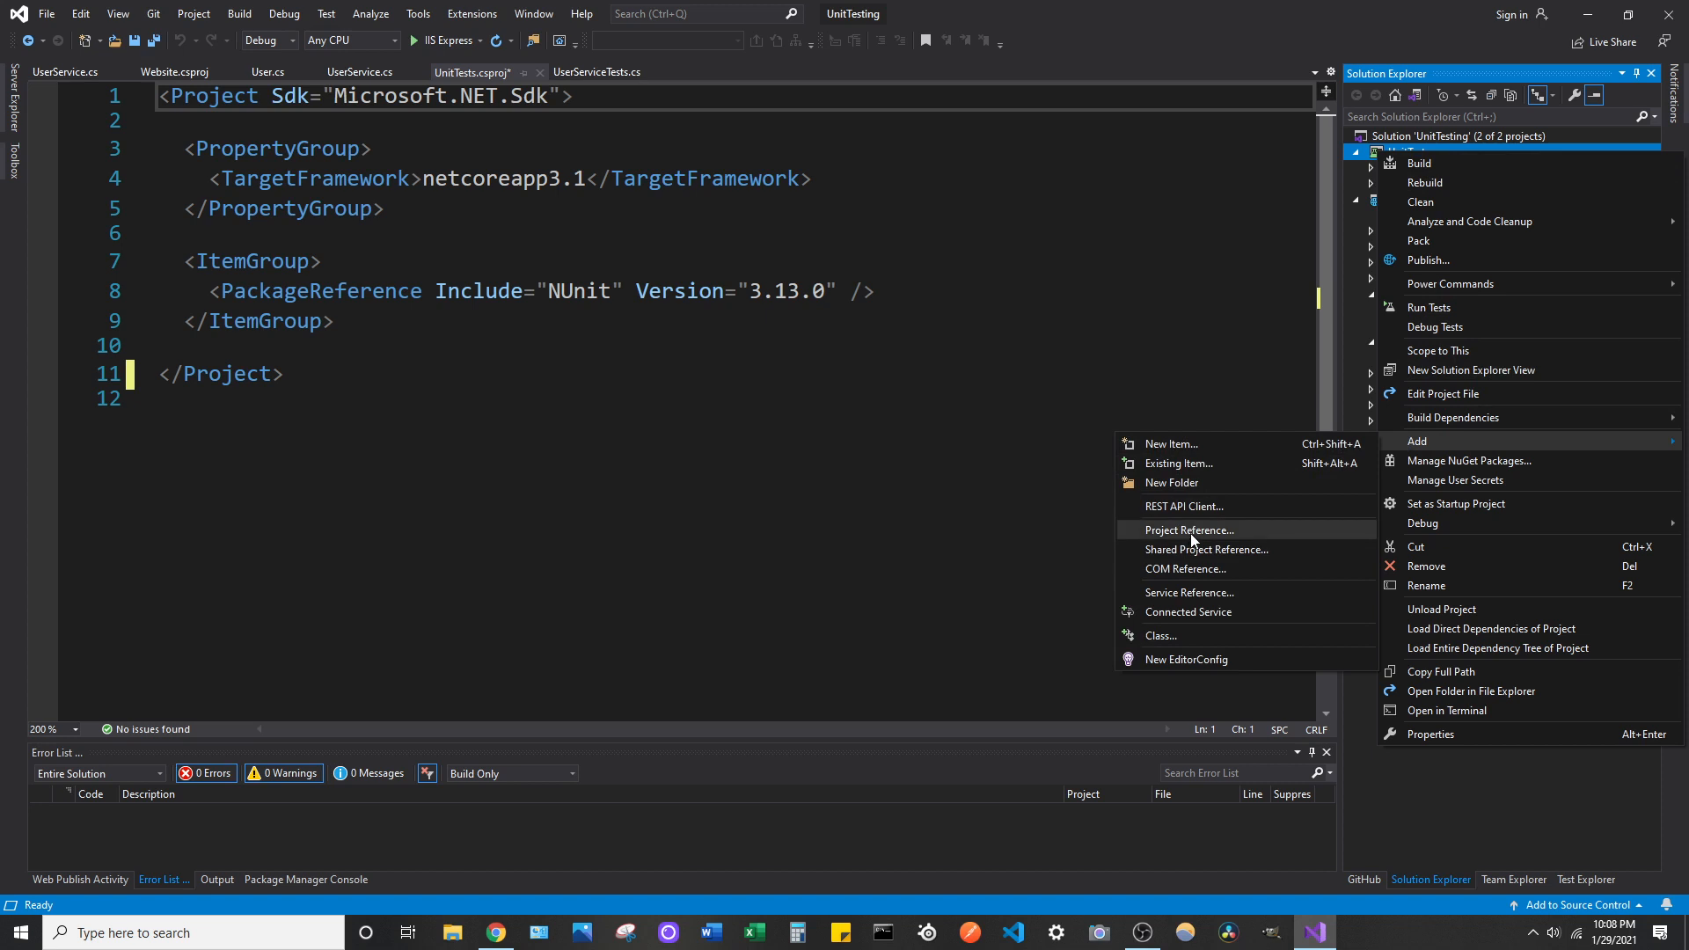
- In Reference Manager, tick the Website project and confirm it as a UnitTests reference
left_click(1189, 530)
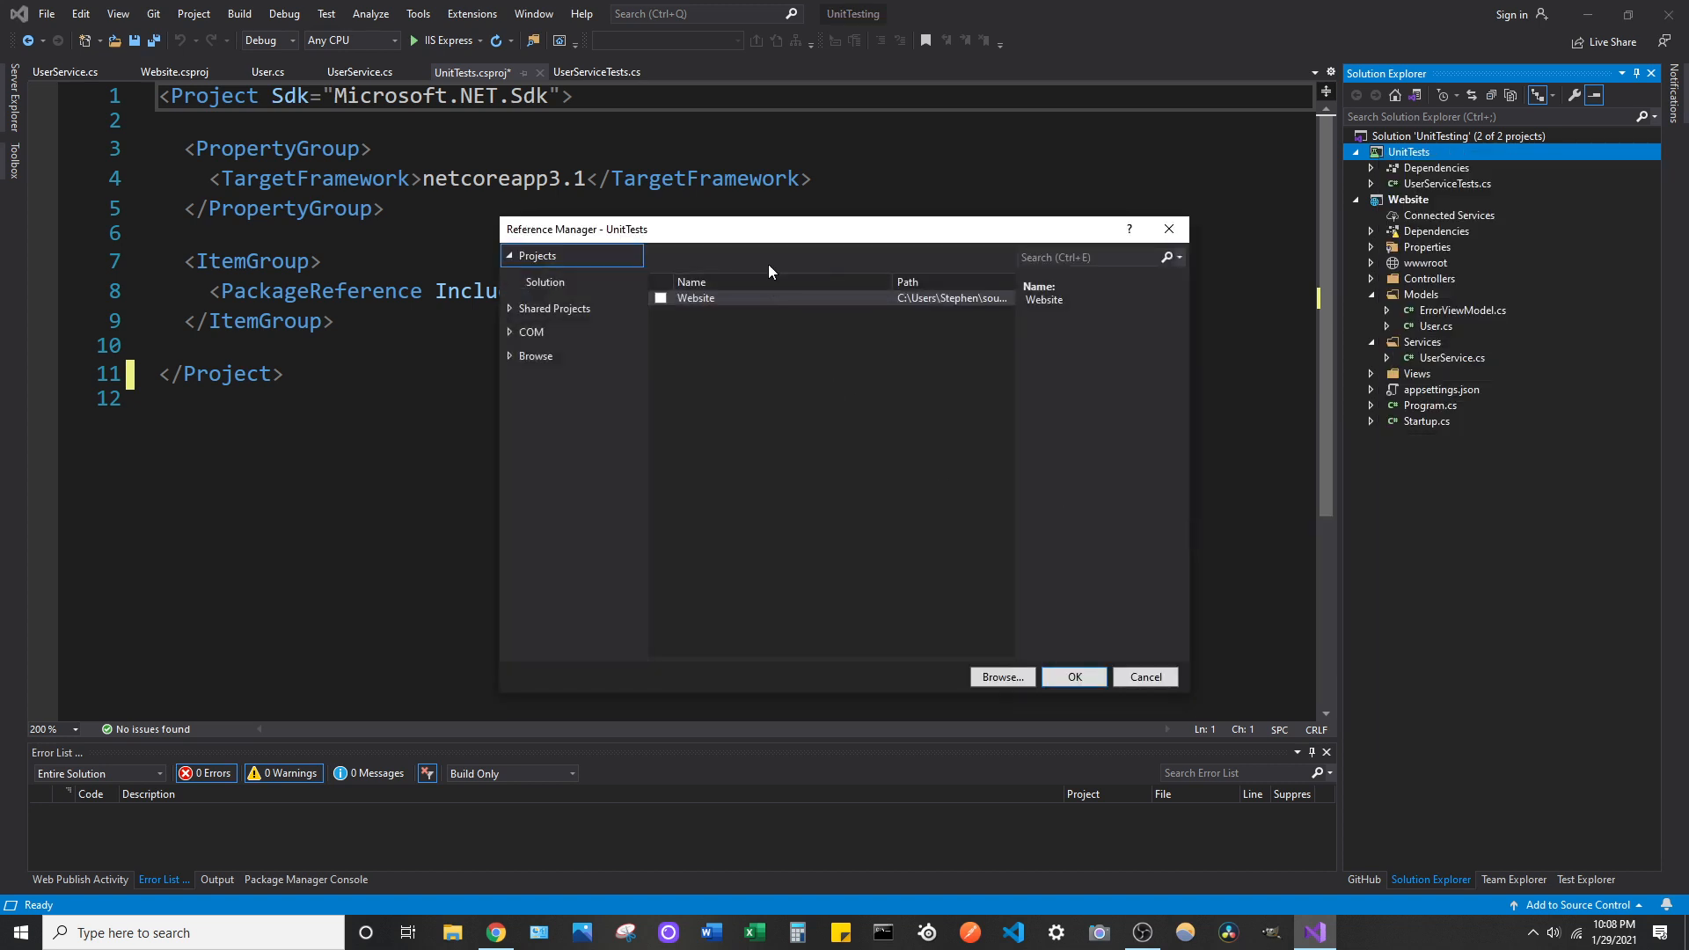
mouse_move(774, 248)
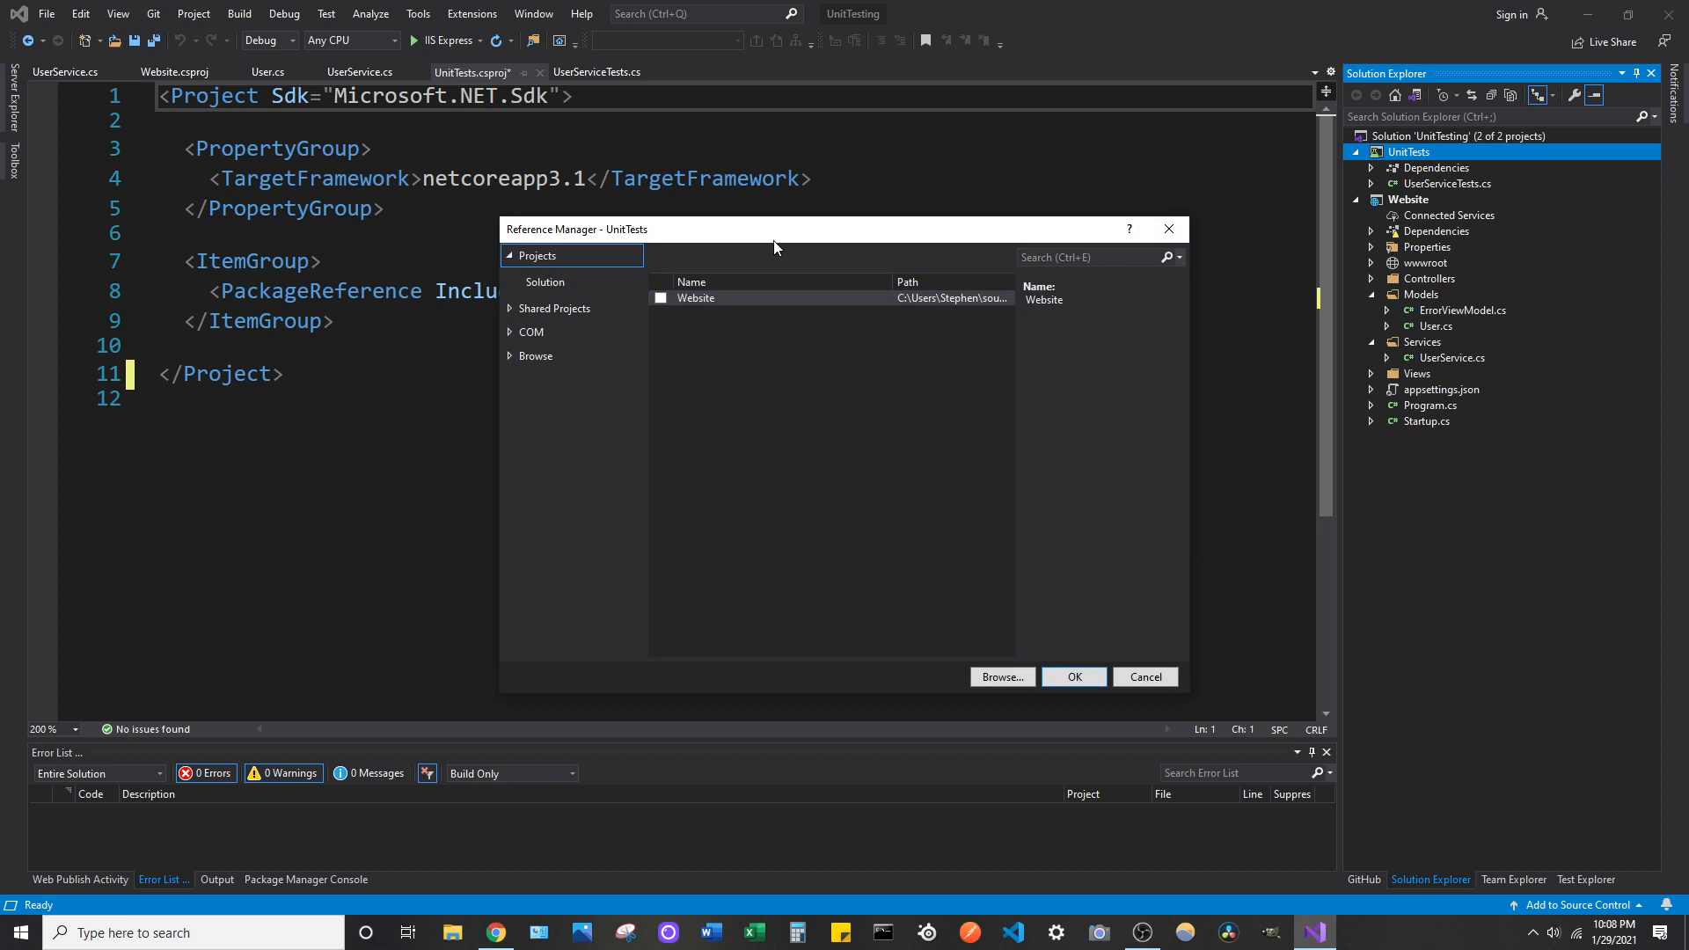
left_click(660, 299)
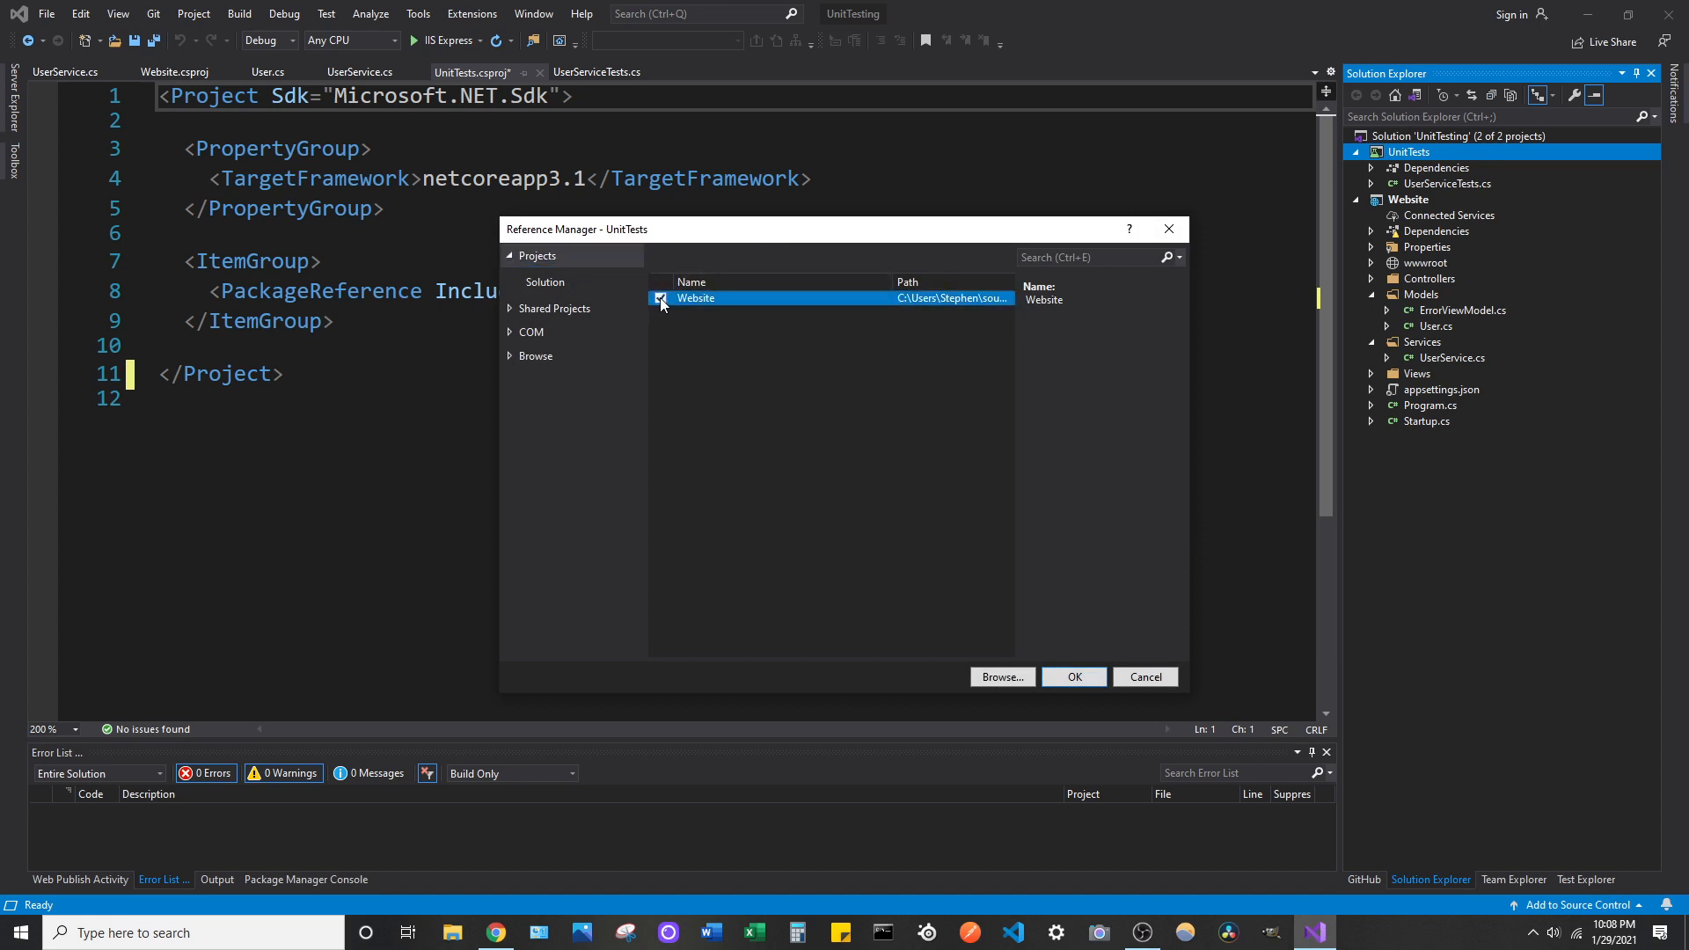
left_click(660, 297)
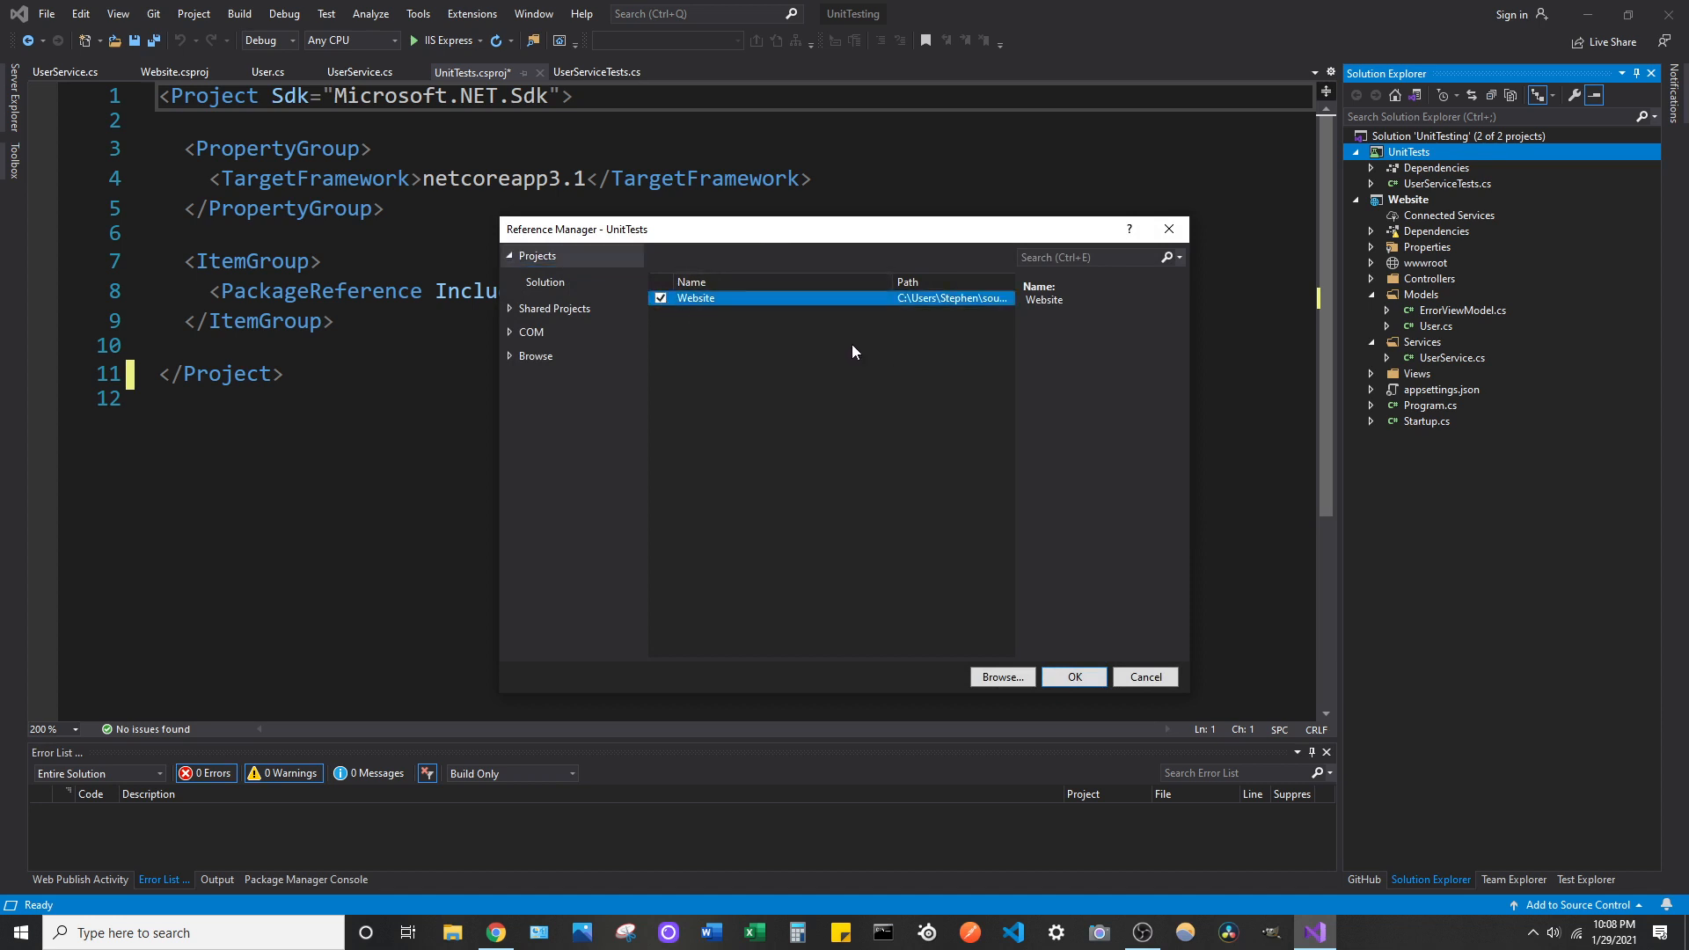
mouse_move(783, 364)
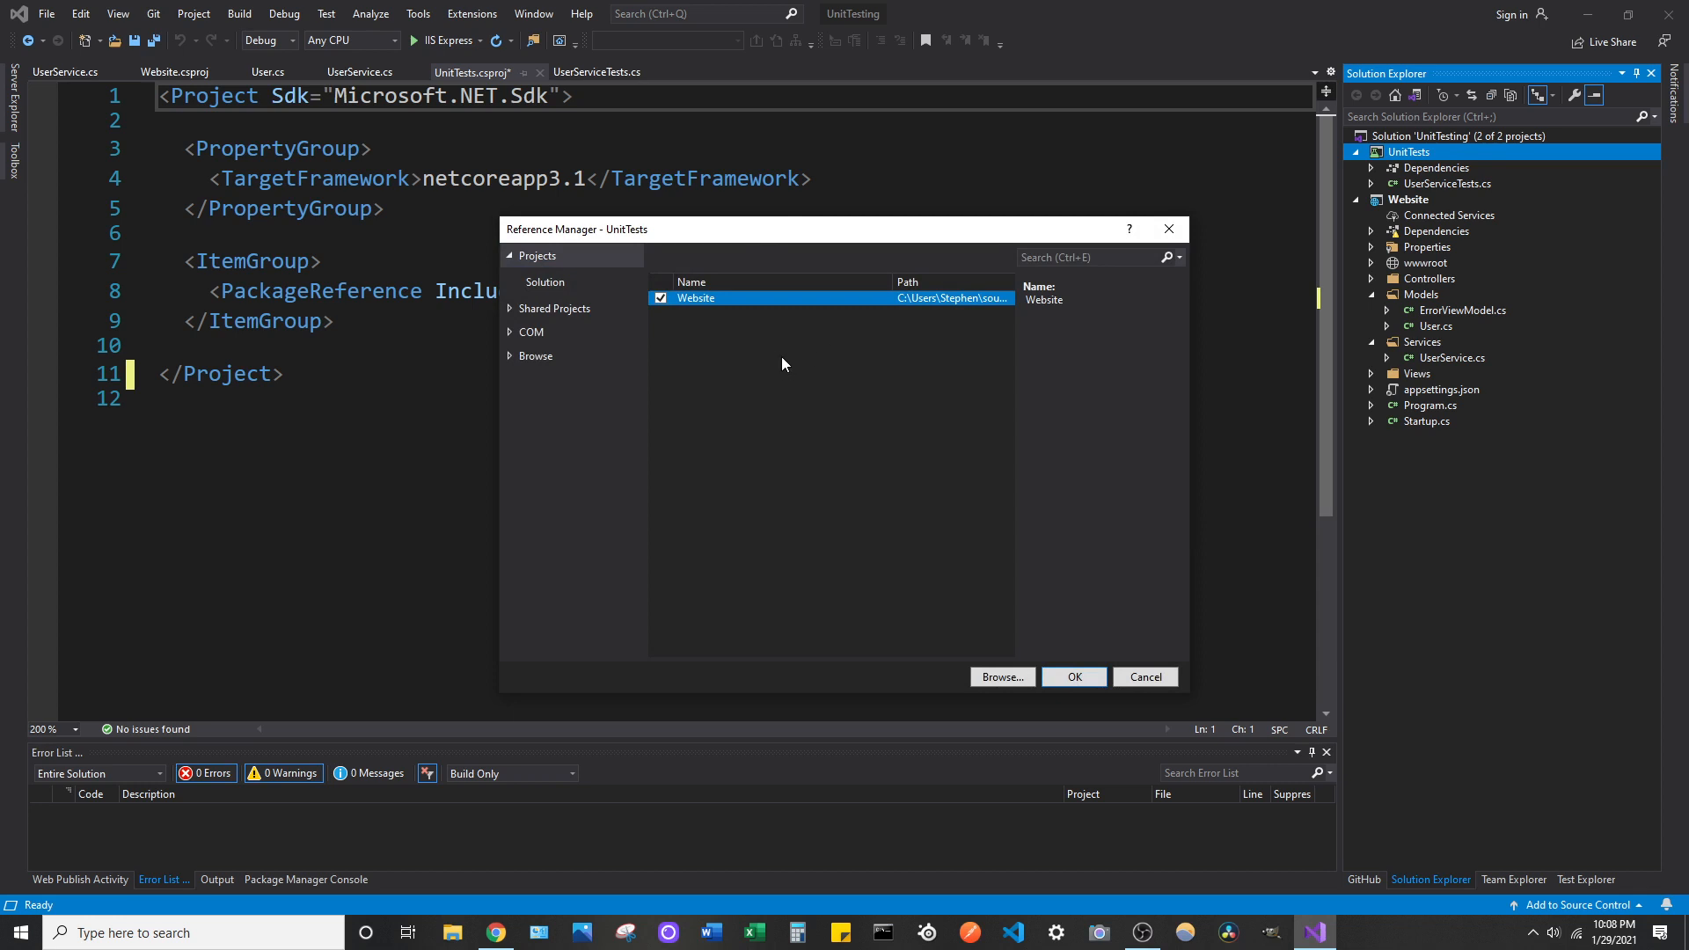
mouse_move(912, 607)
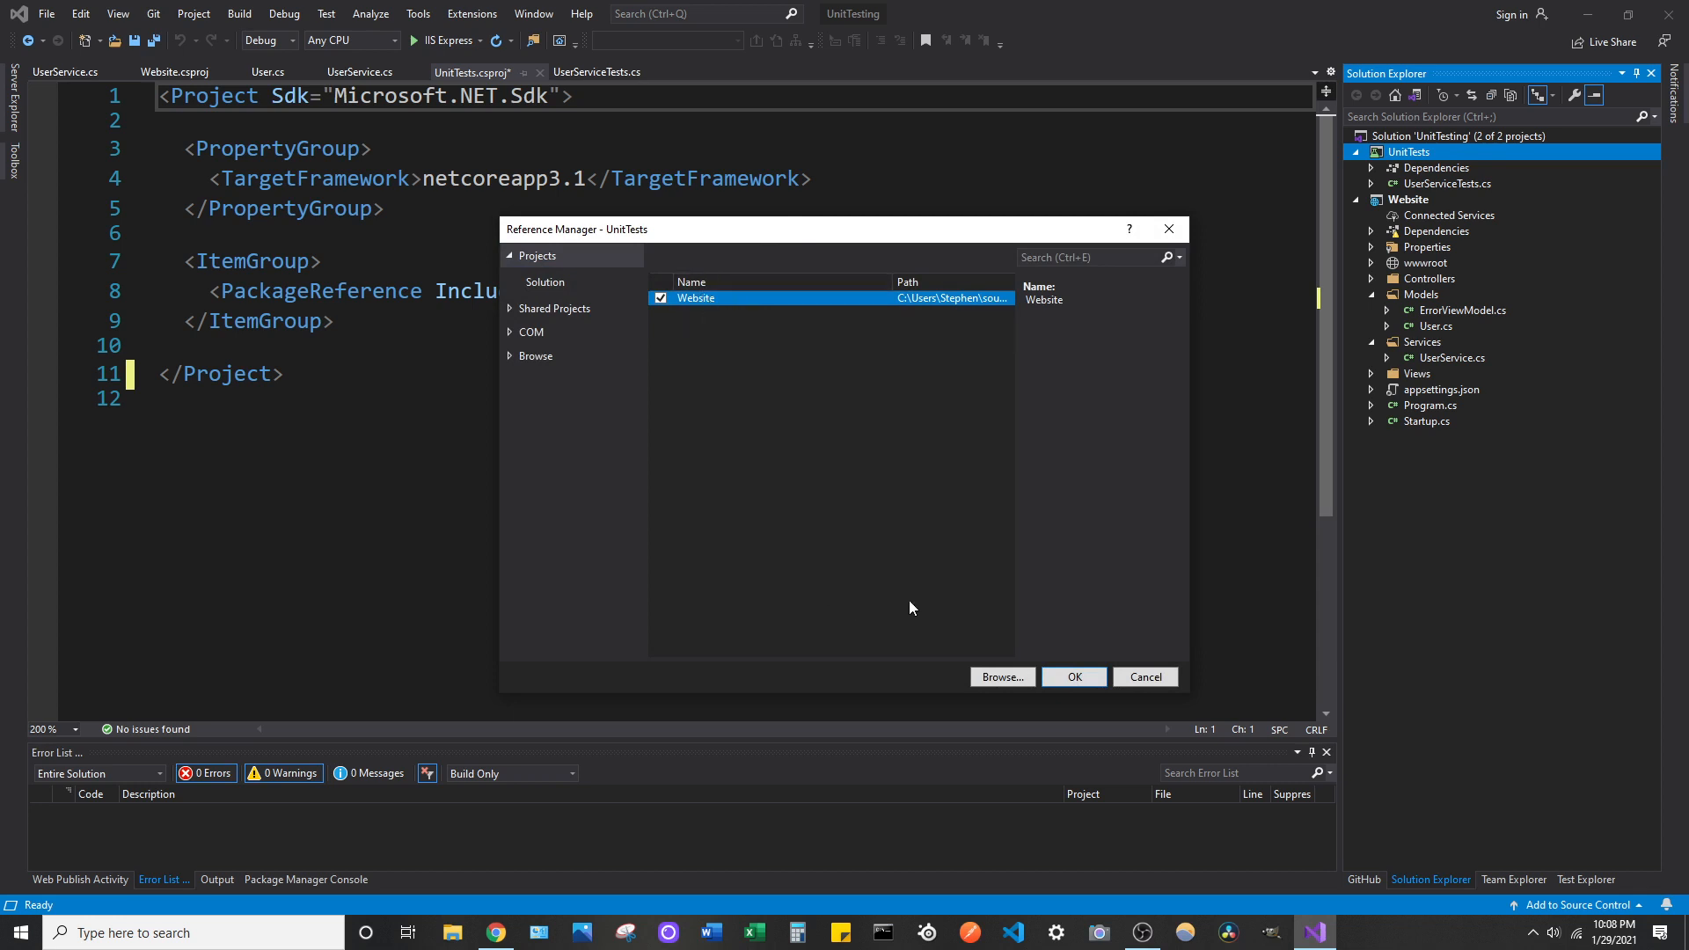
left_click(1072, 676)
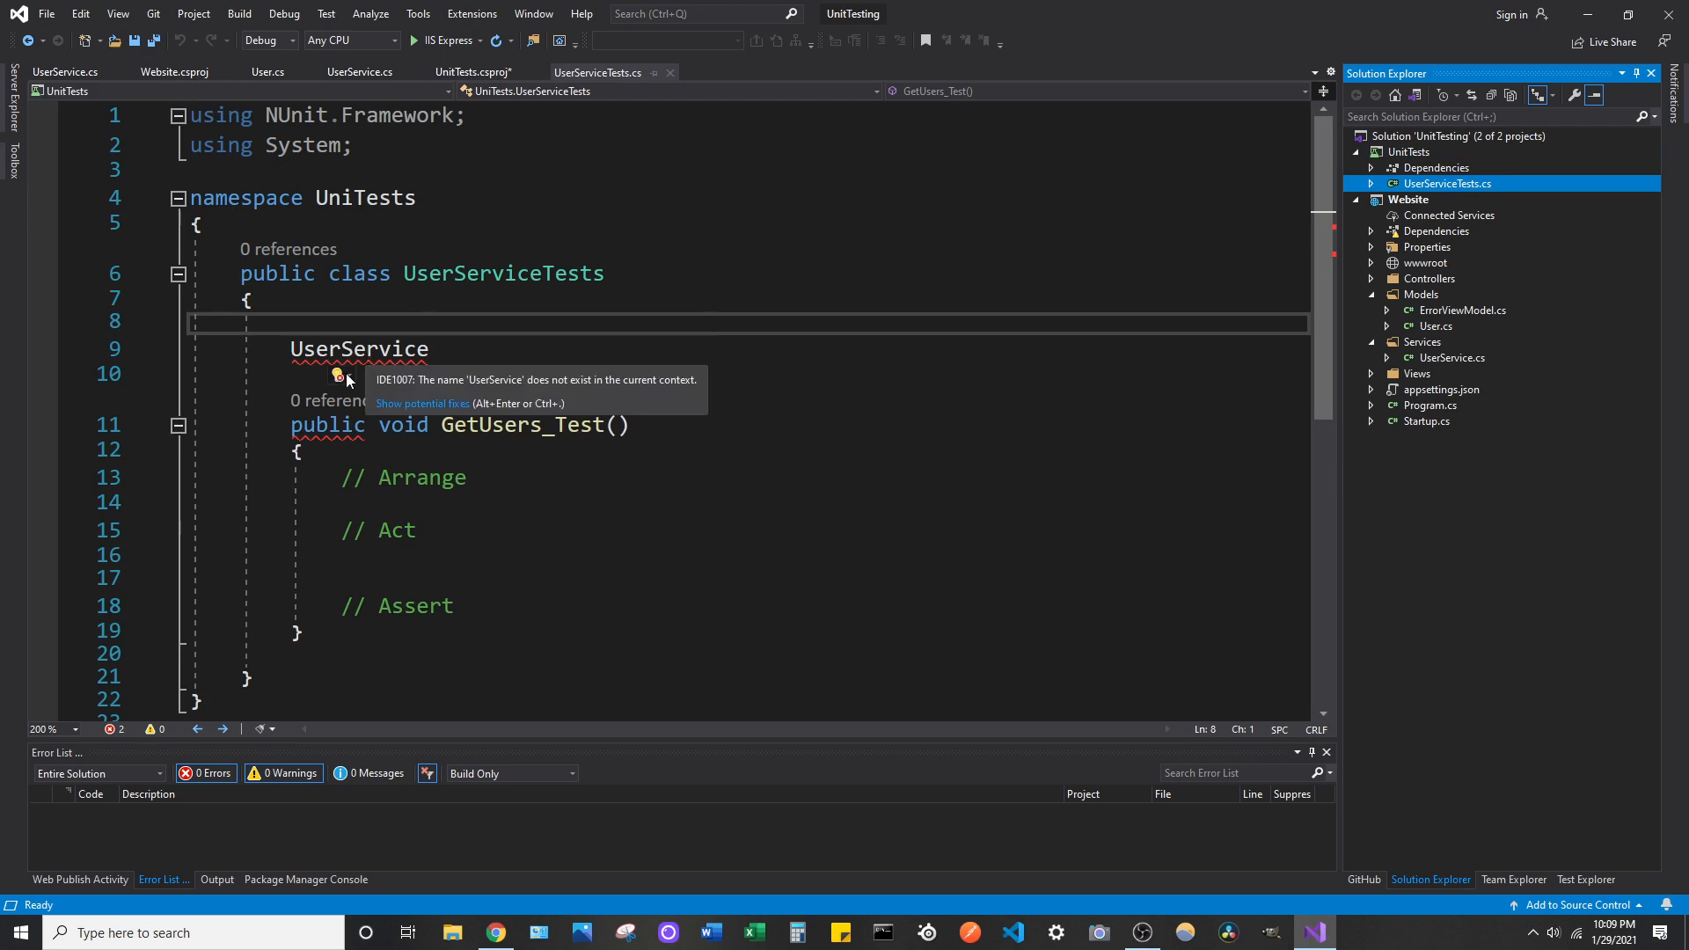
- Import UnitTesting.Services and complete 'UserService service = new UserService();' with no issues found
left_click(339, 373)
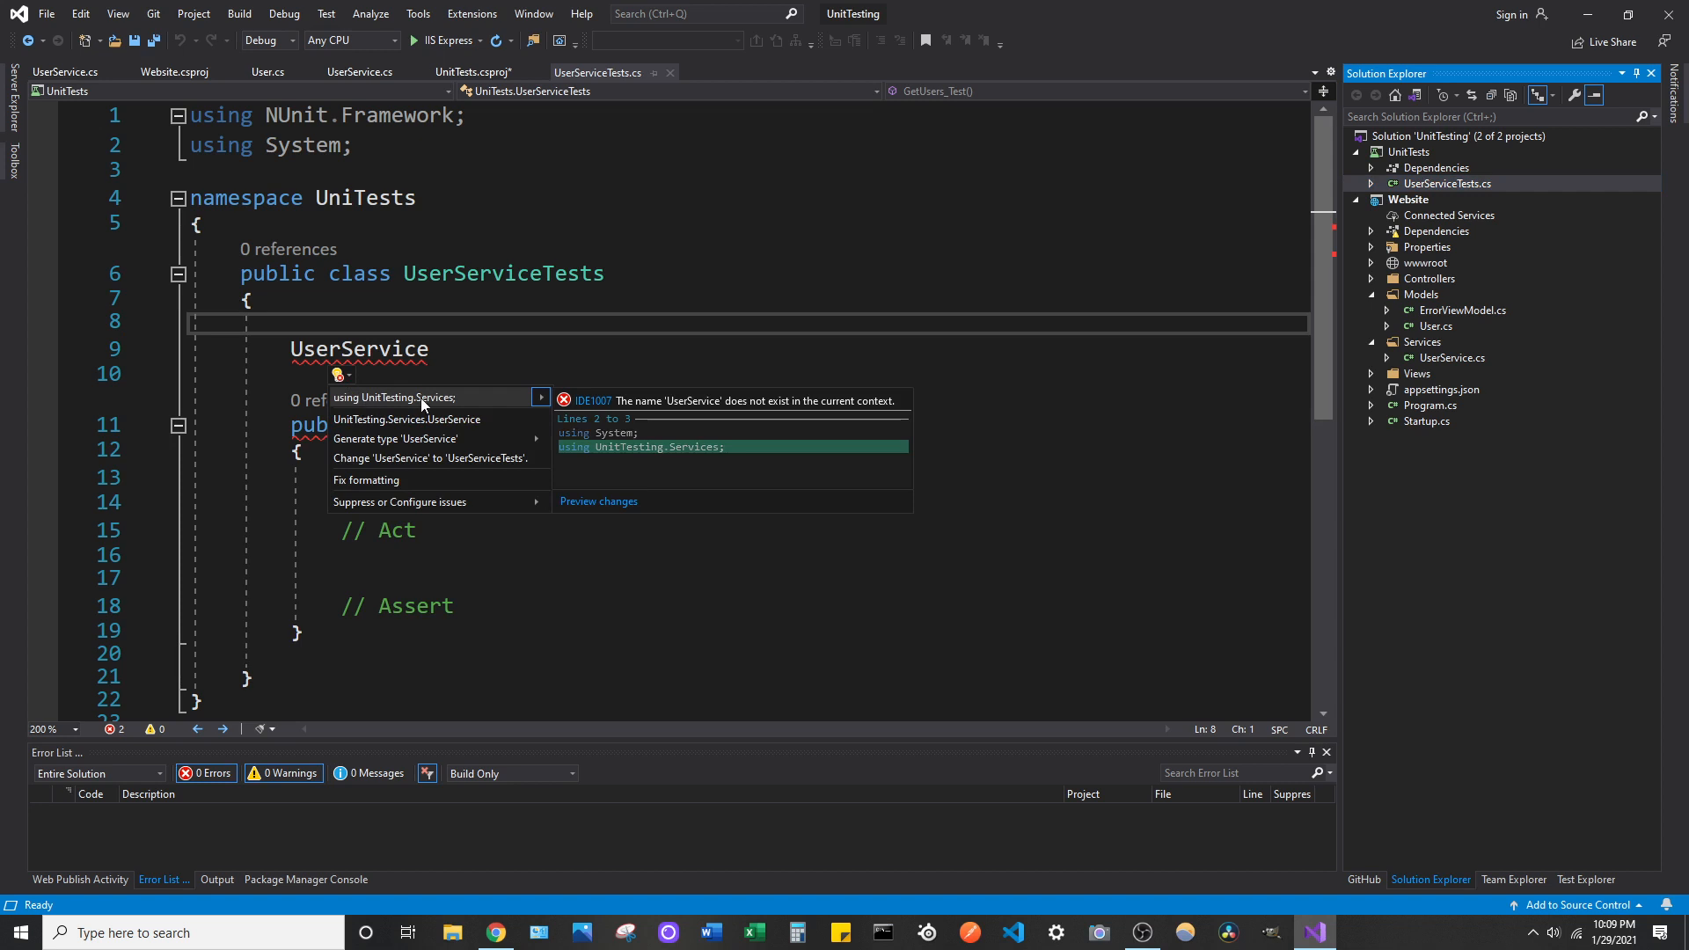
left_click(396, 396)
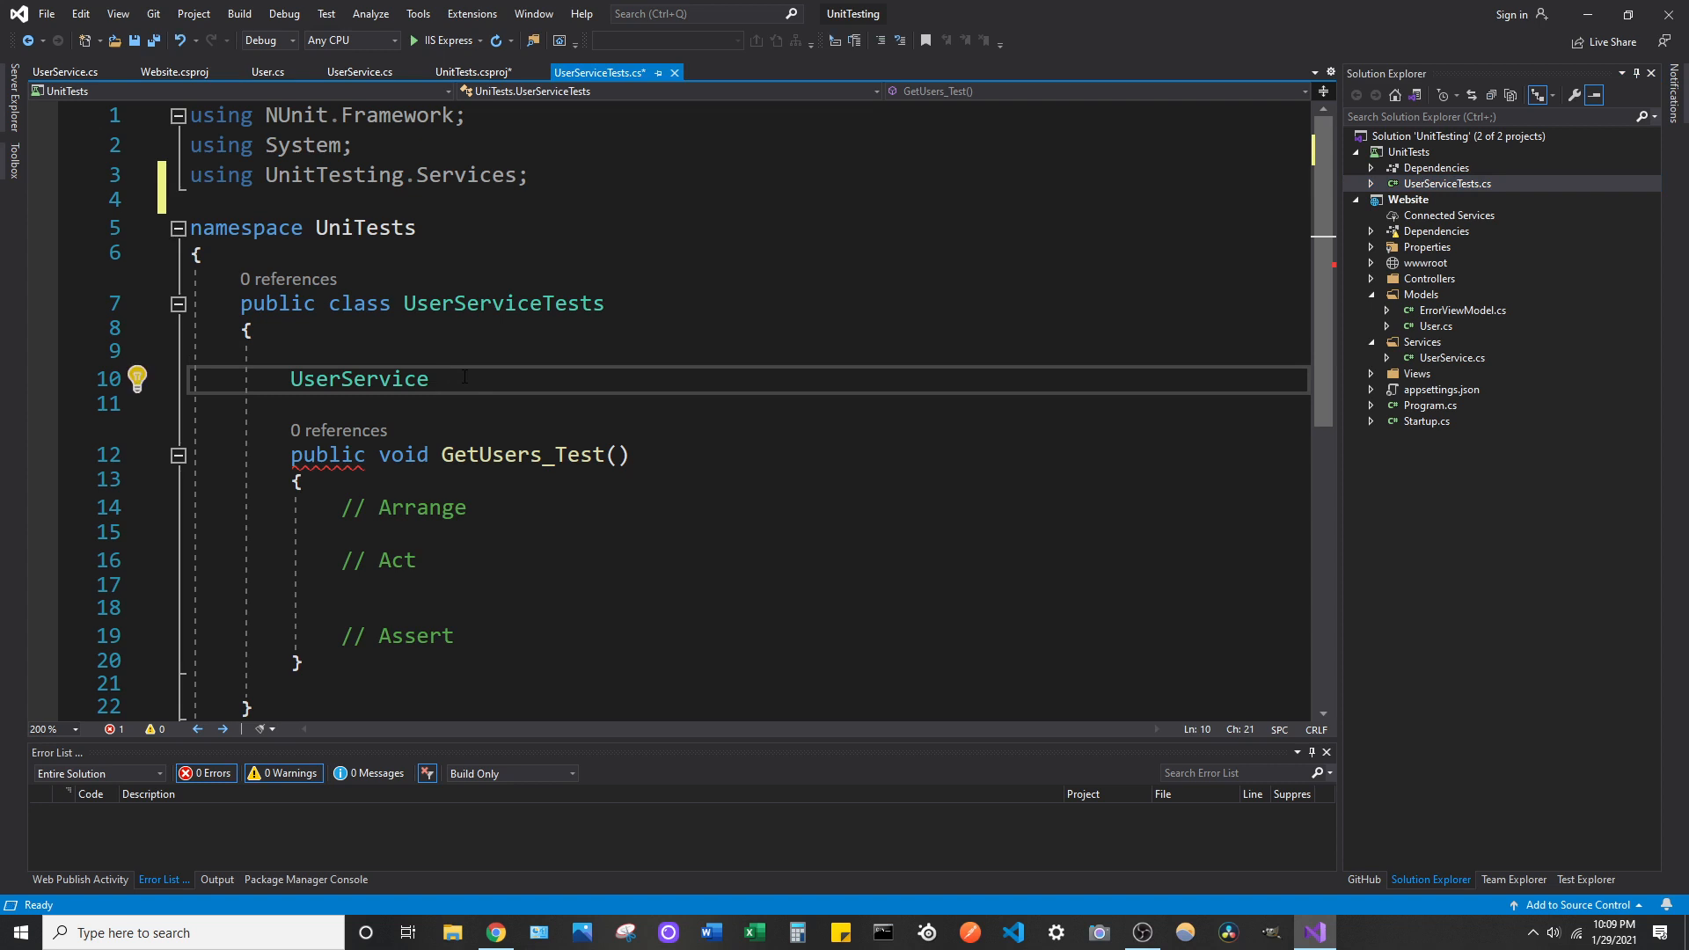
type("service = n")
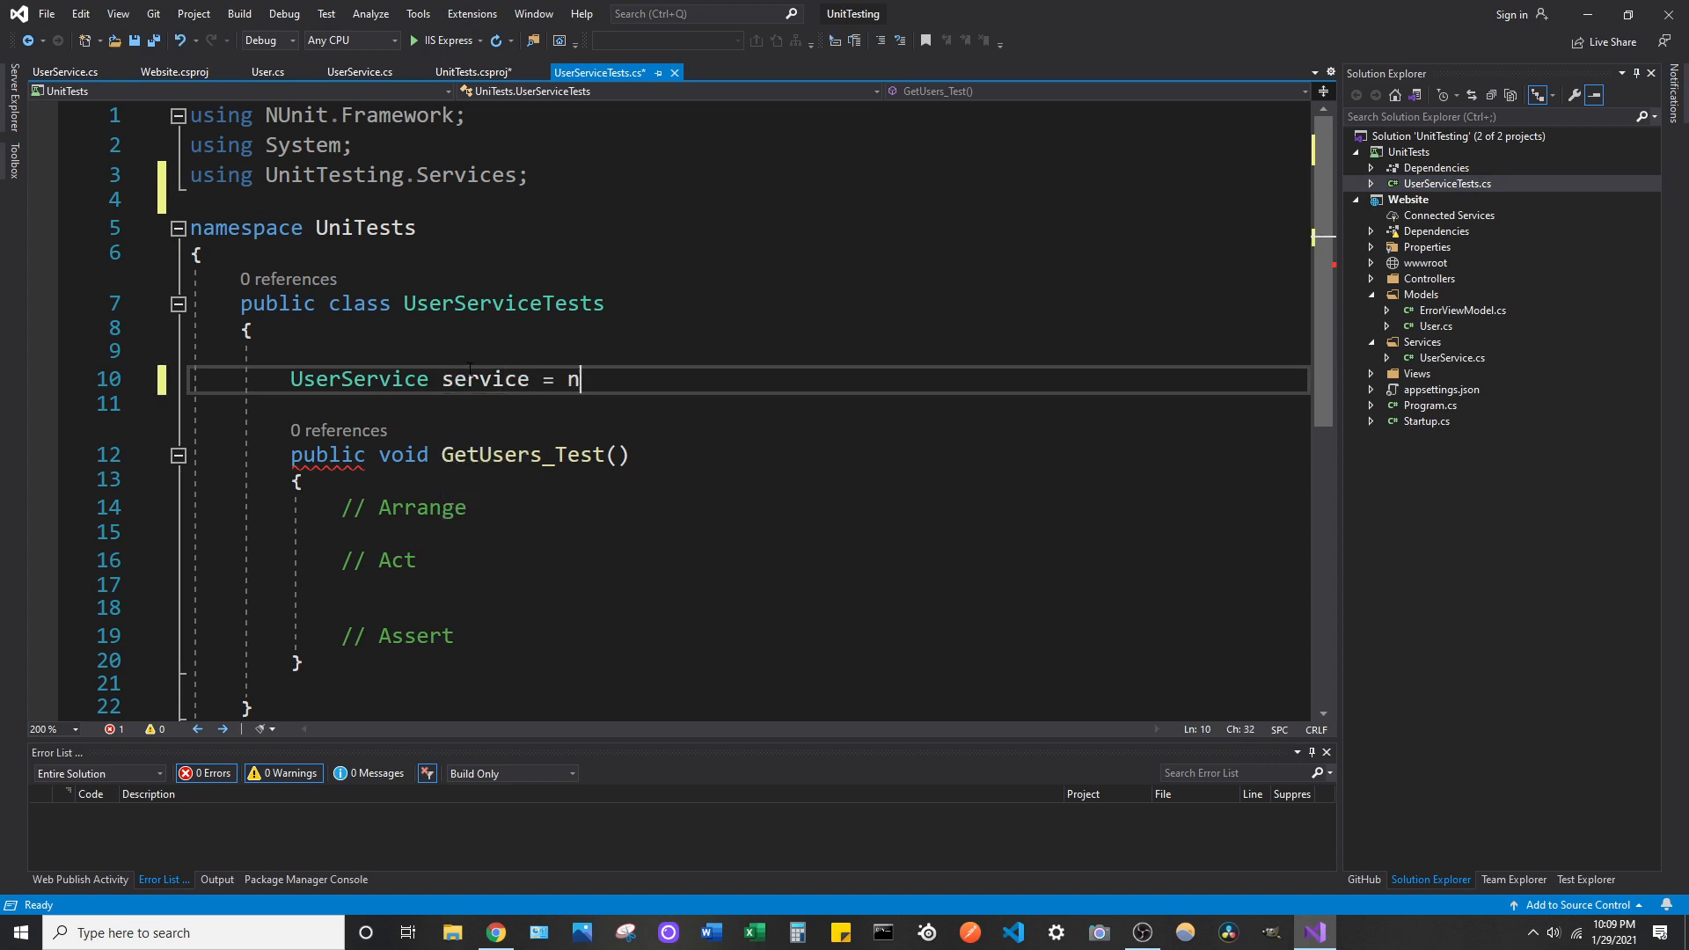
type("ew UserService()")
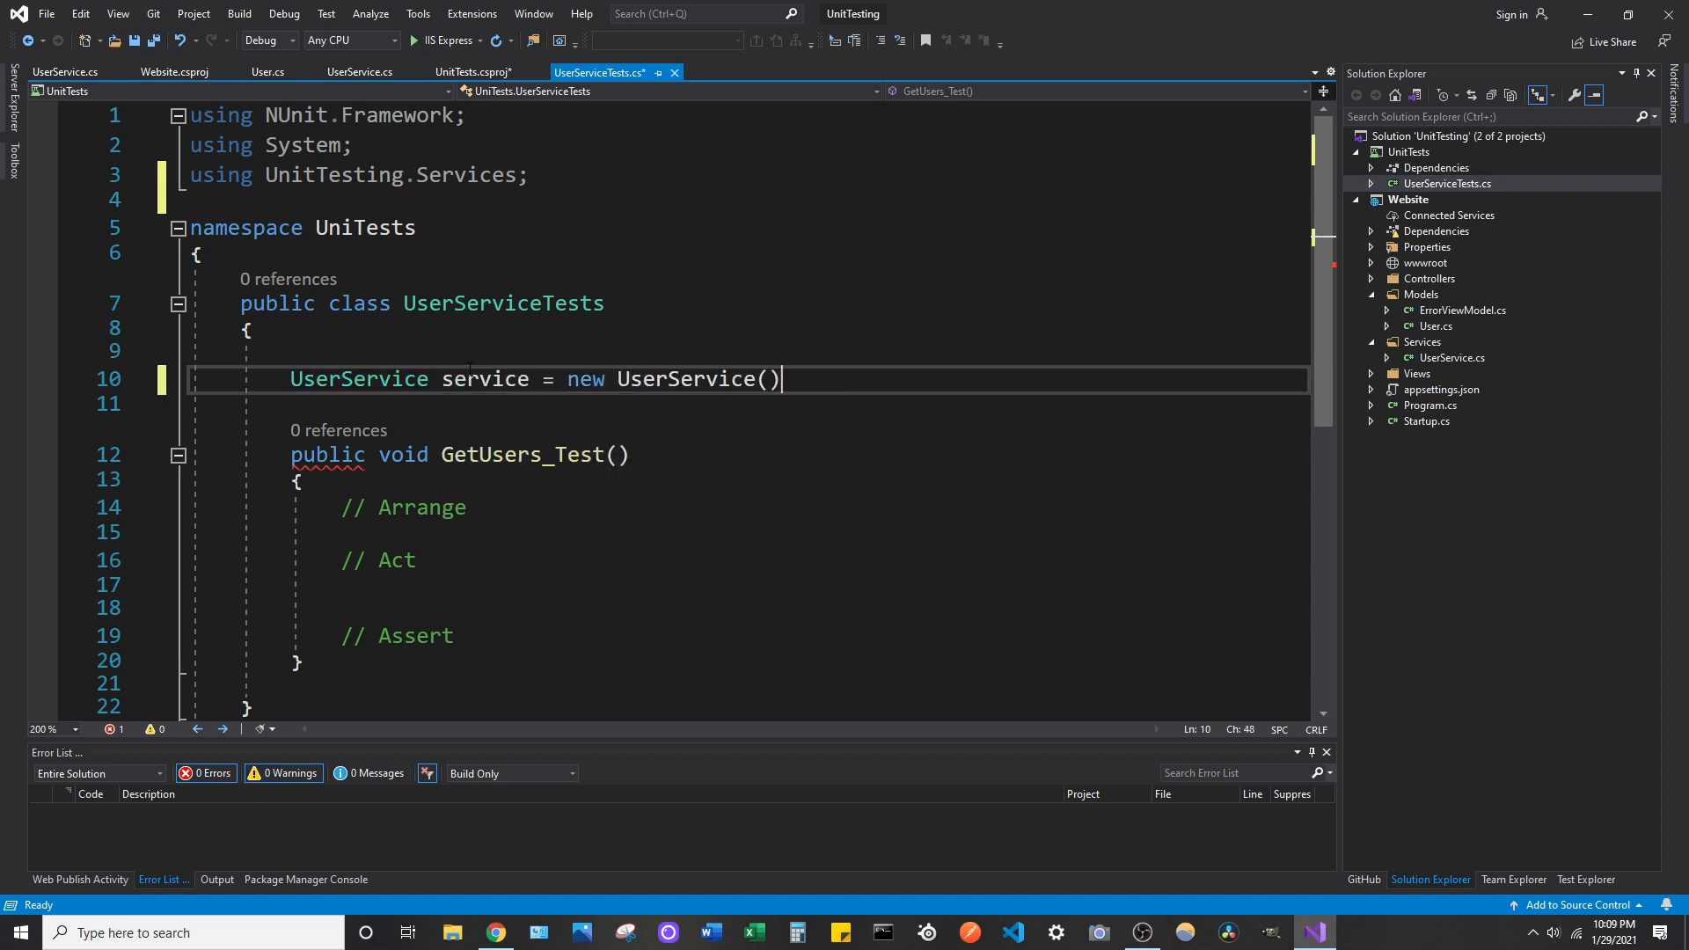
type(";")
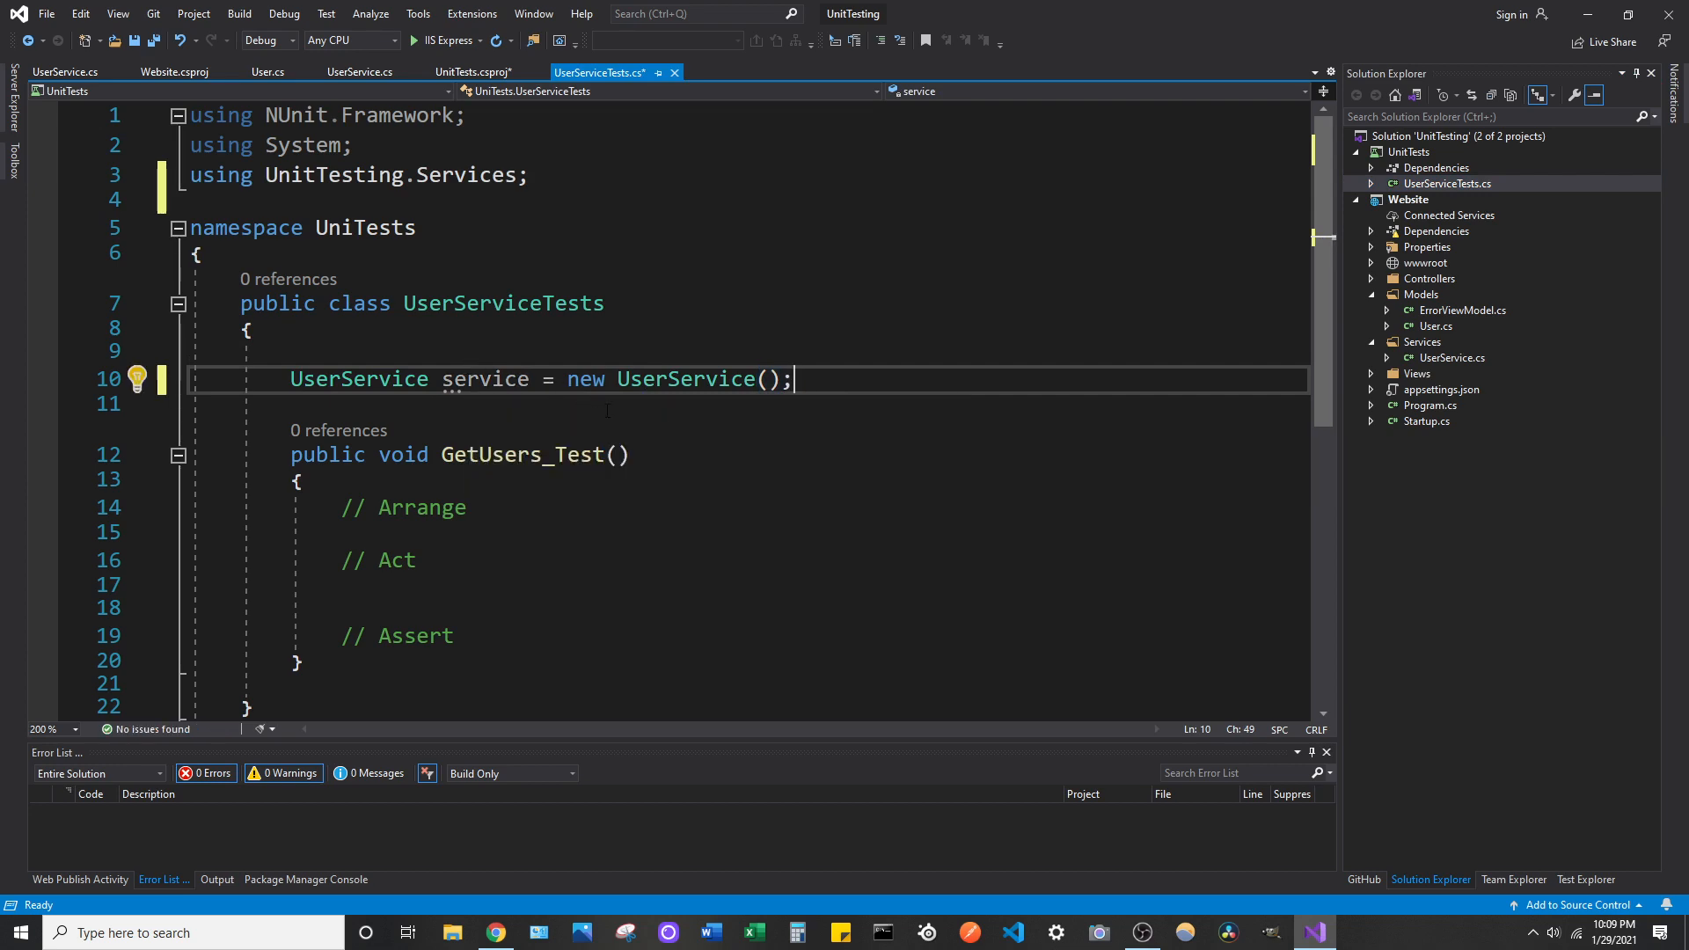
left_click(494, 933)
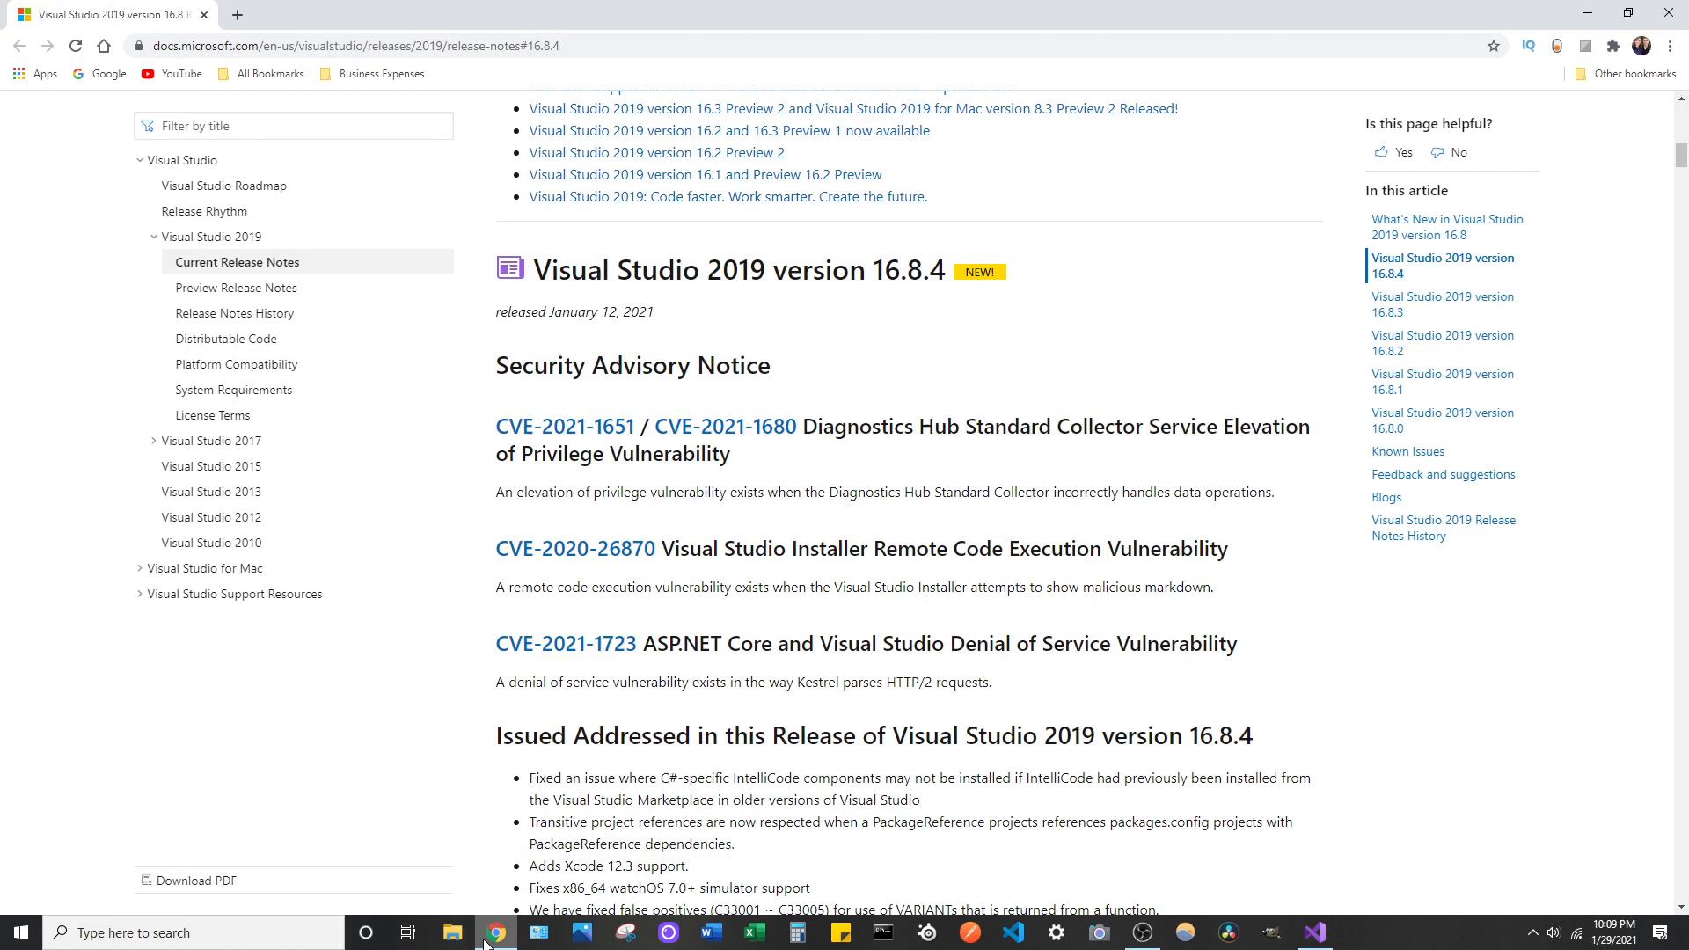
mouse_move(943, 287)
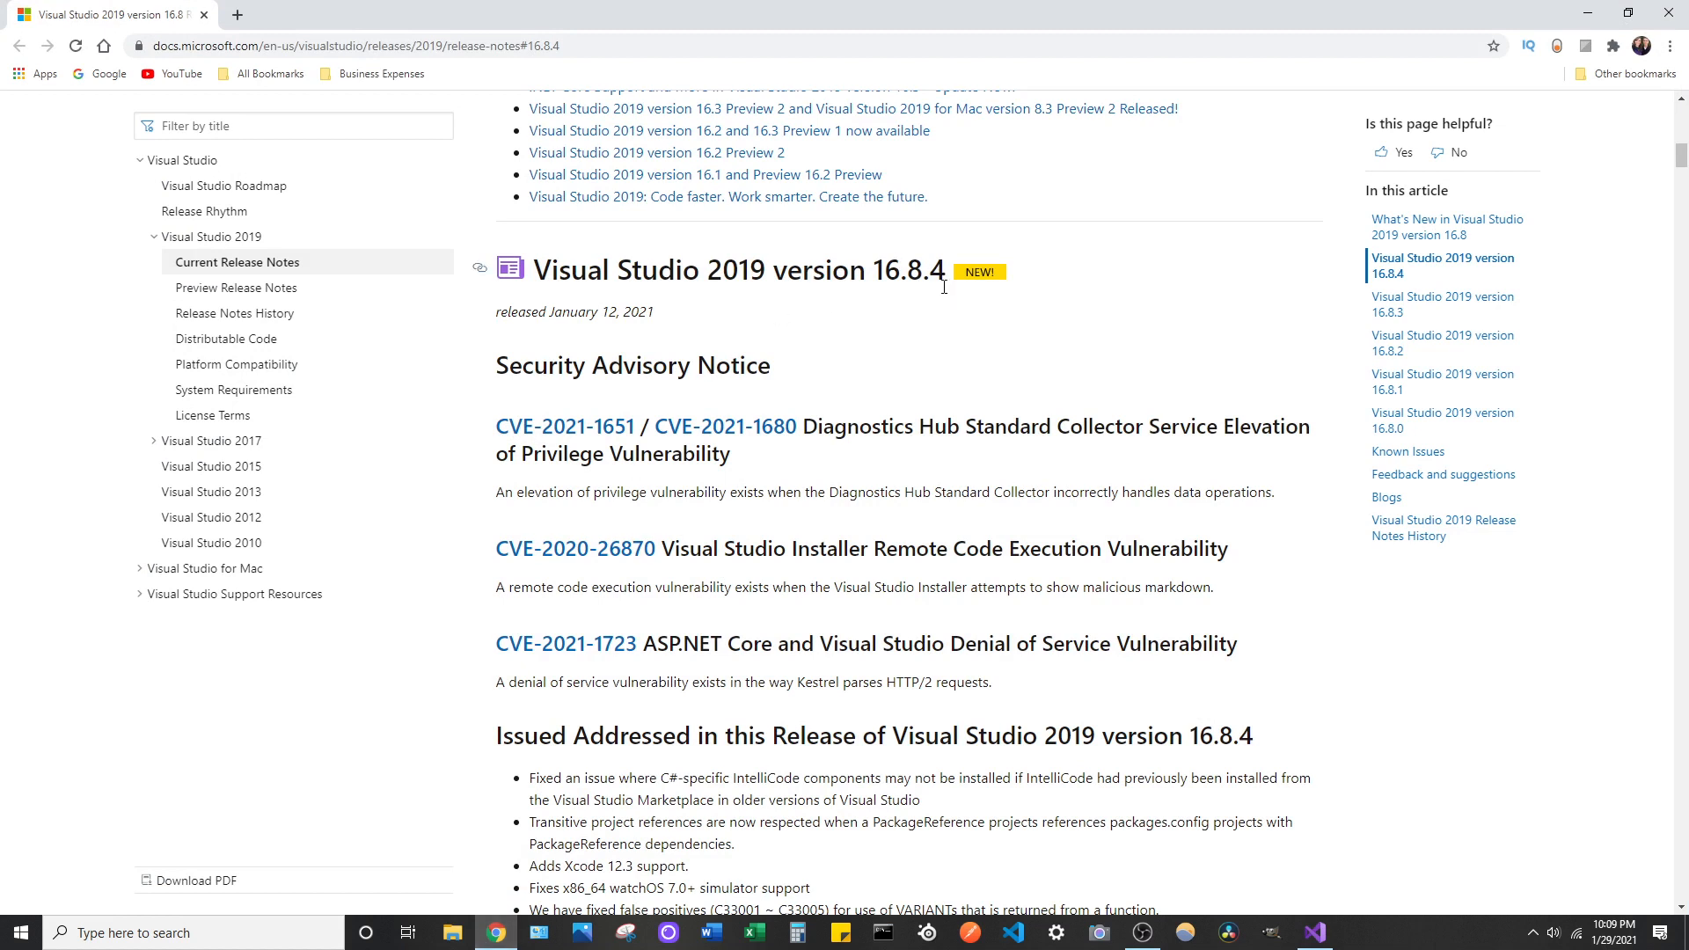
mouse_move(851, 278)
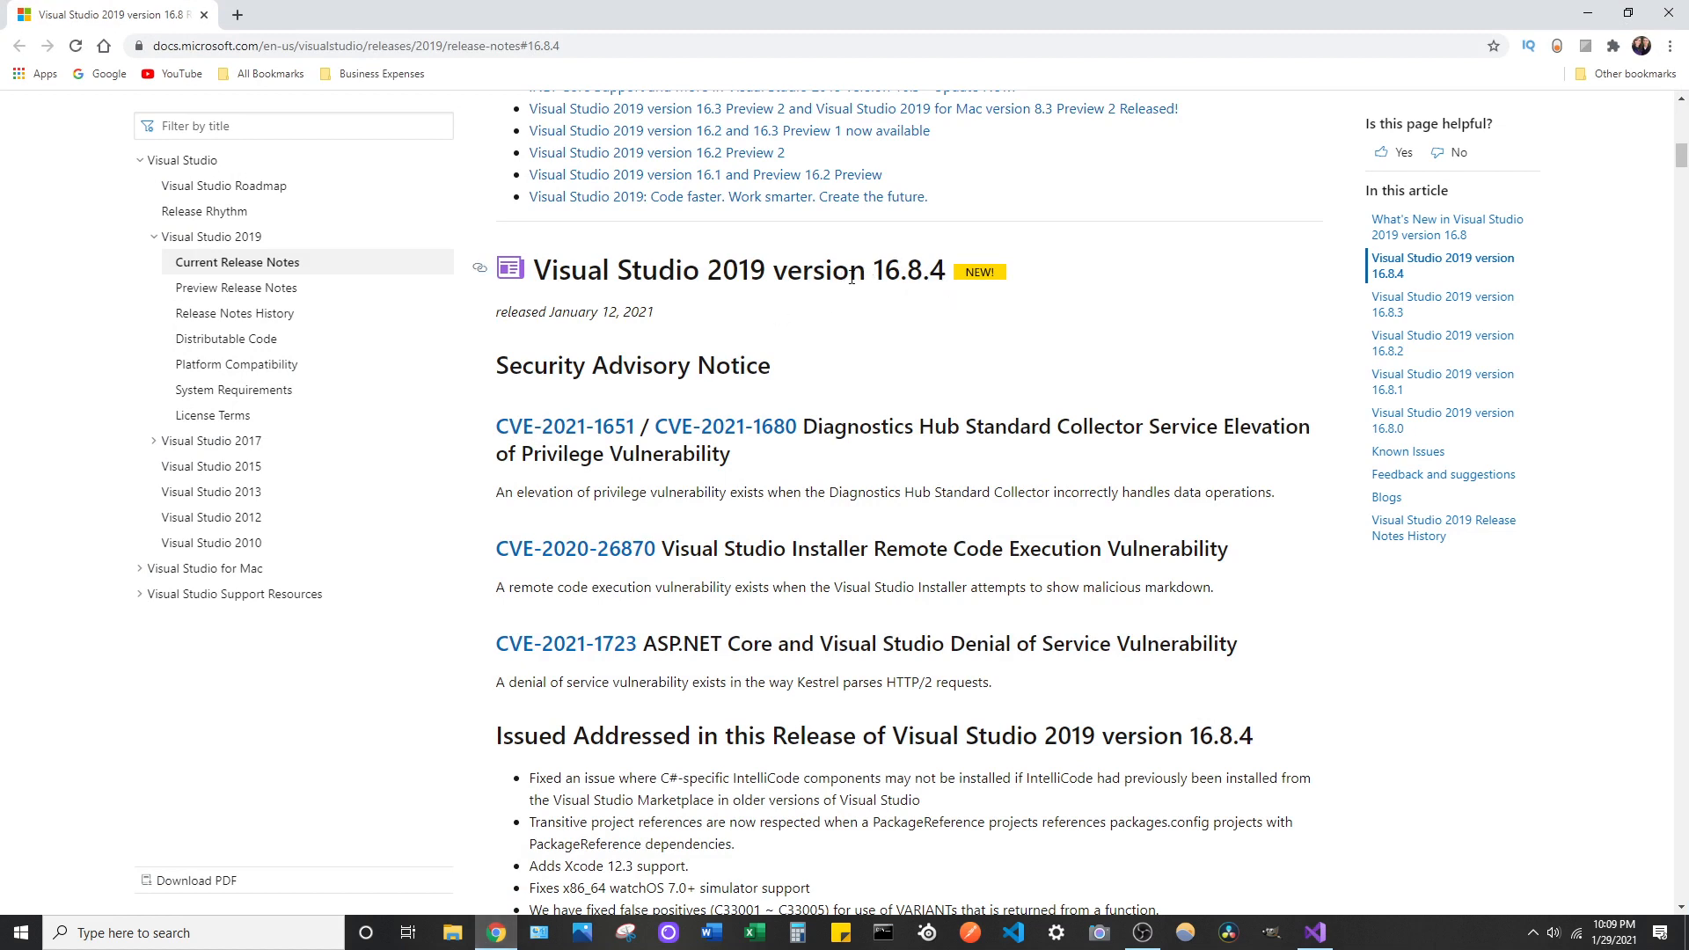
mouse_move(665, 309)
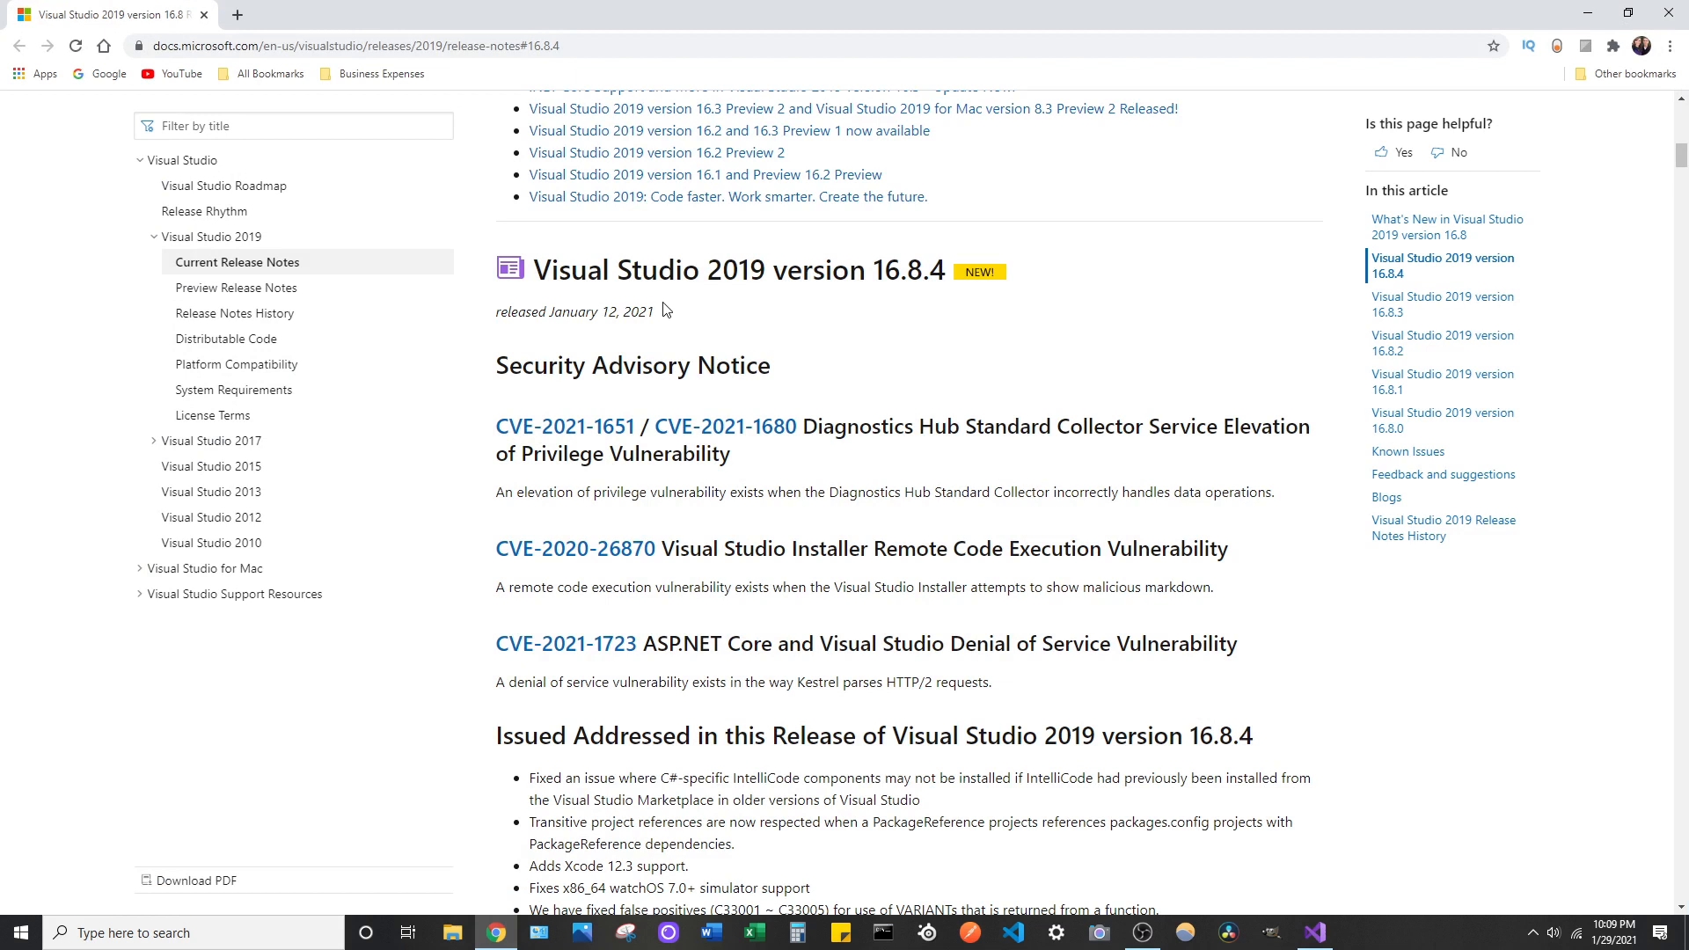
double_click(603, 312)
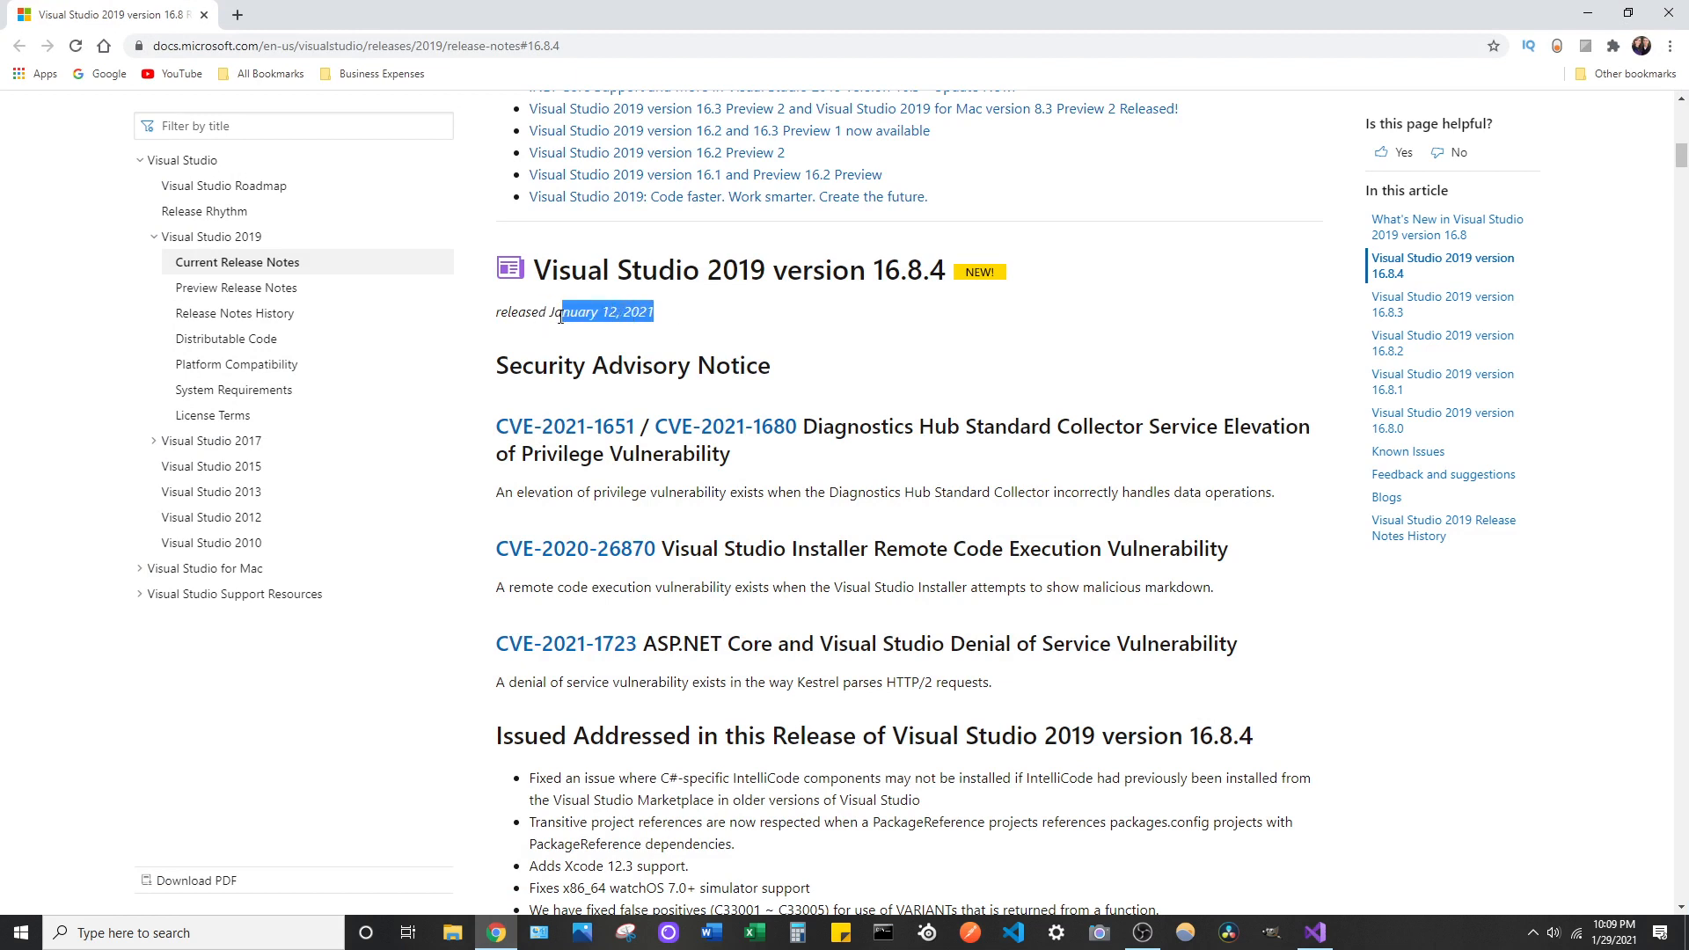
left_click(751, 317)
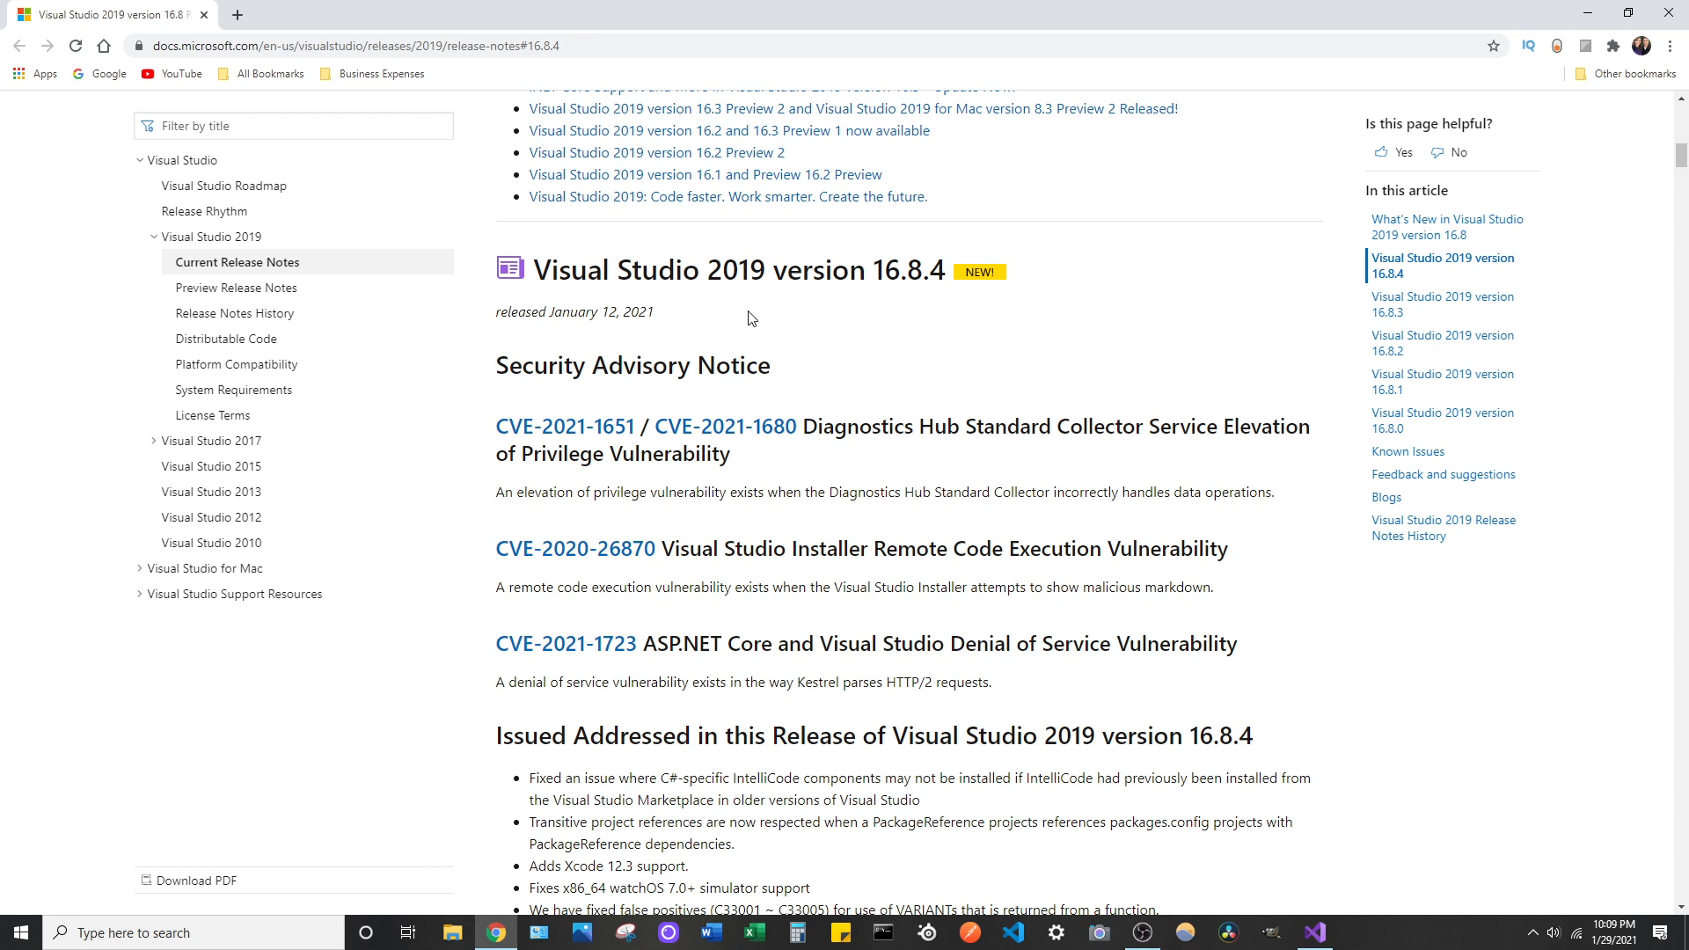
mouse_move(757, 323)
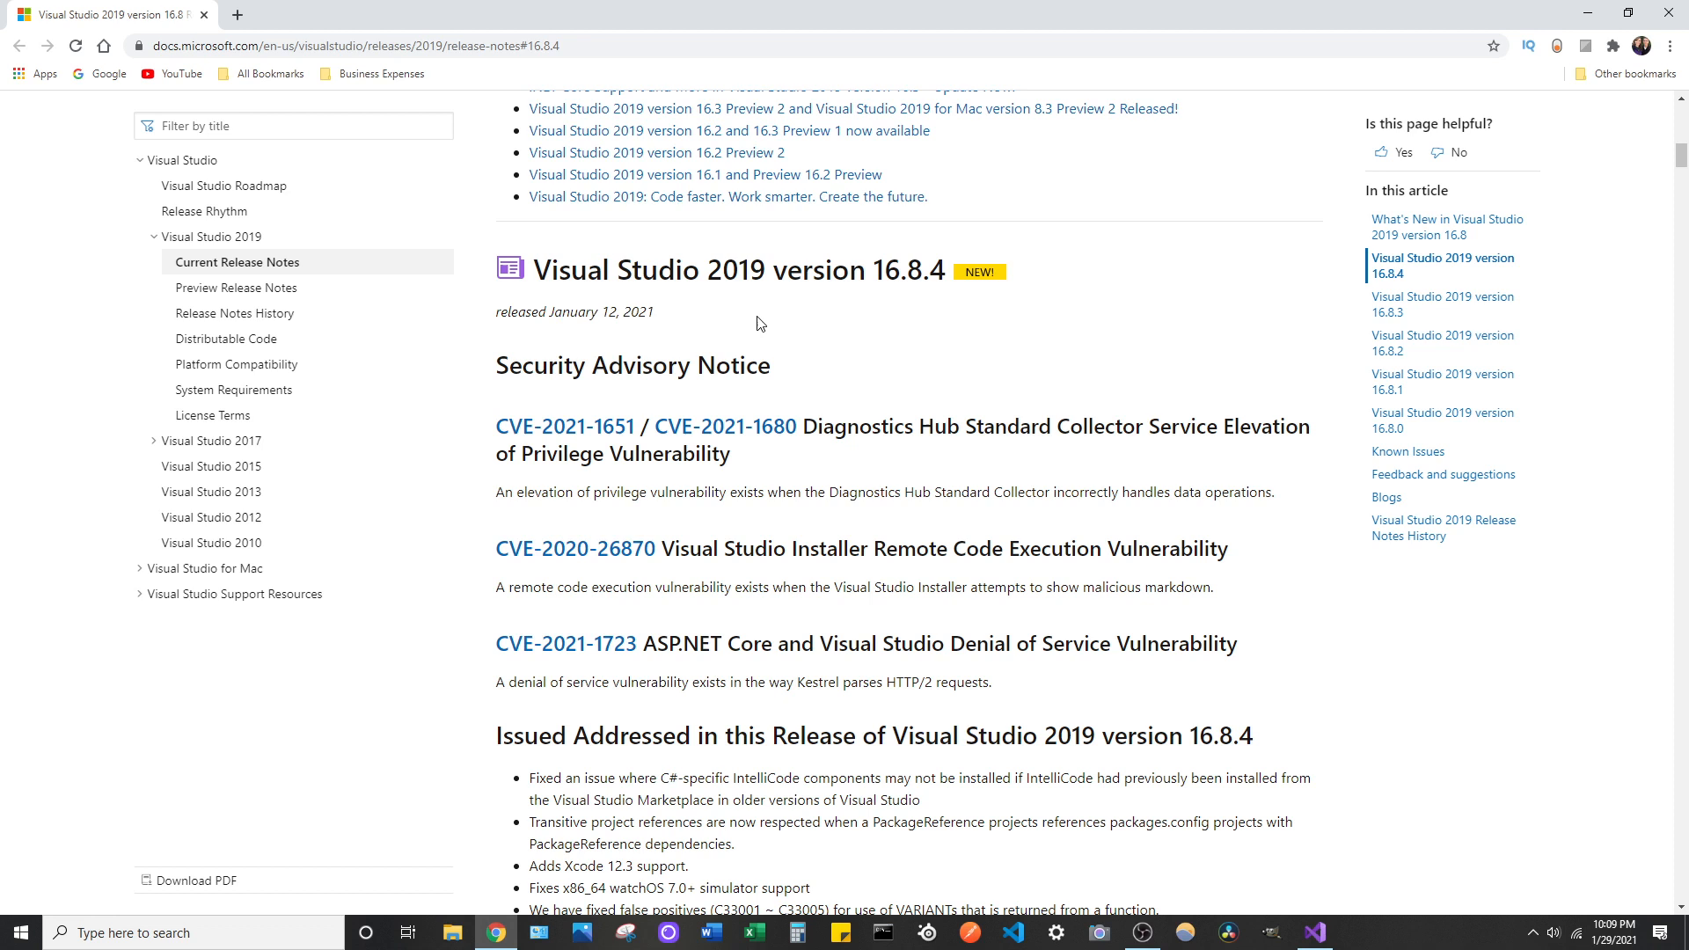
mouse_move(885, 329)
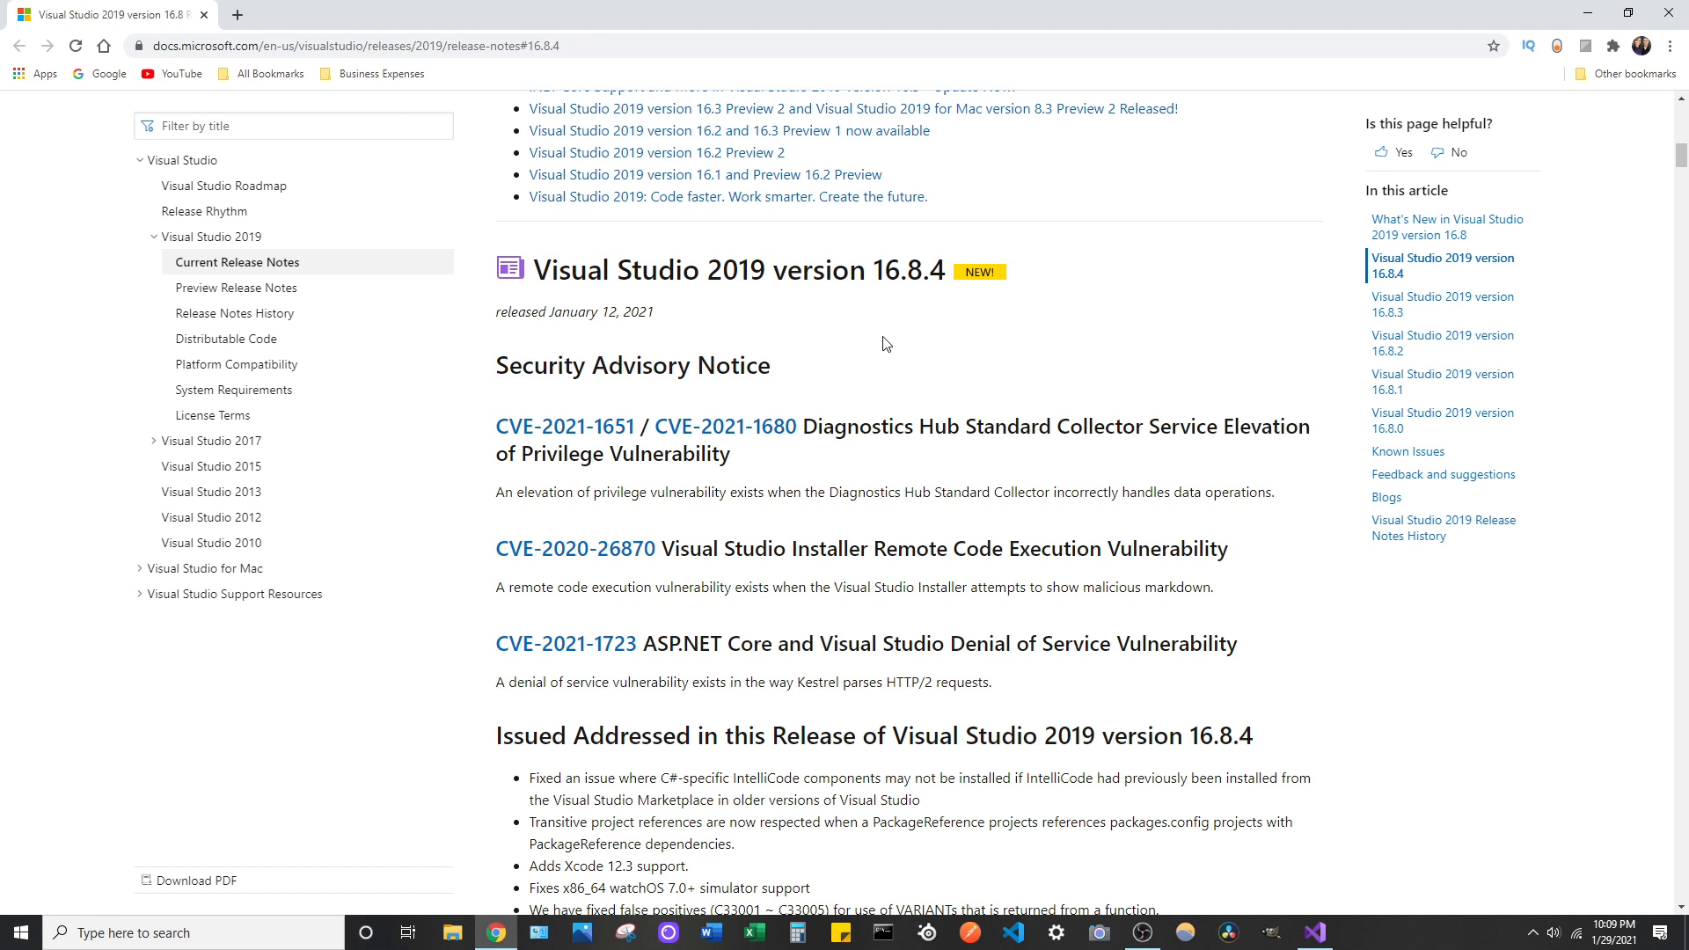
mouse_move(1017, 349)
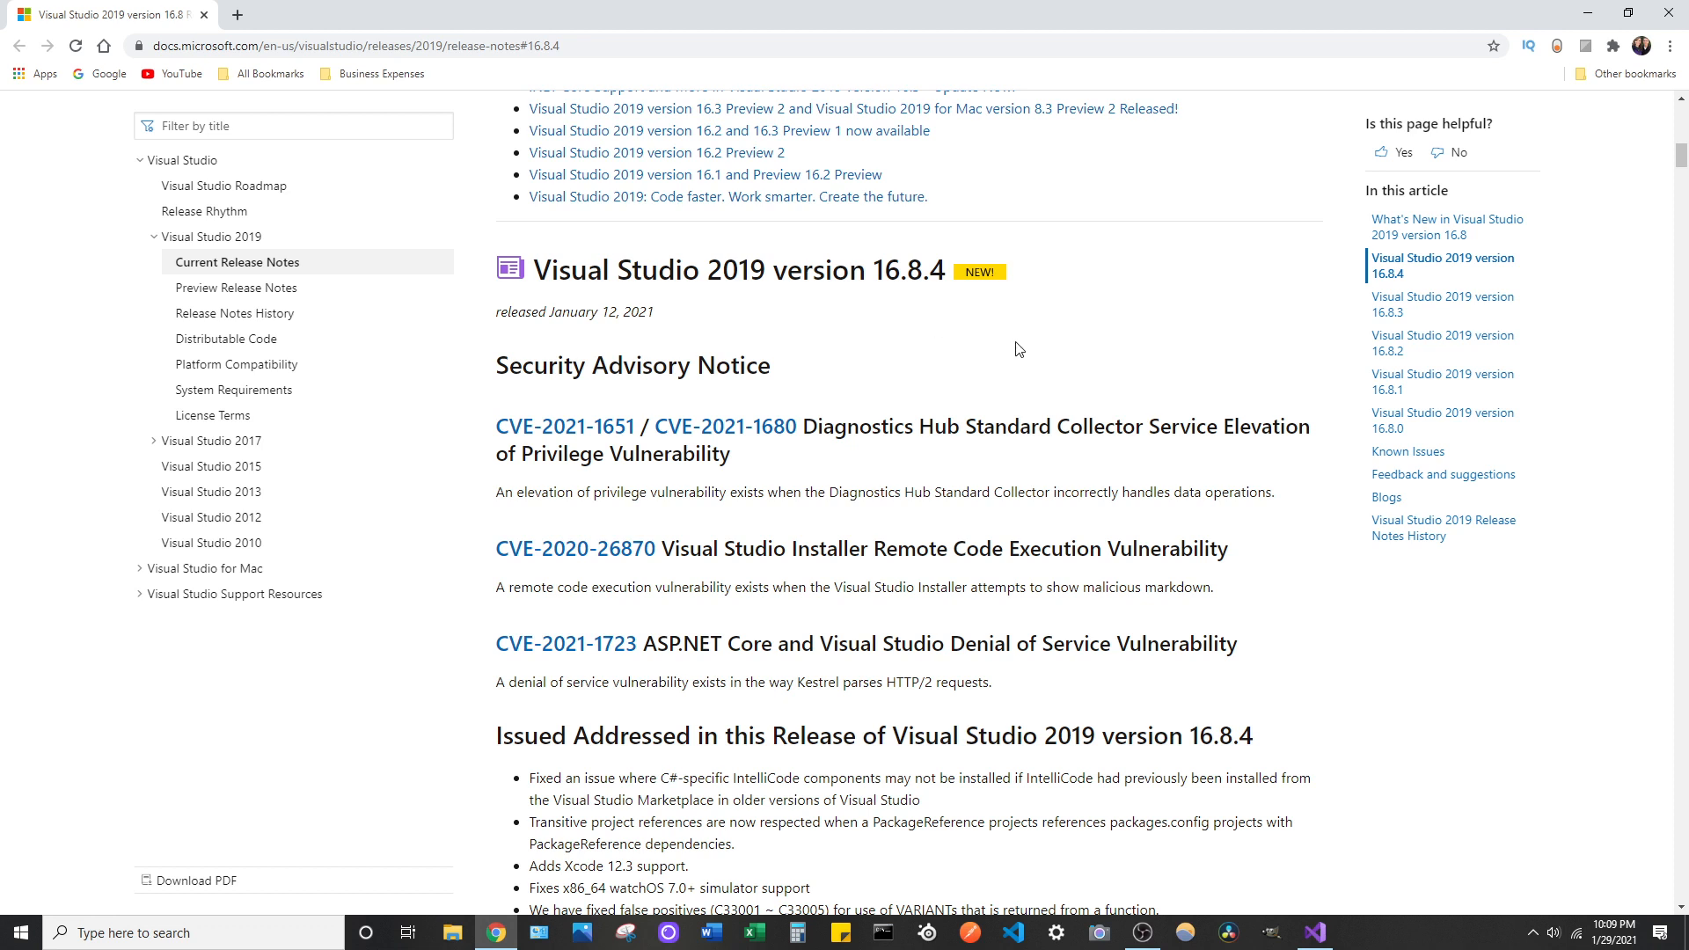
mouse_move(1010, 348)
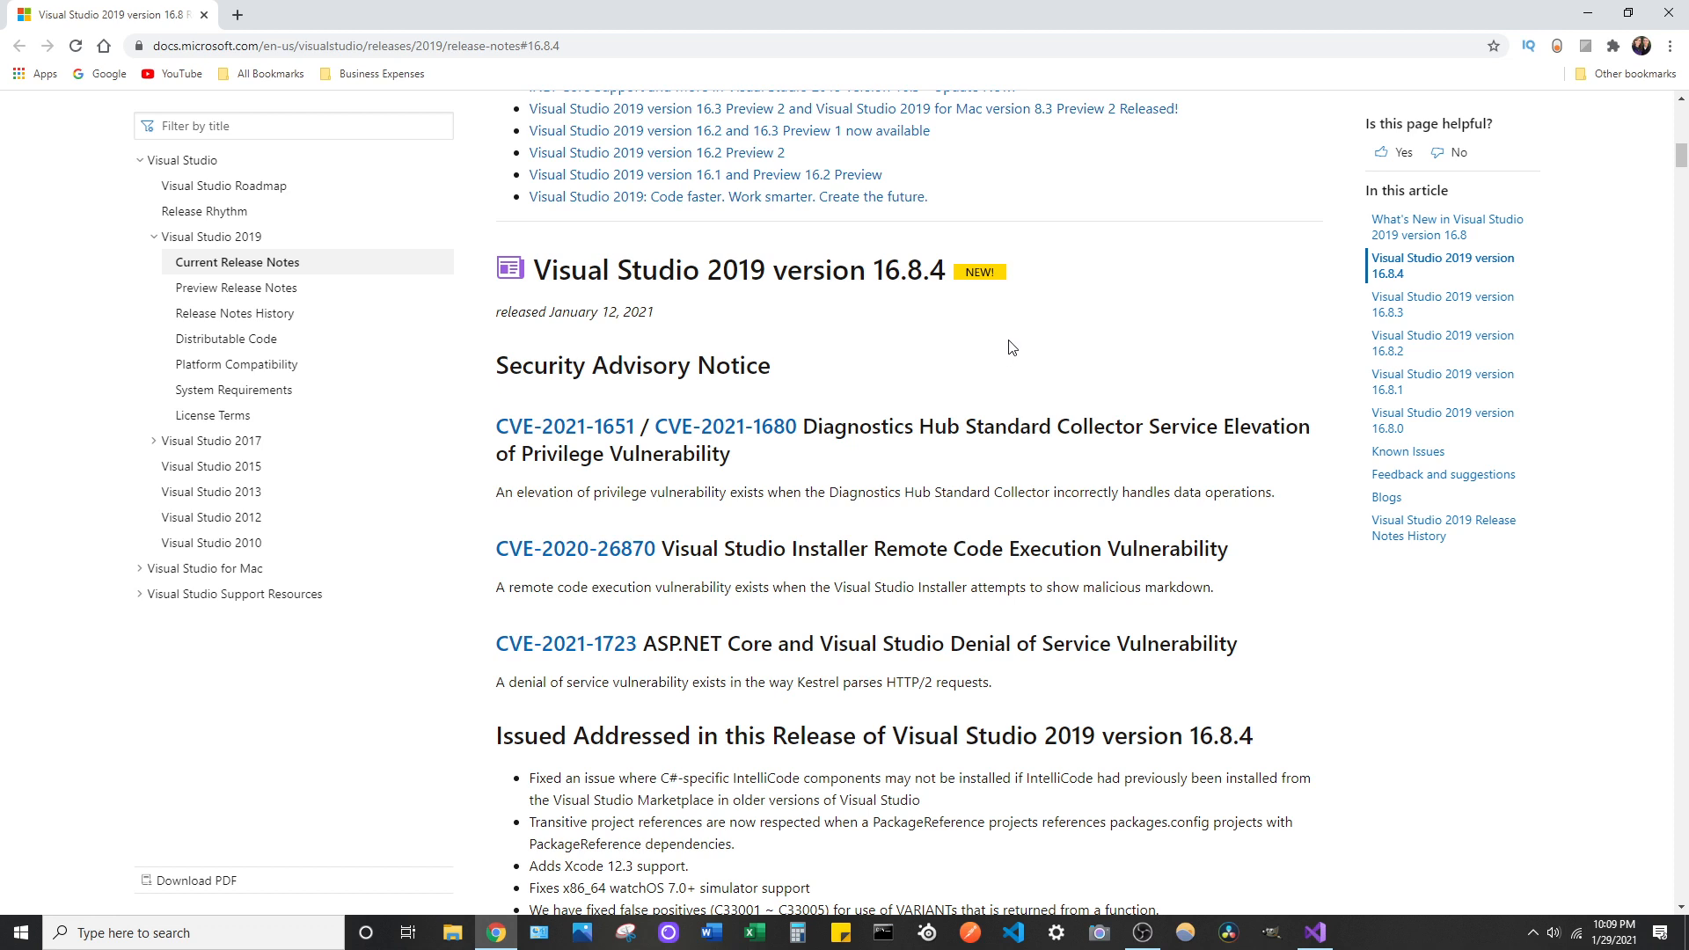
scroll("down", 3)
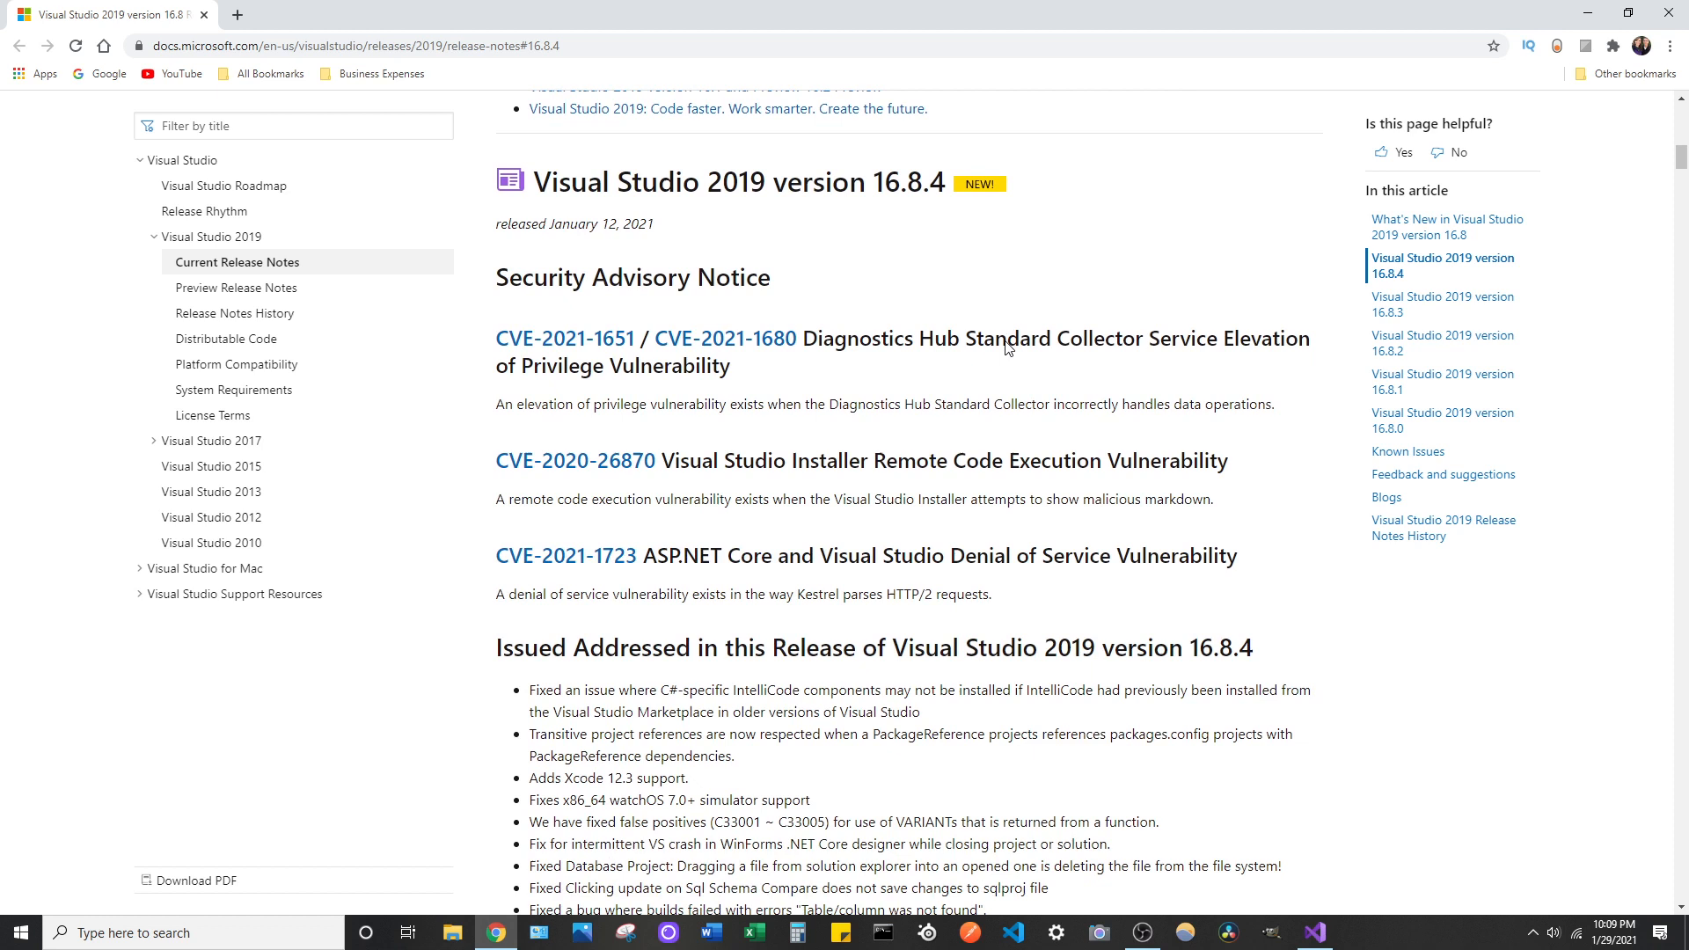
scroll("down", 3)
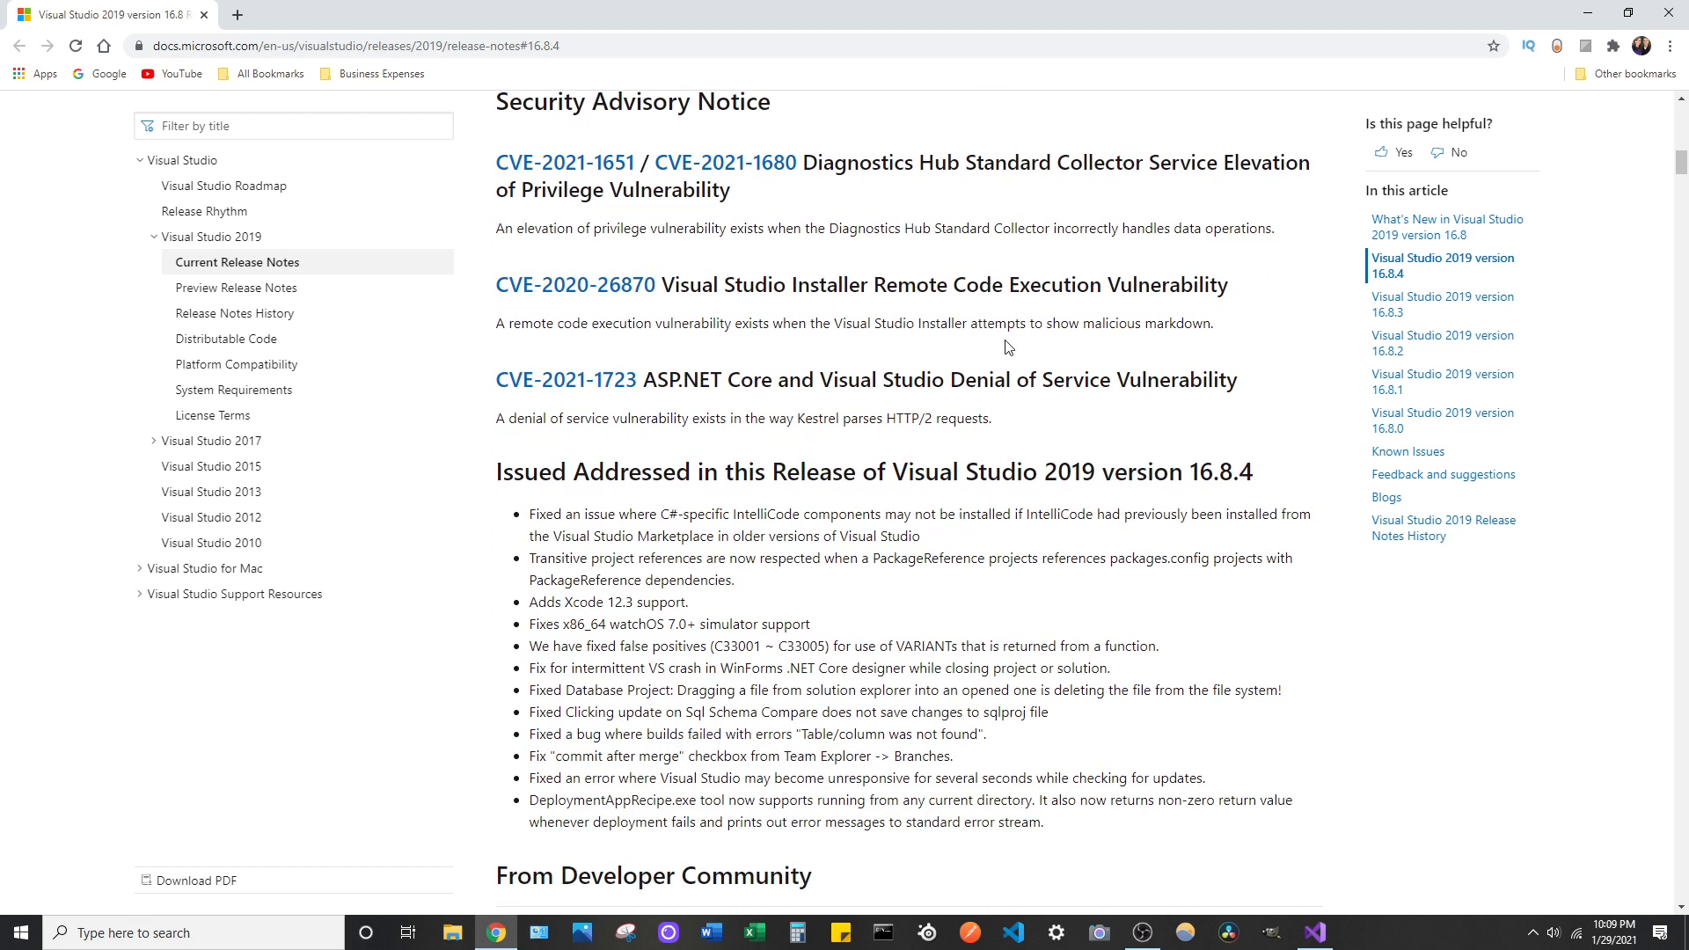
scroll("down", 3)
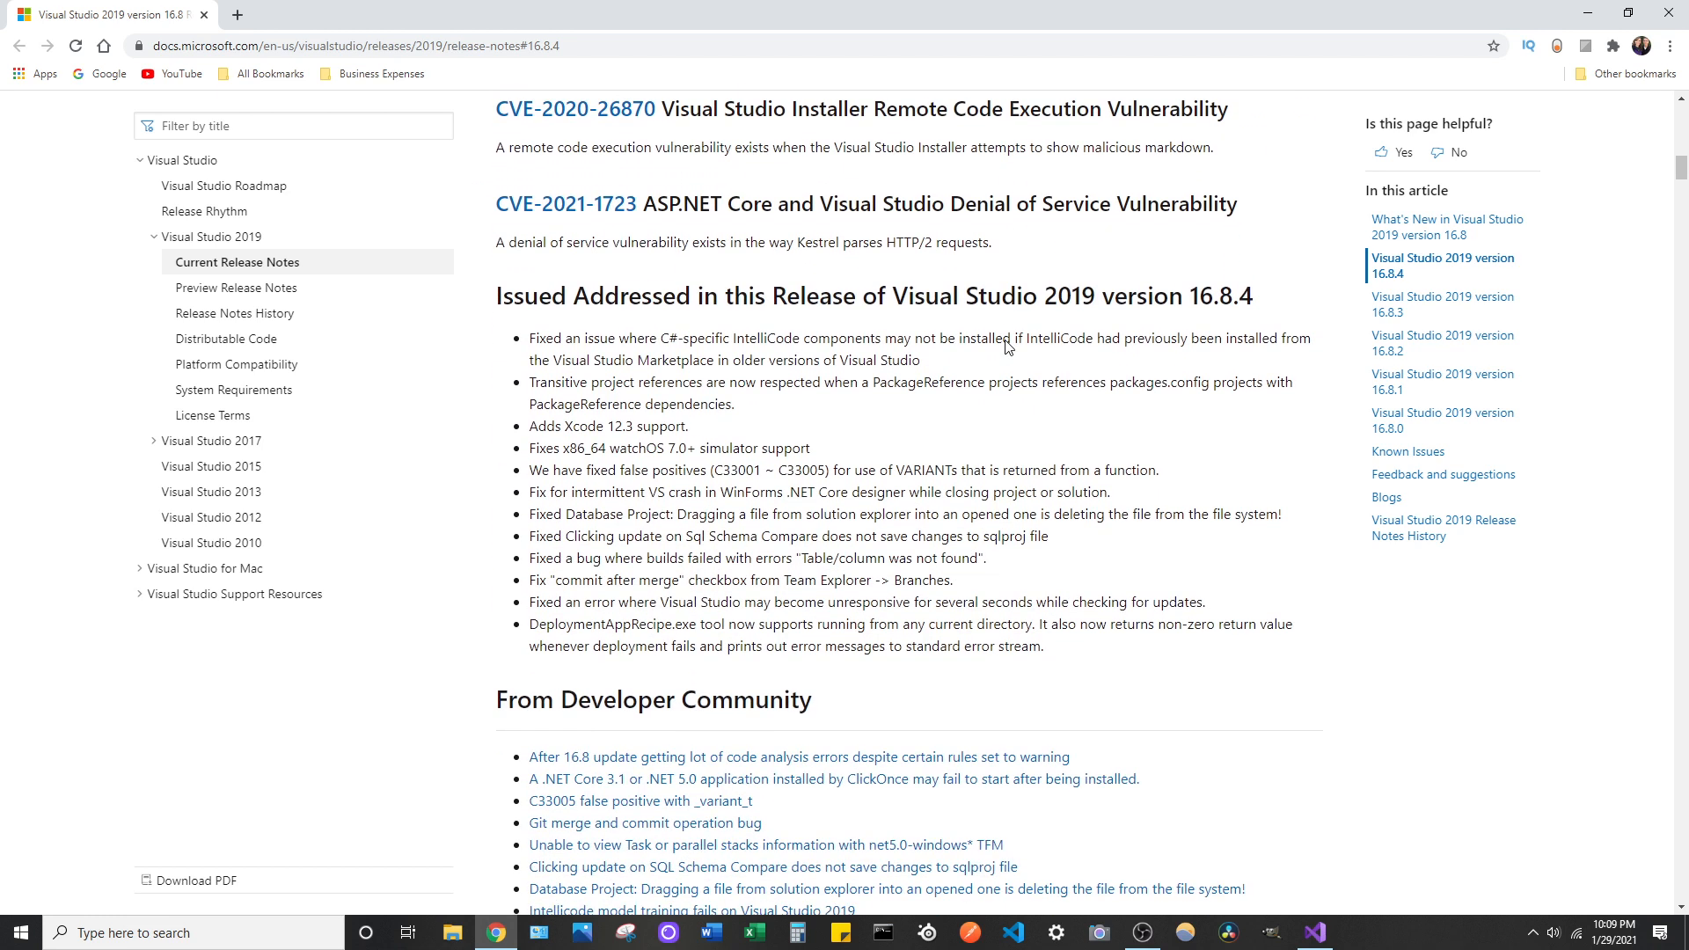
scroll("up", 3)
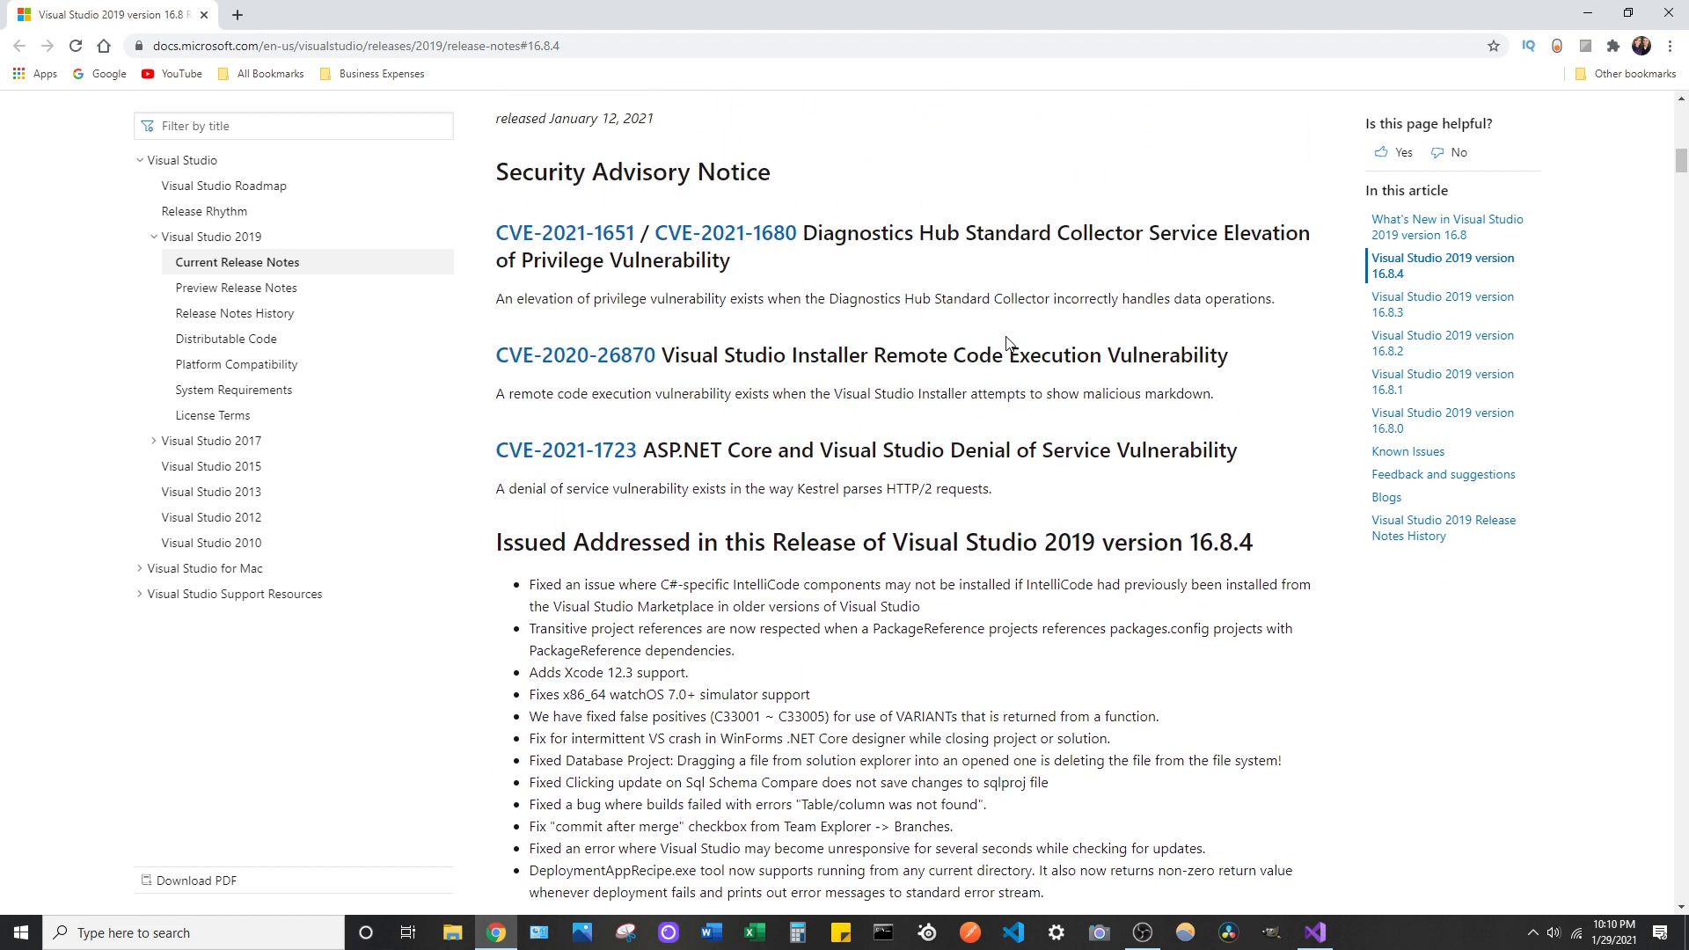
scroll("up", 3)
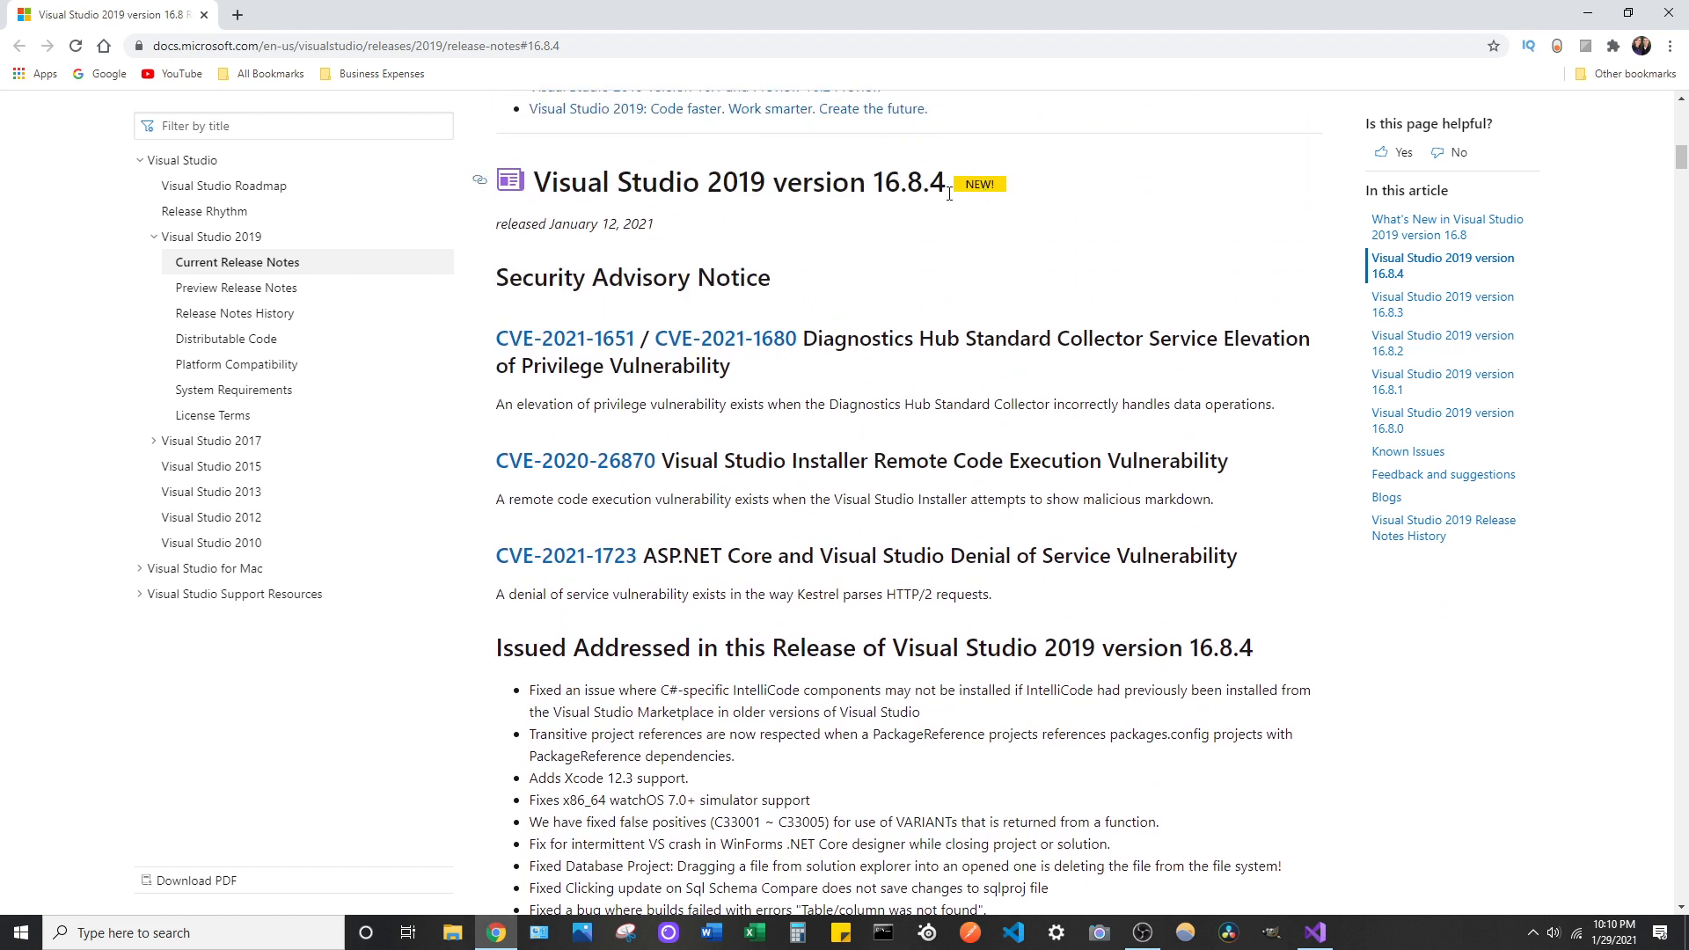
double_click(914, 181)
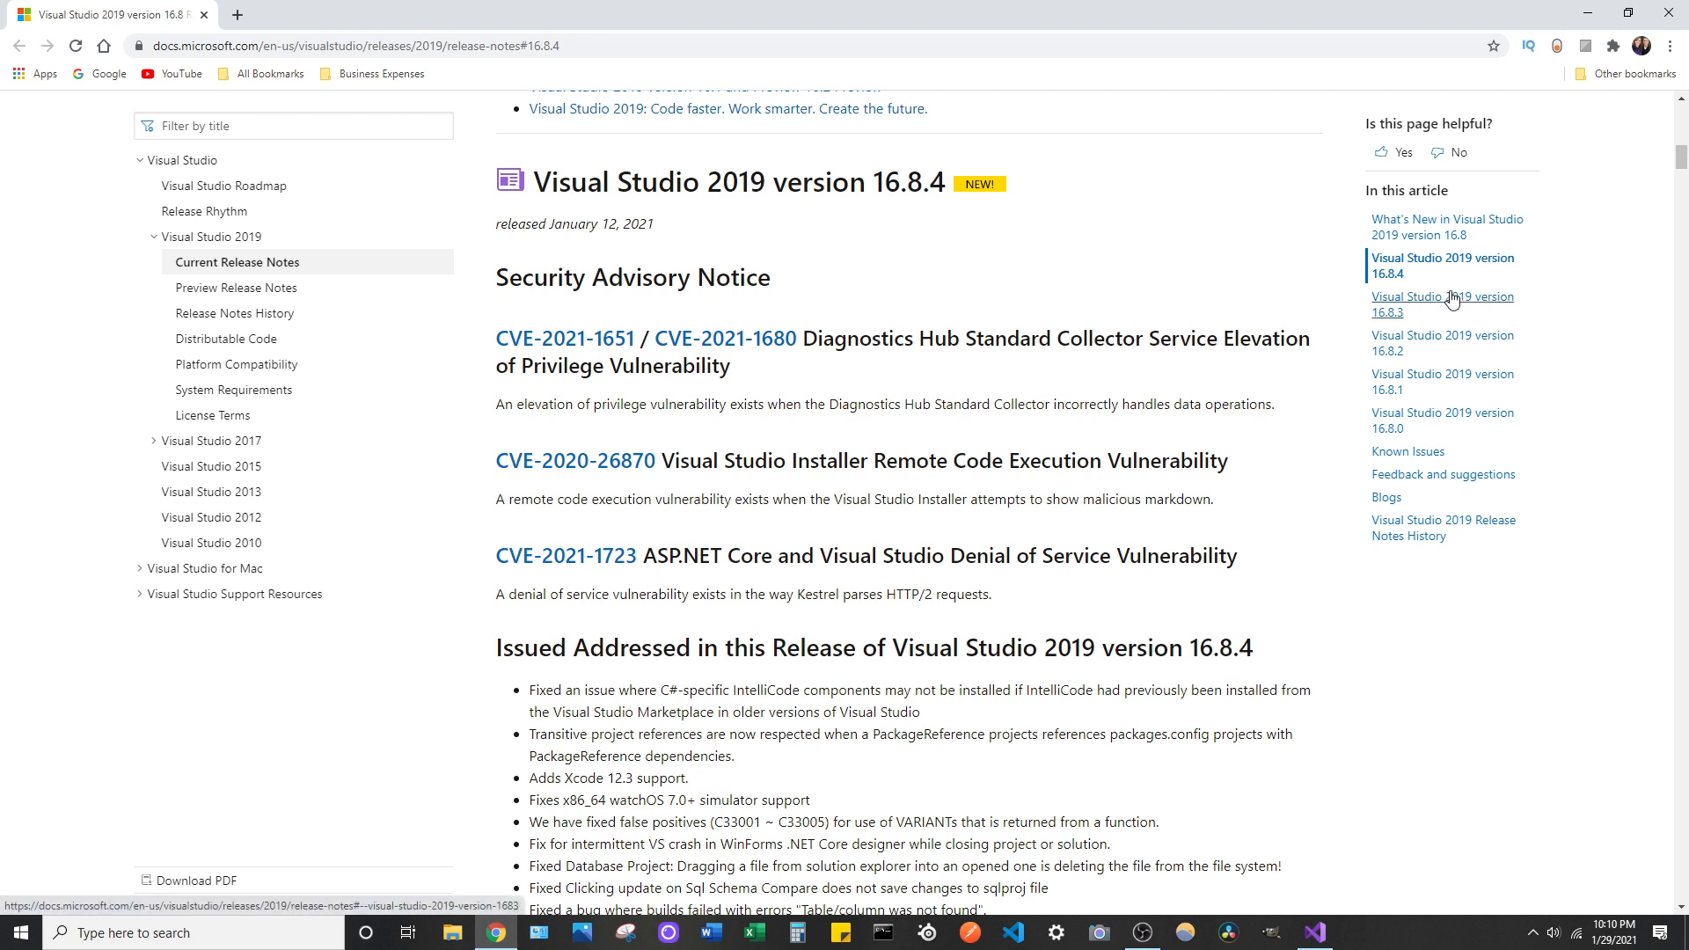
mouse_move(1453, 368)
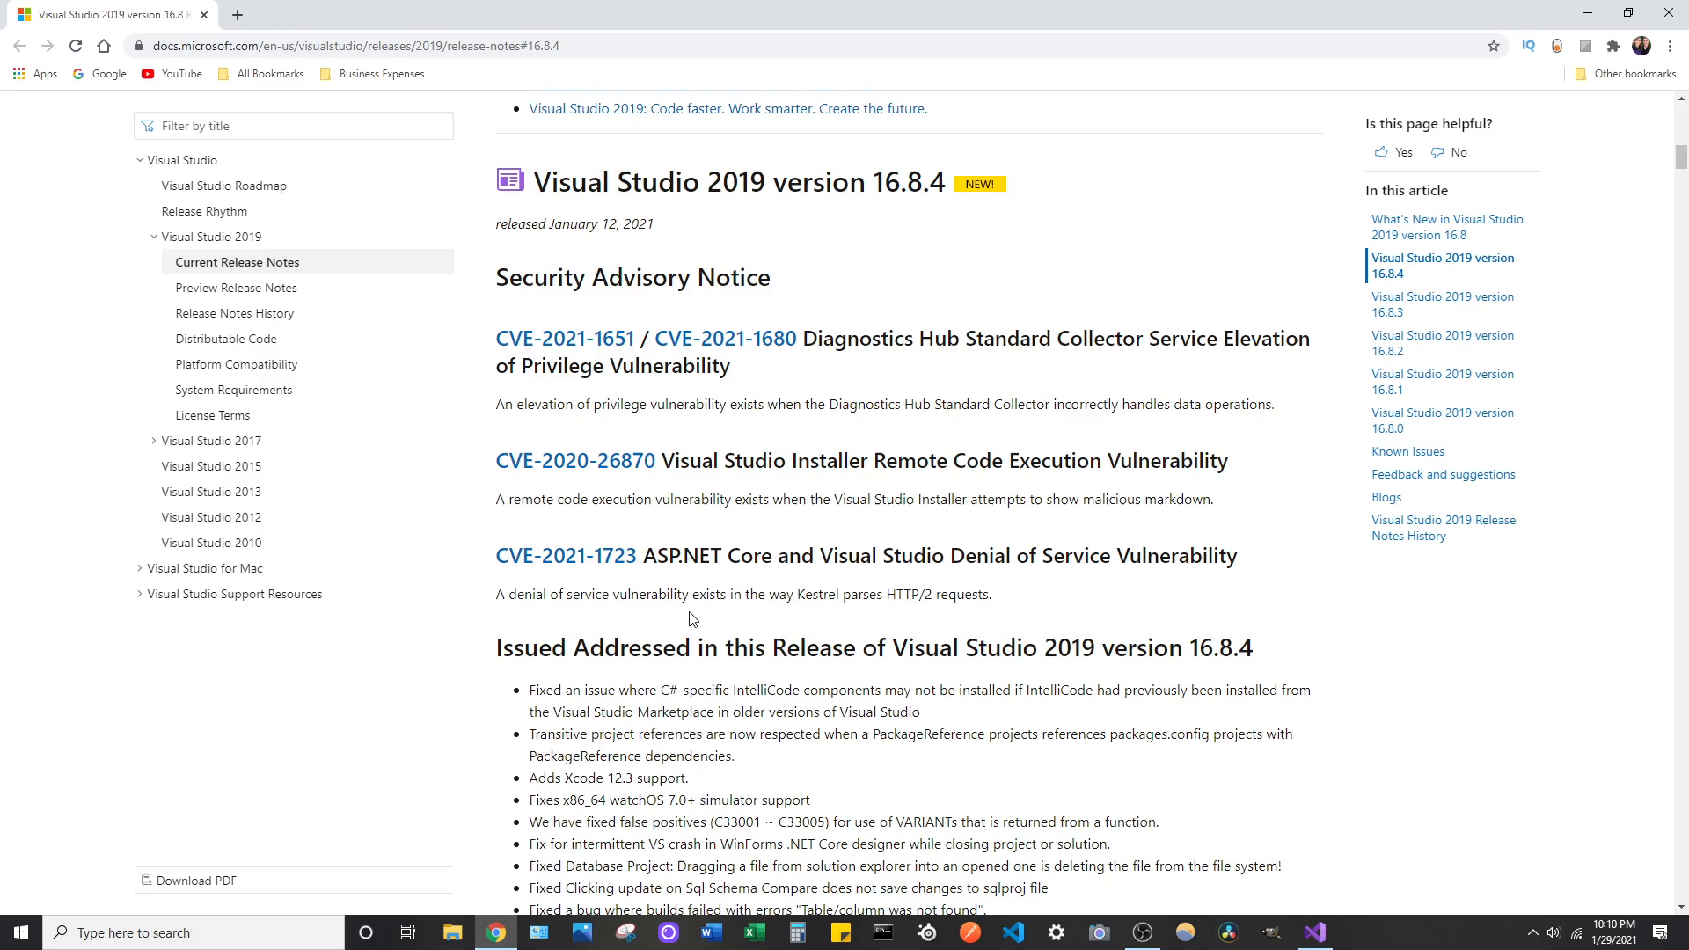
left_click(1311, 933)
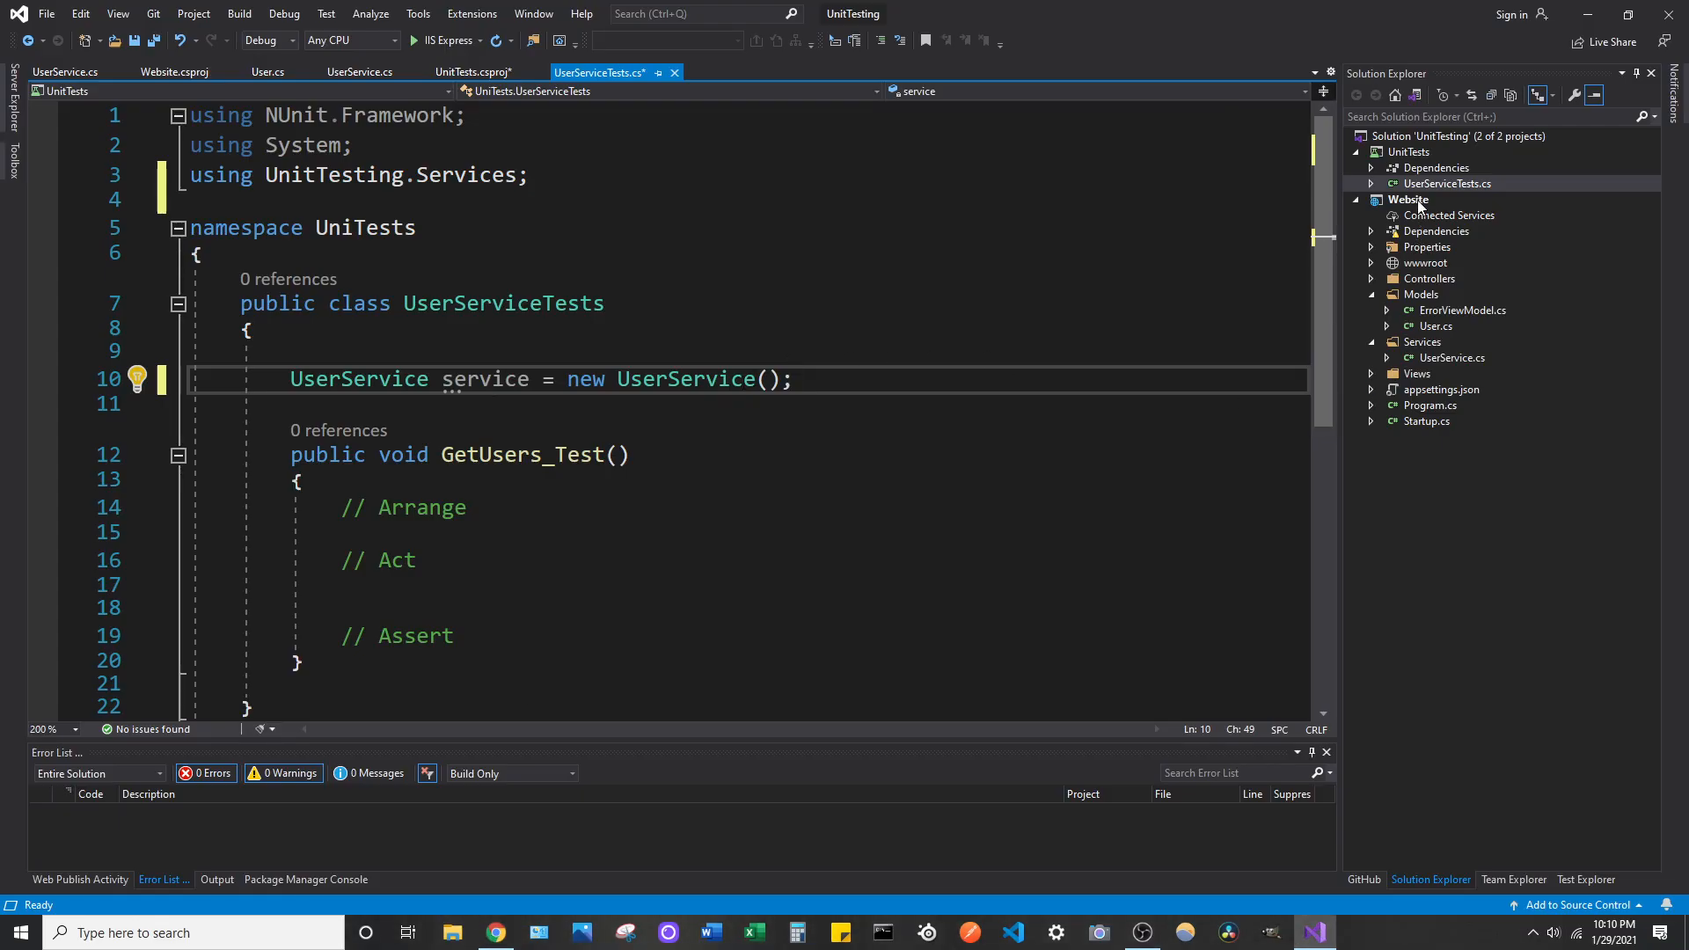
right_click(1408, 199)
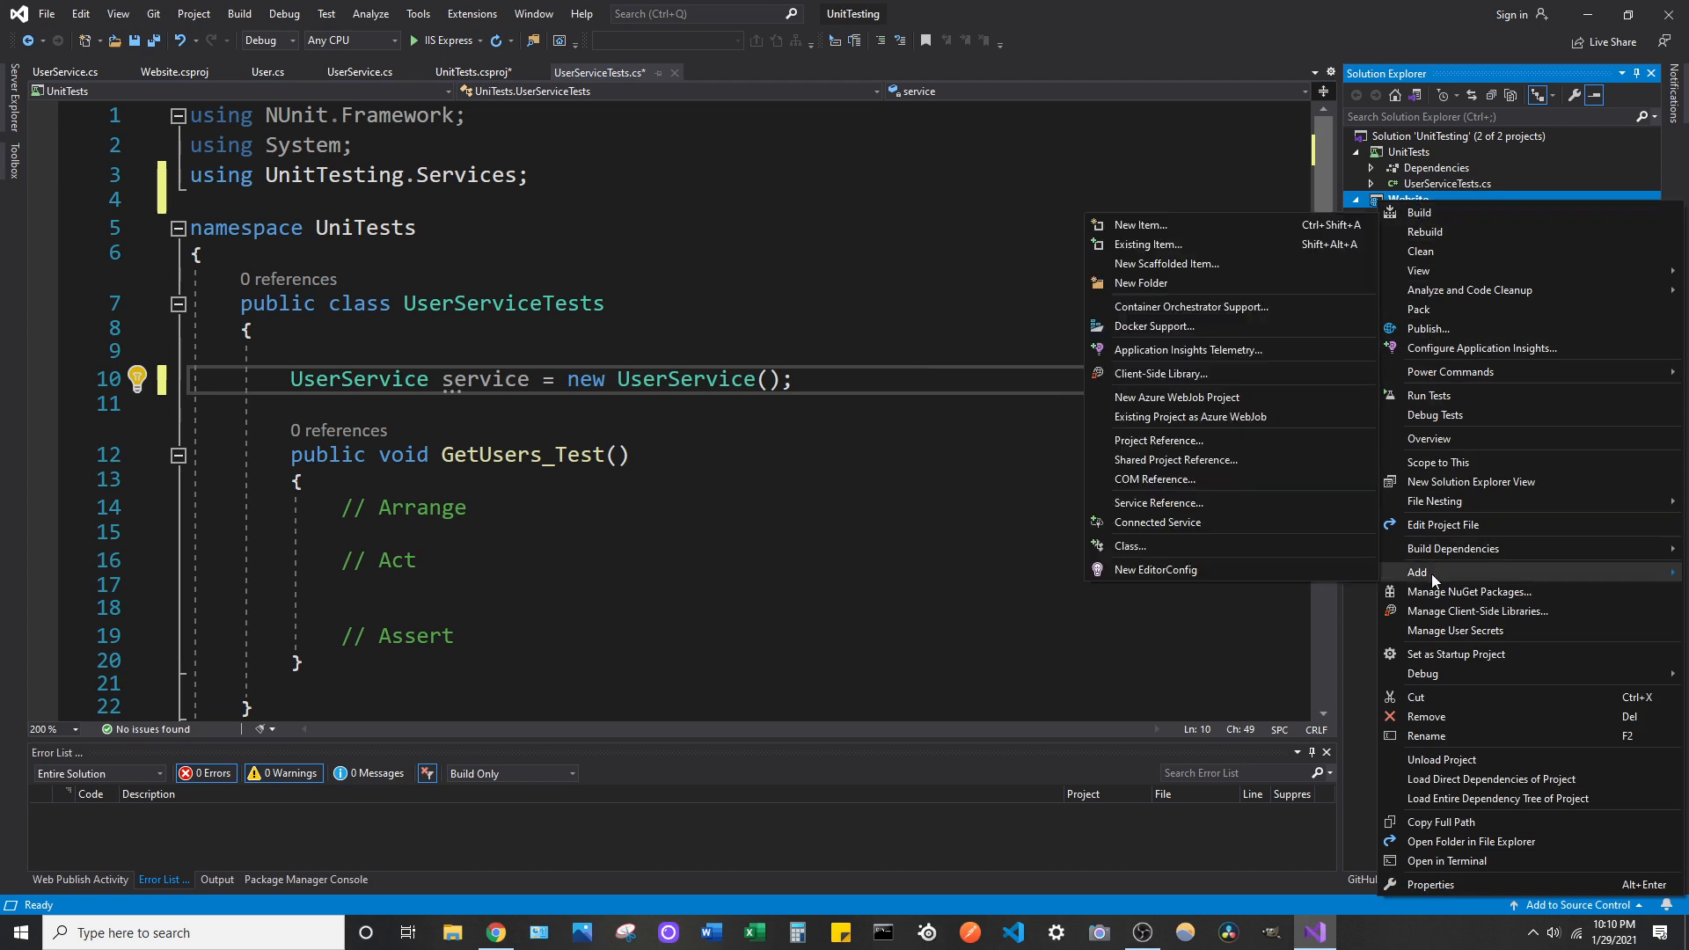
mouse_move(1158, 522)
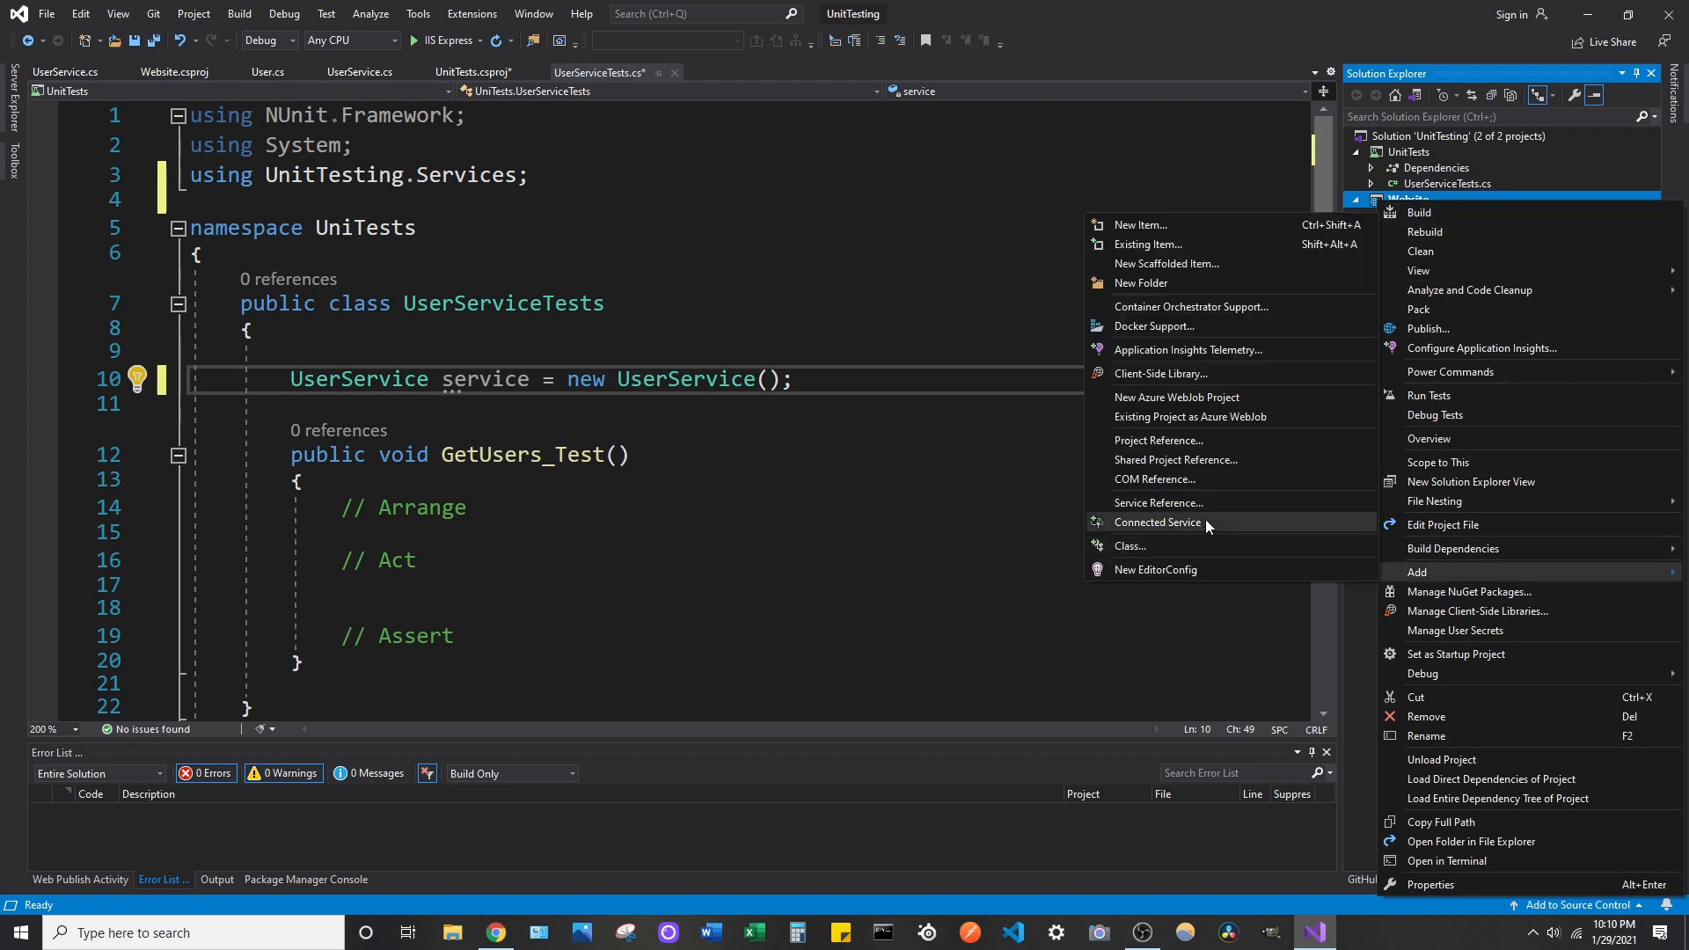
left_click(1158, 439)
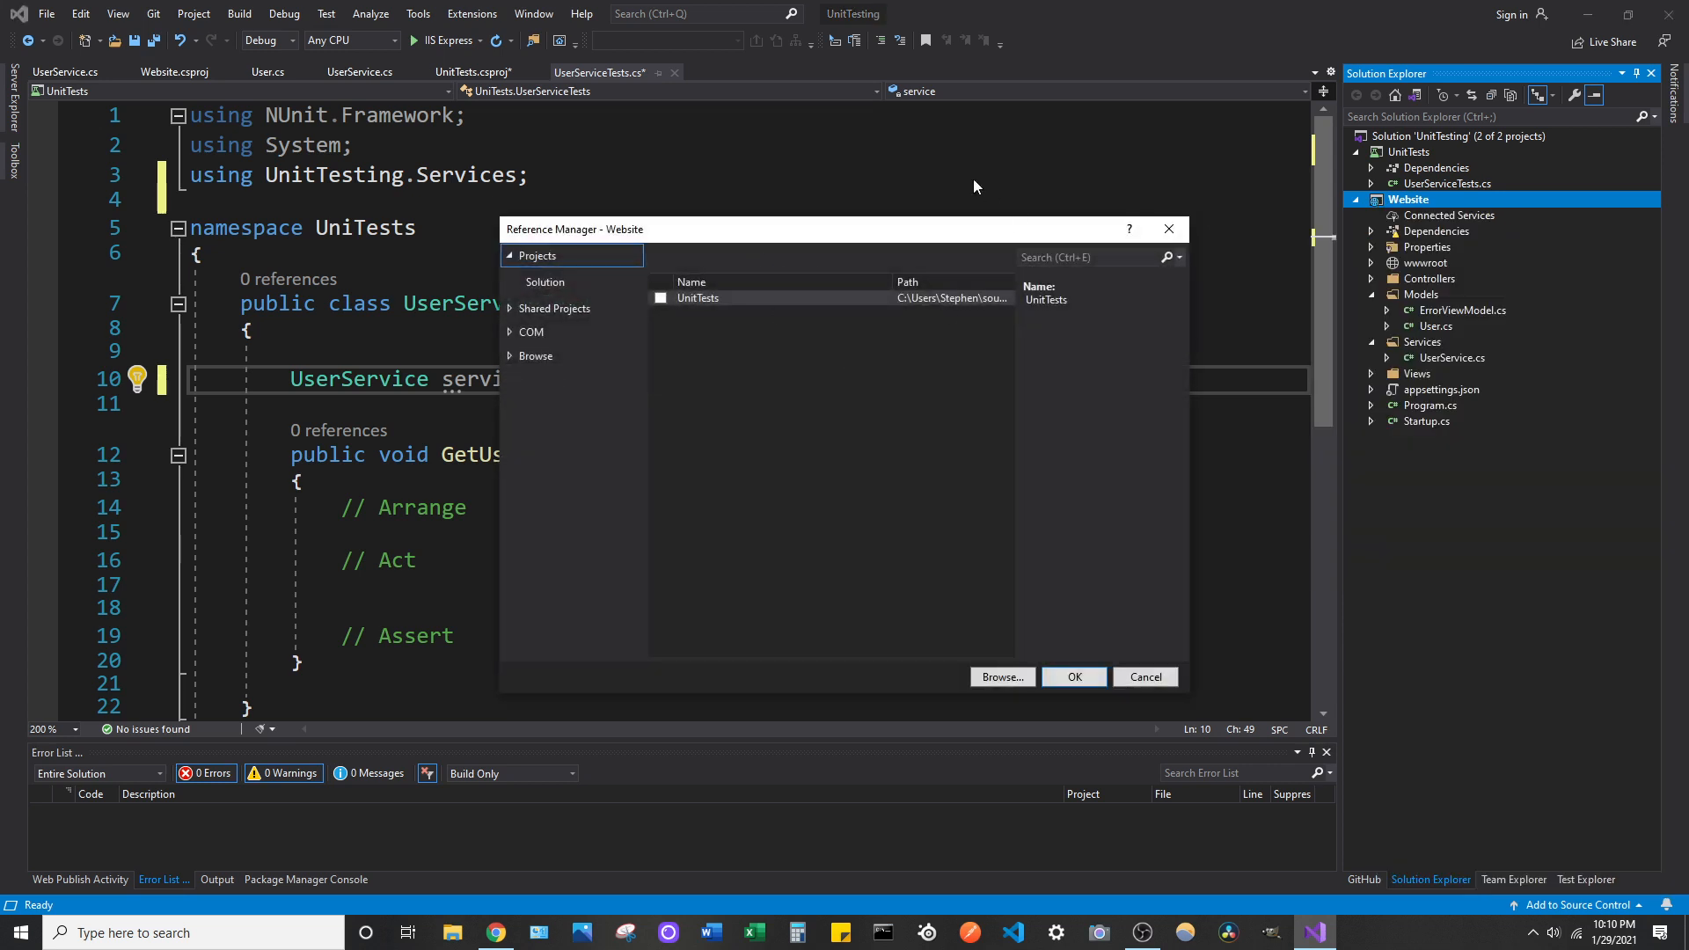
mouse_move(1155, 231)
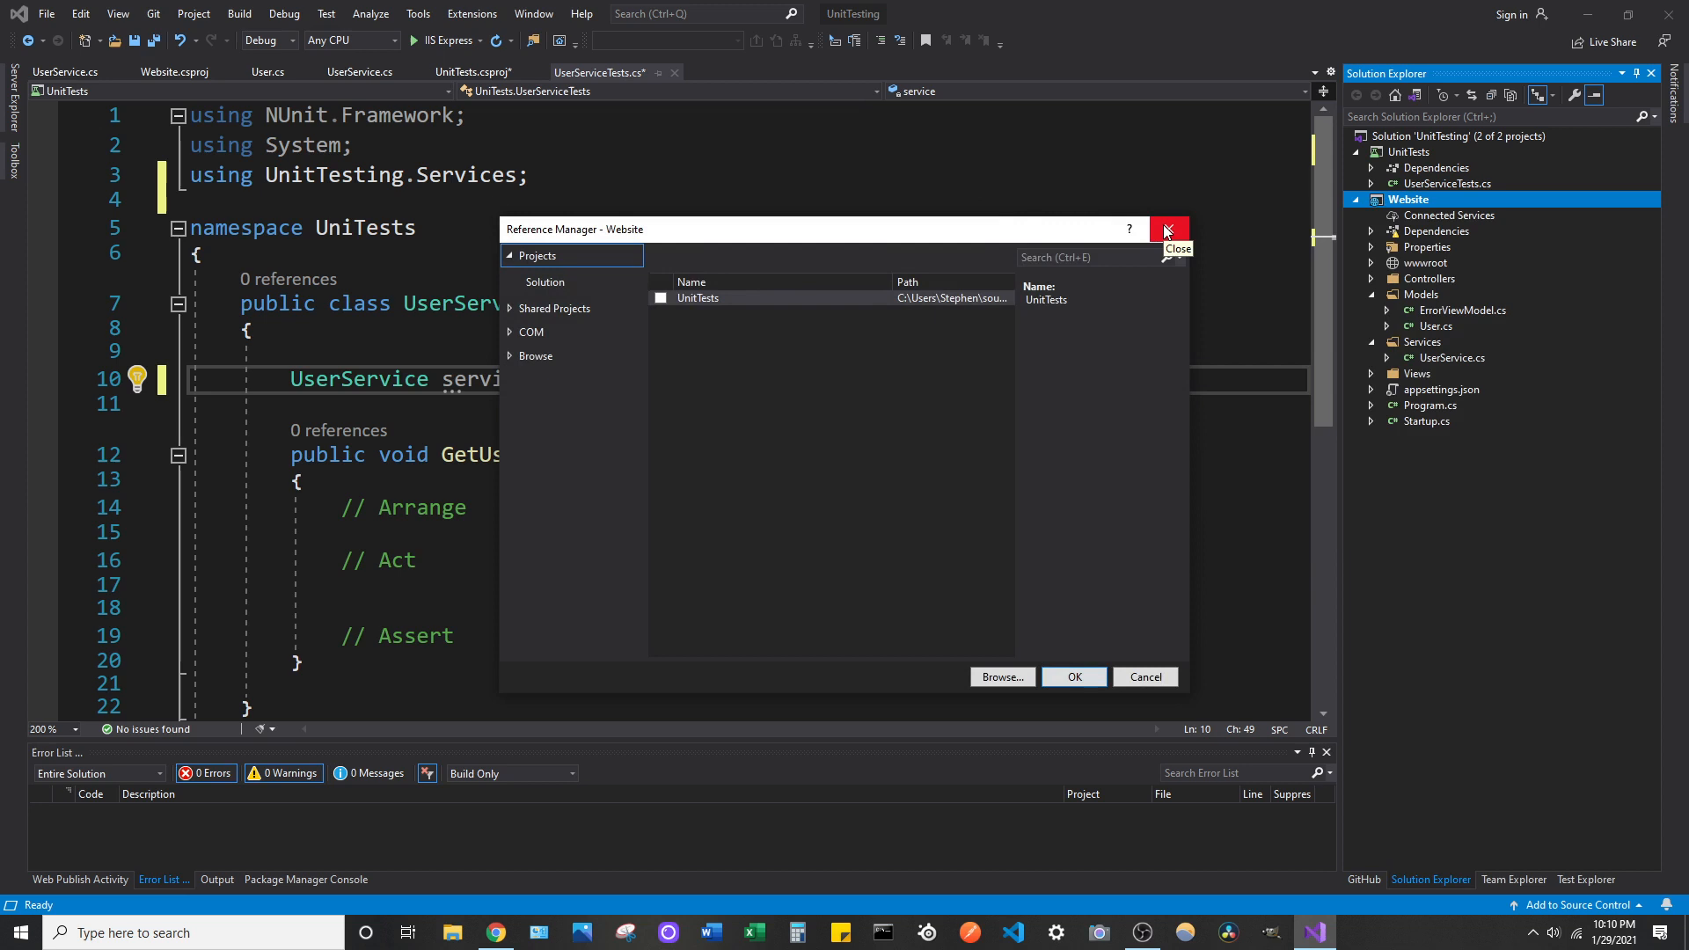
left_click(1168, 228)
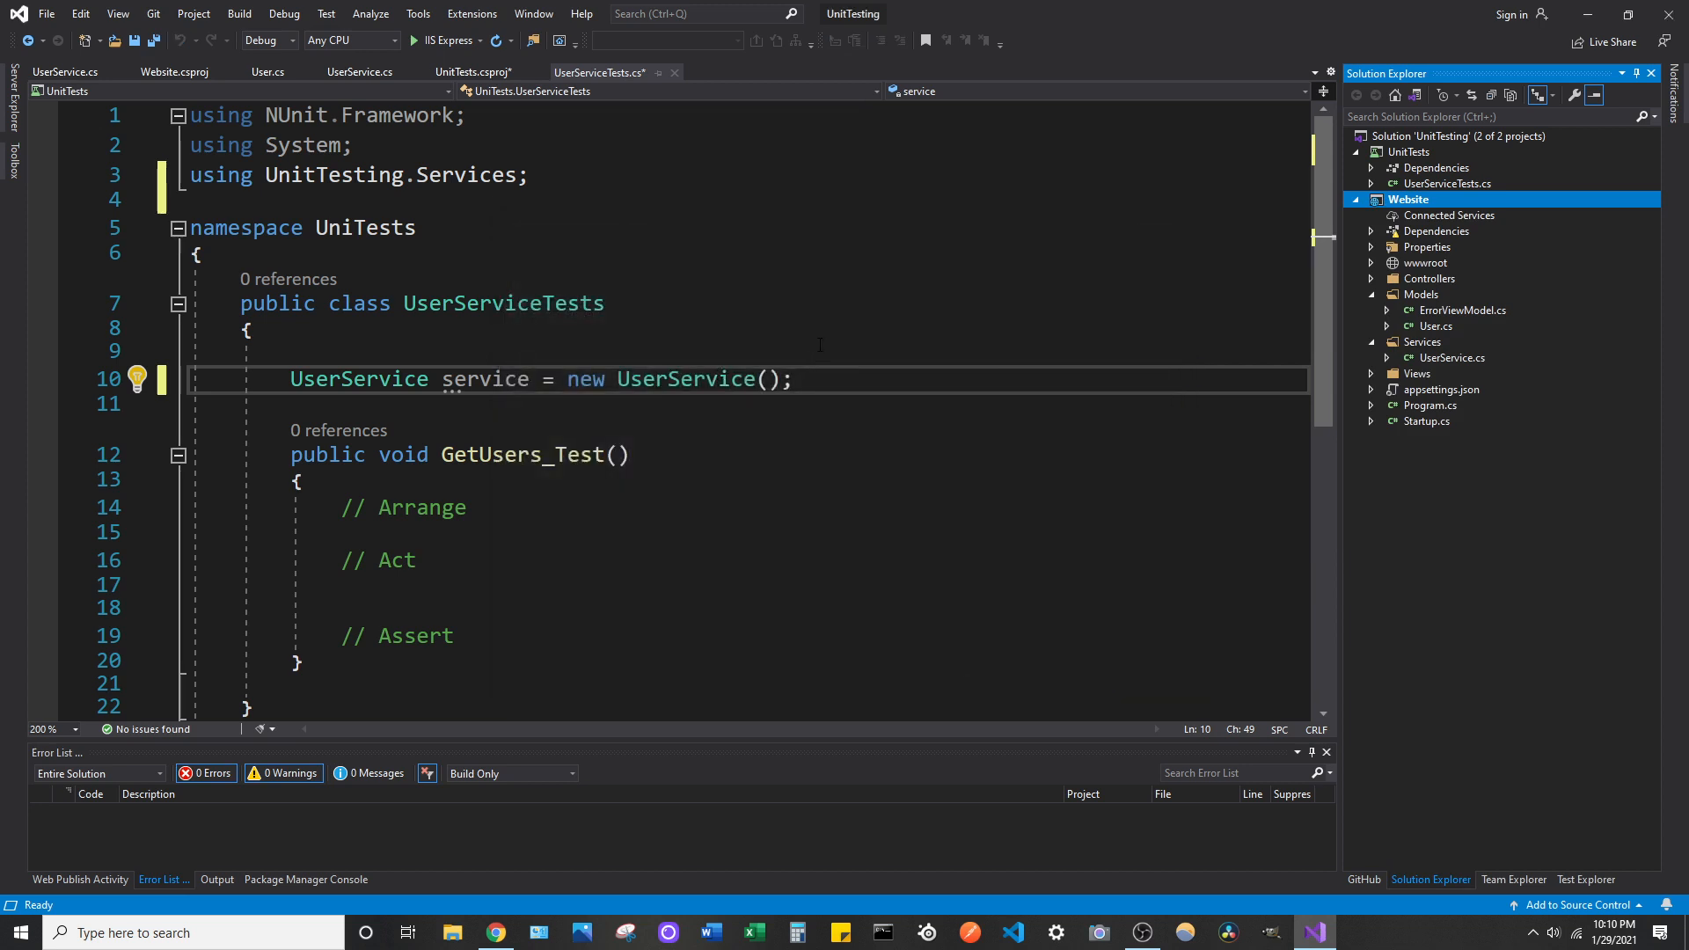